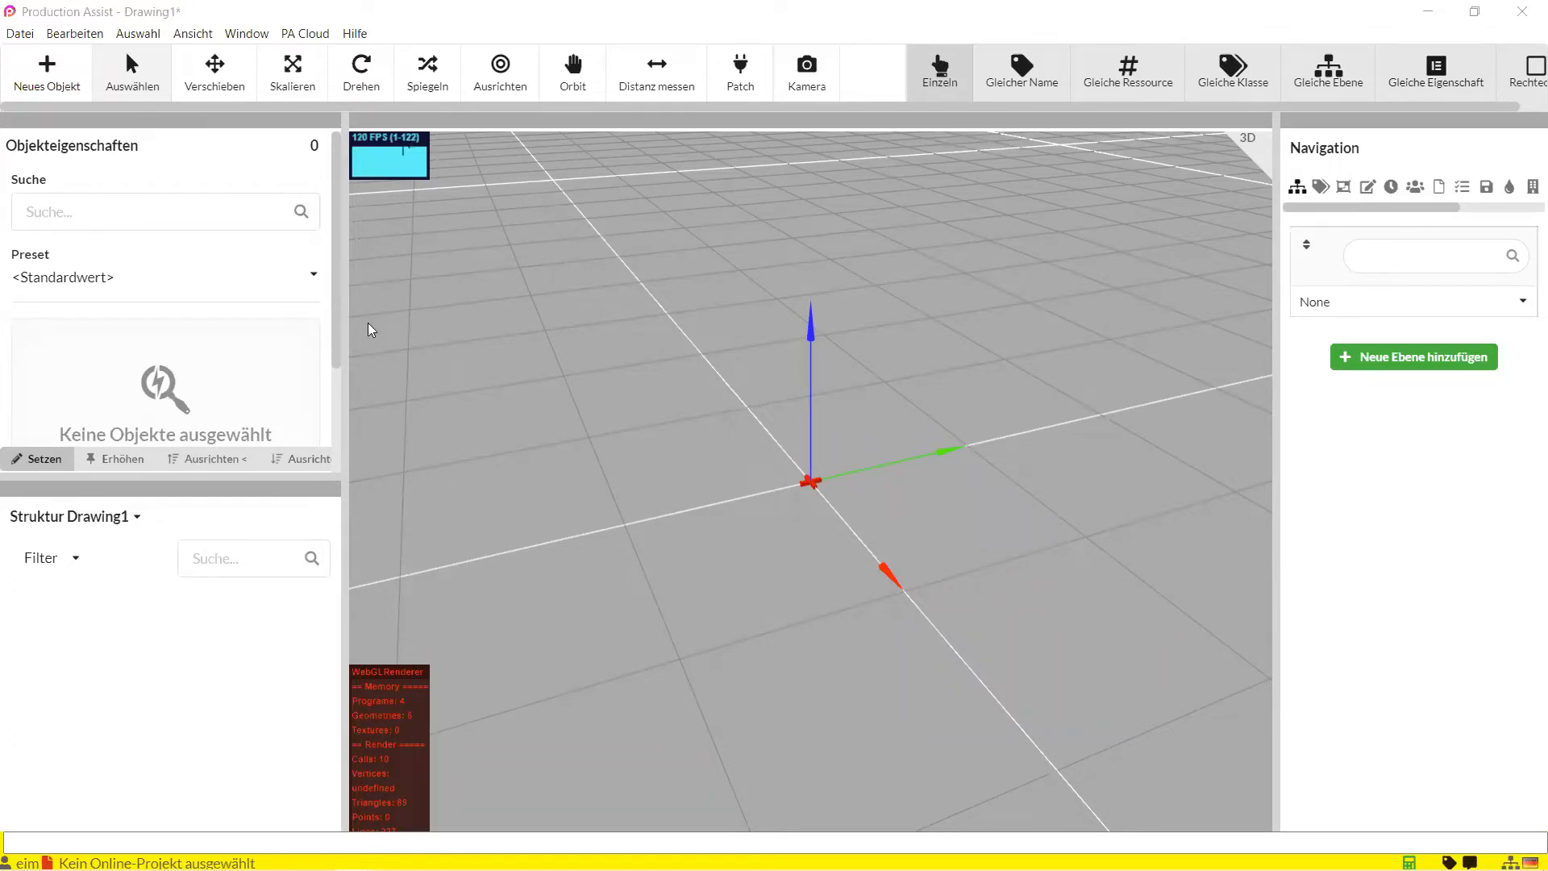
pyautogui.moveTo(407, 325)
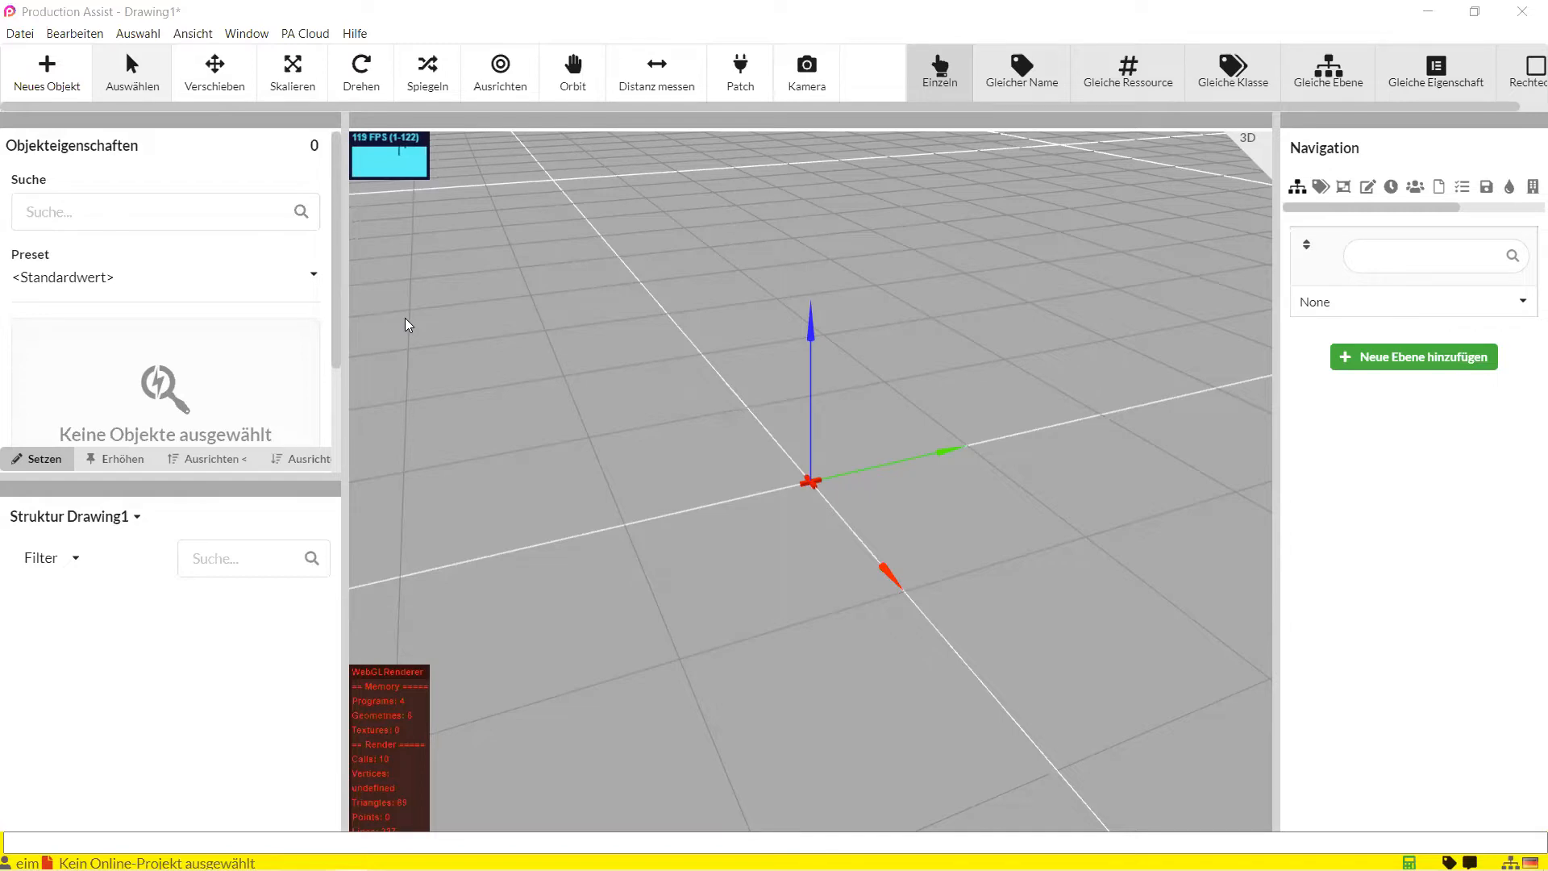
# Open Einstellungen from the Datei menu to show the project's general details.
pyautogui.click(18, 32)
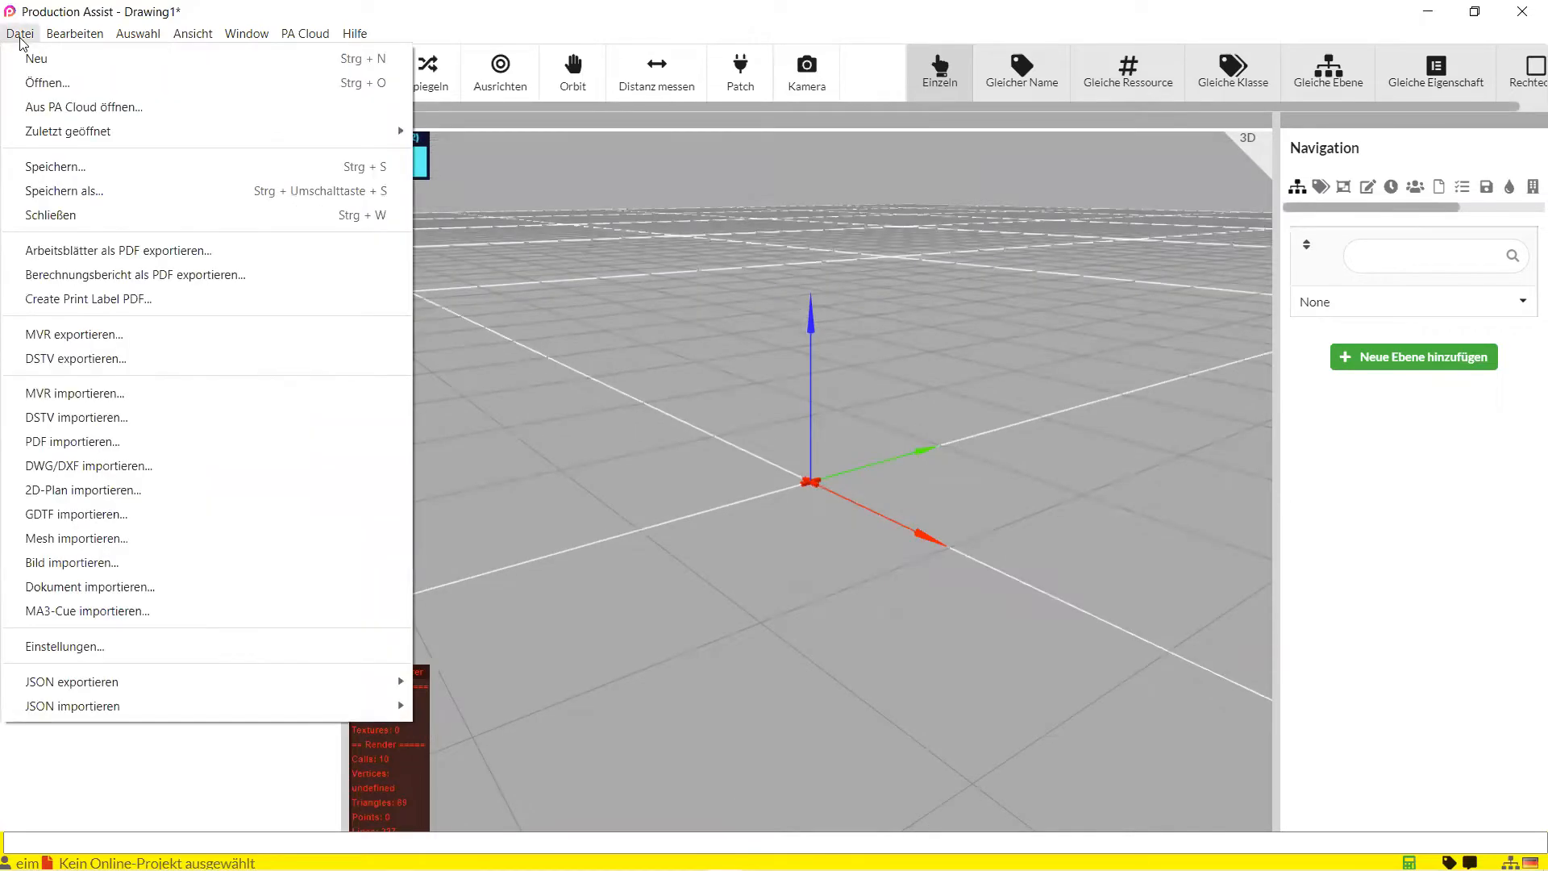
pyautogui.moveTo(88, 610)
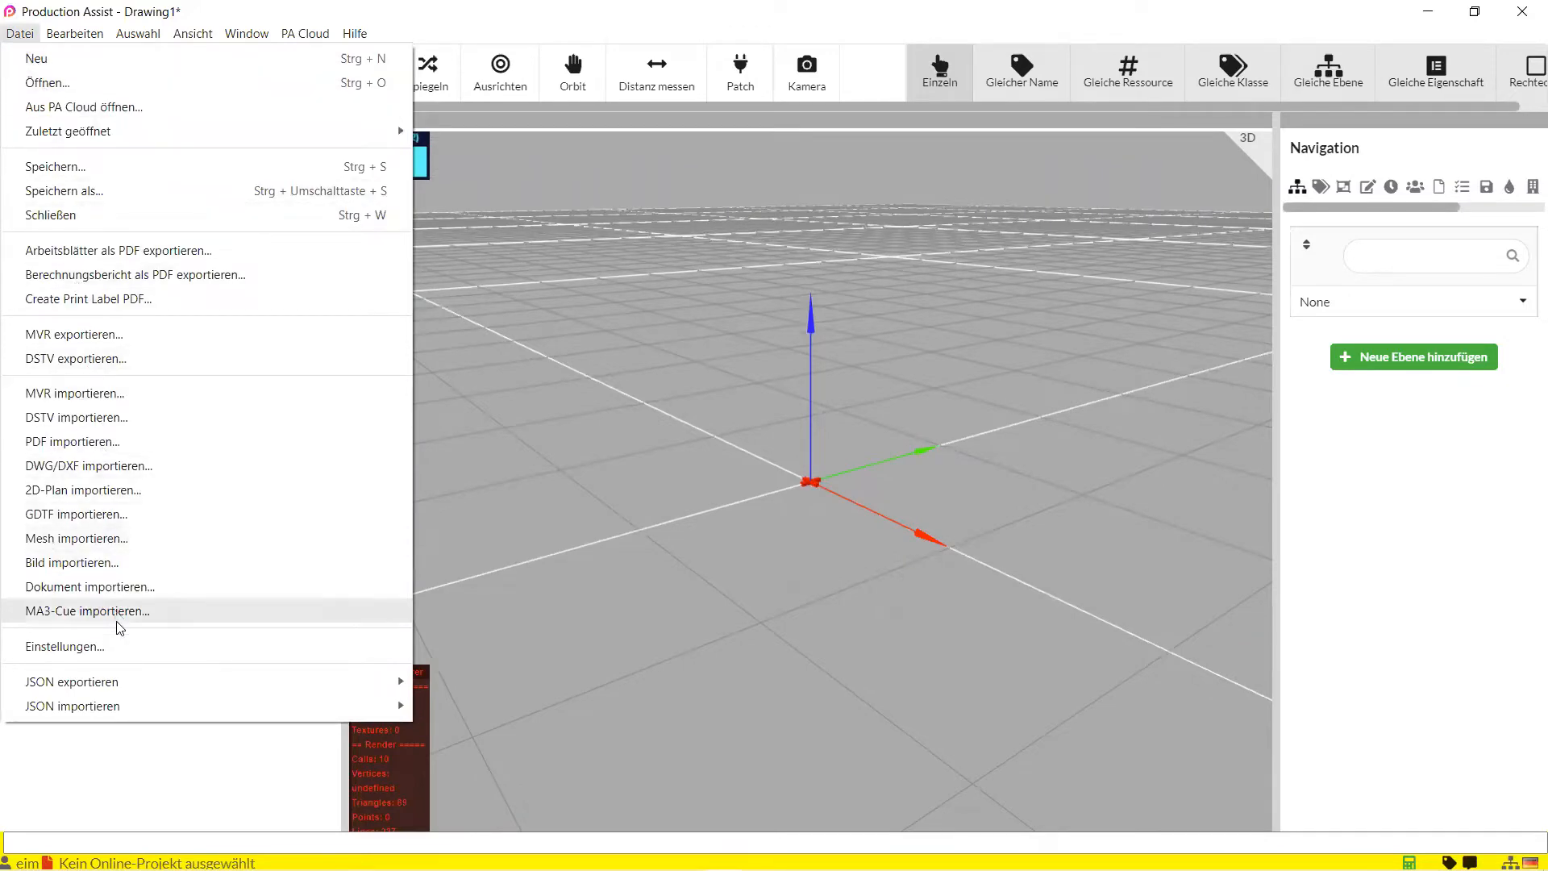
pyautogui.click(63, 646)
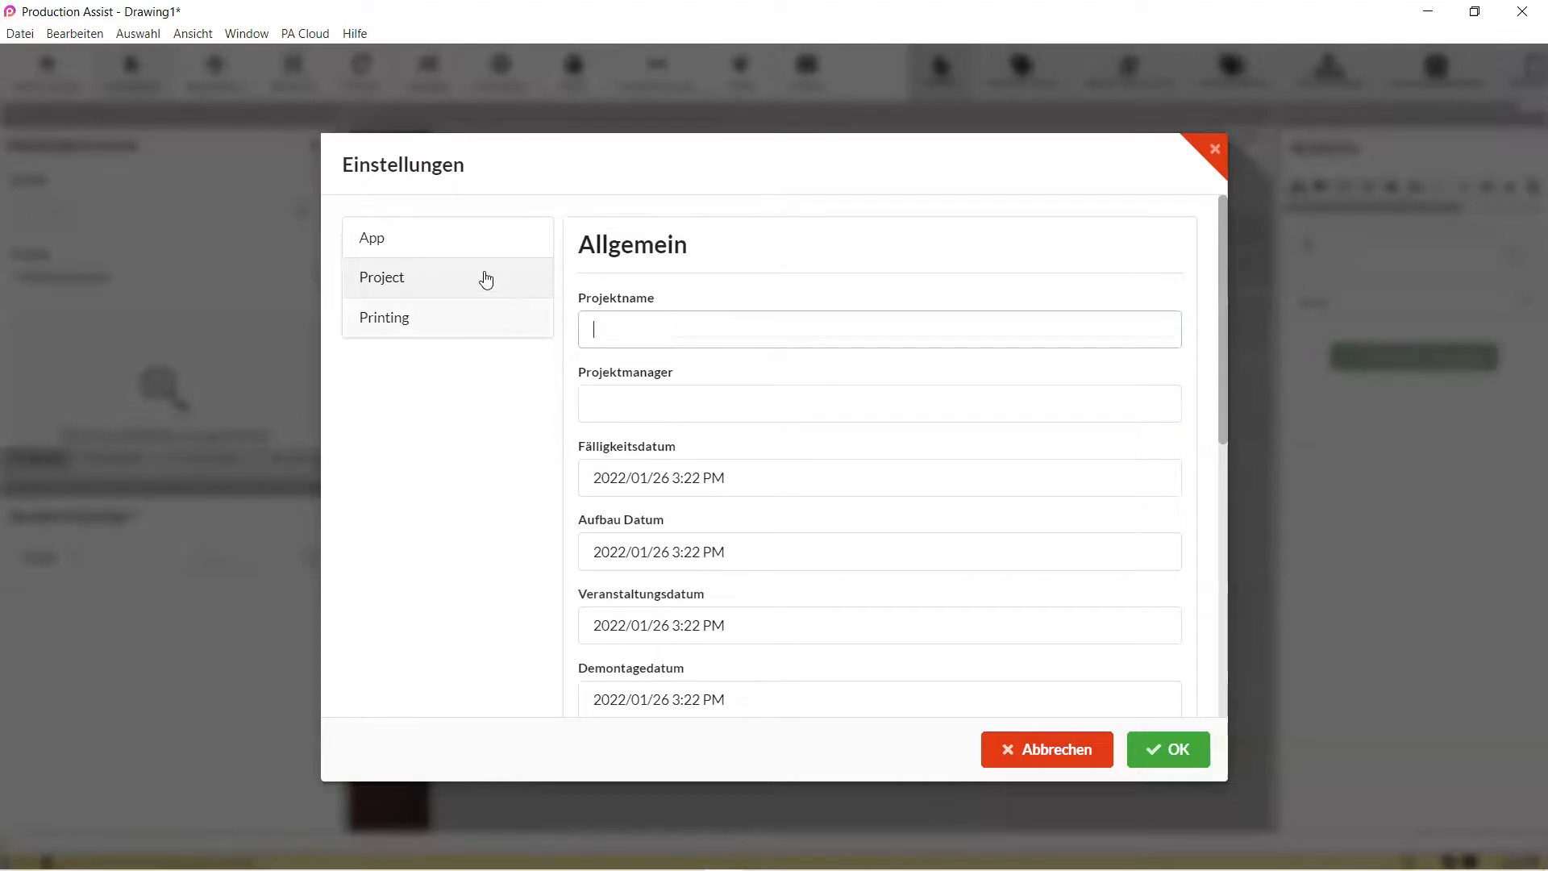
# Browse the App and Project pages, then view the Printing margins 2.5, 2, 3.5, 2.5 cm.
pyautogui.click(371, 237)
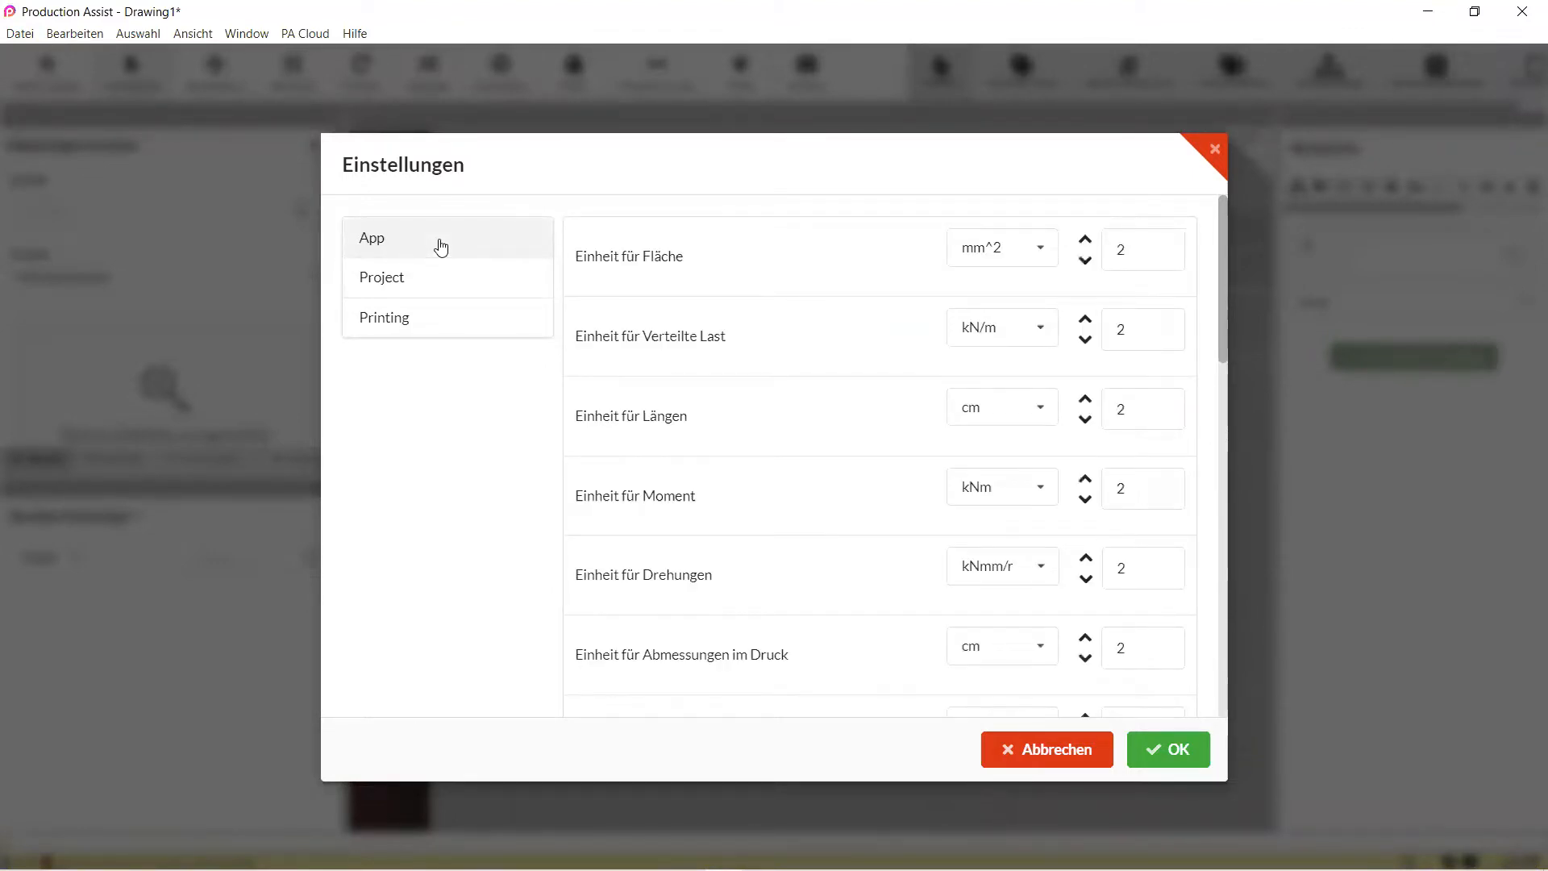
pyautogui.click(381, 278)
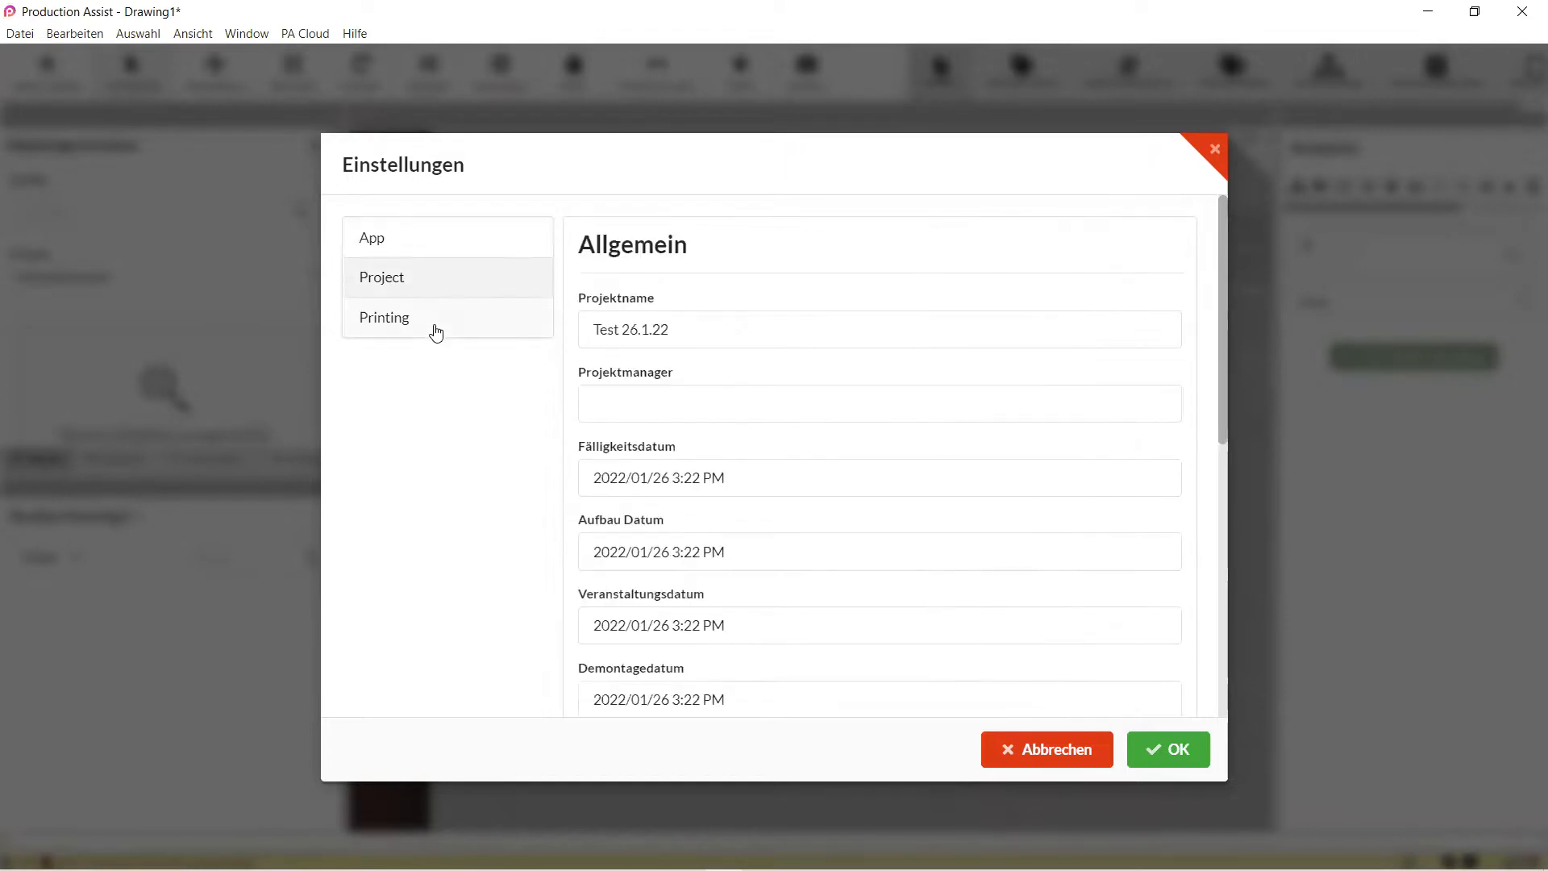
pyautogui.click(384, 317)
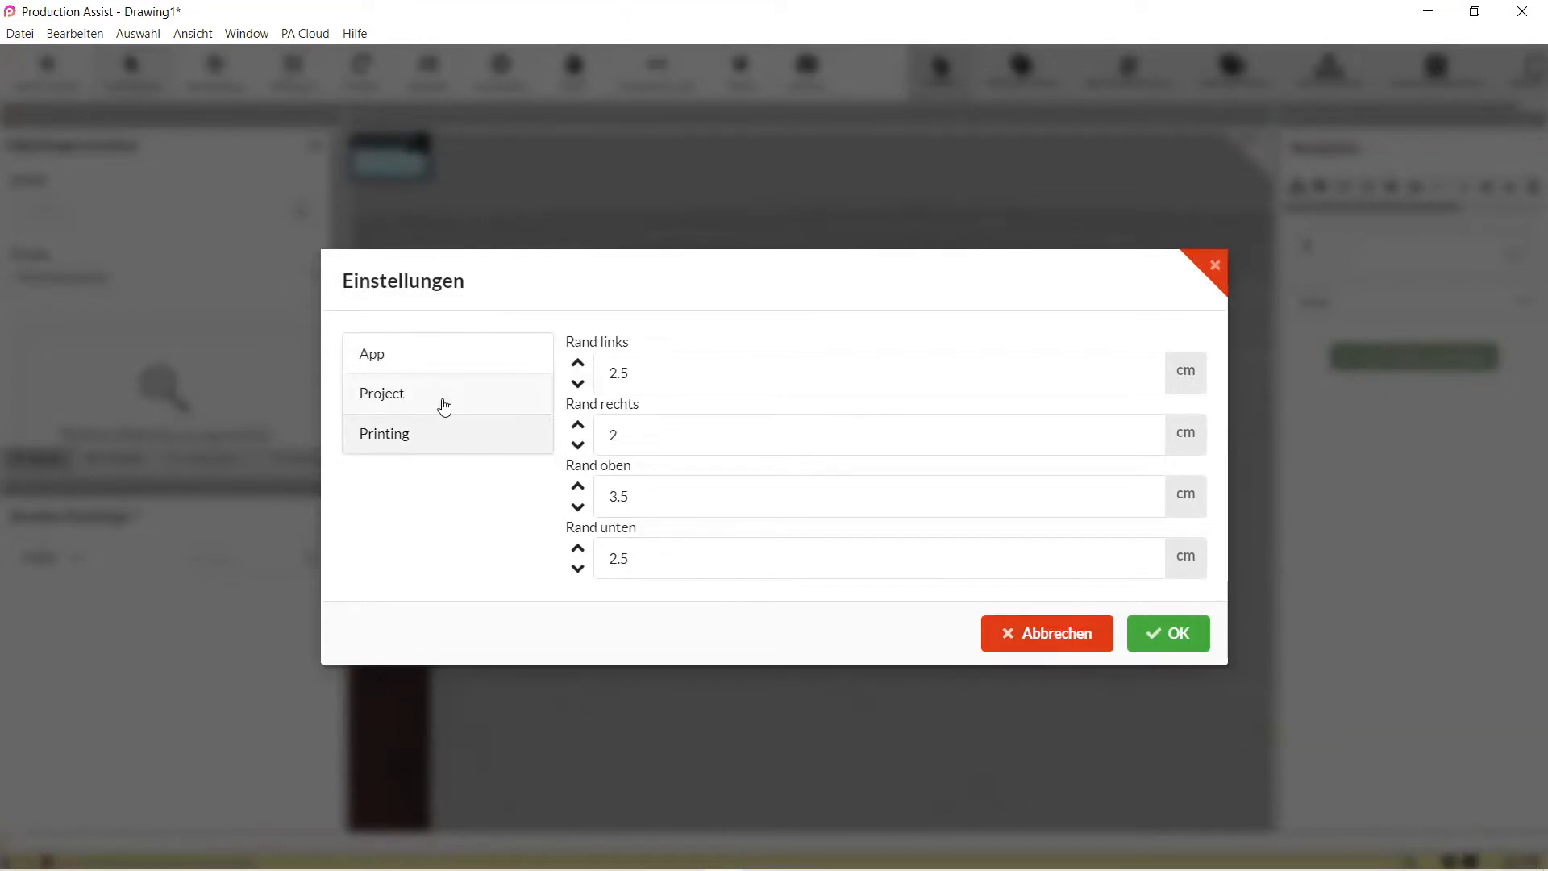
# Review project Test 26.1.22's name, blank manager and 2022/01/26 event dates.
pyautogui.click(381, 392)
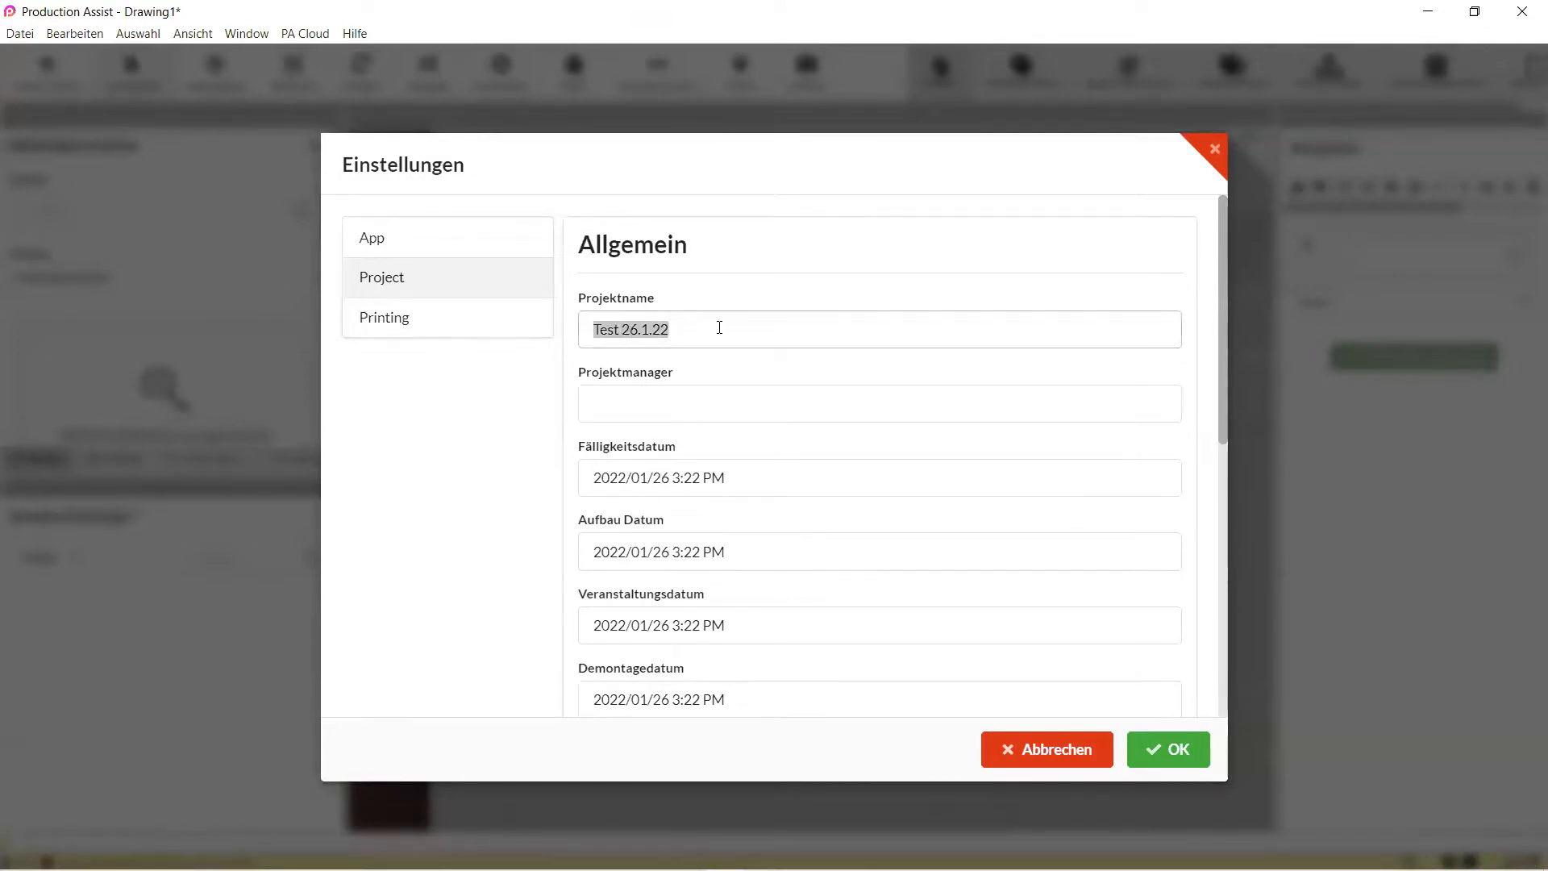
pyautogui.click(878, 403)
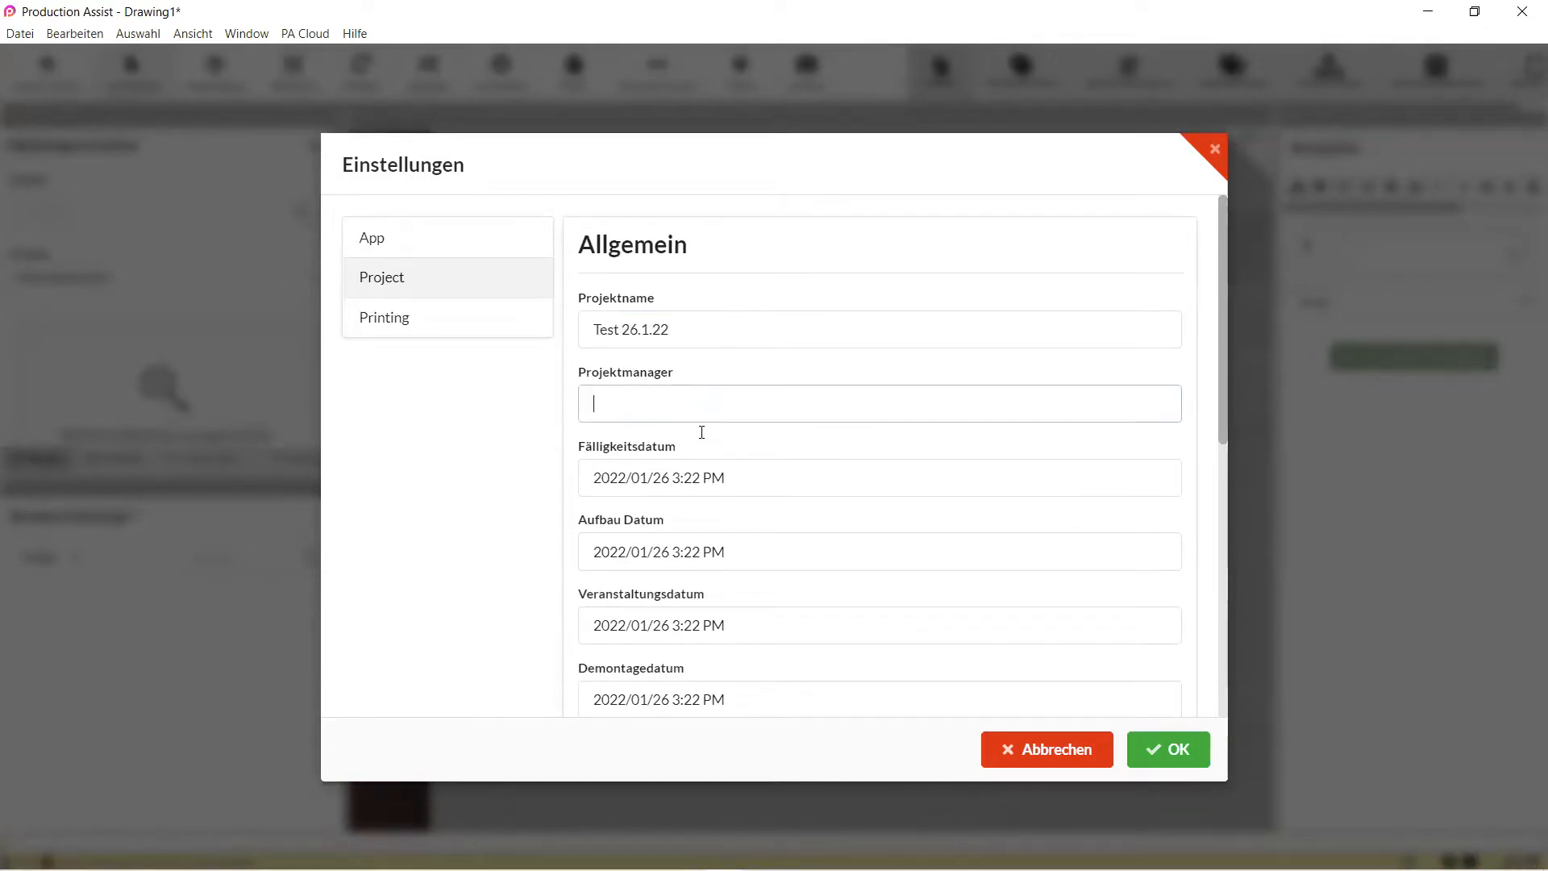
pyautogui.click(876, 477)
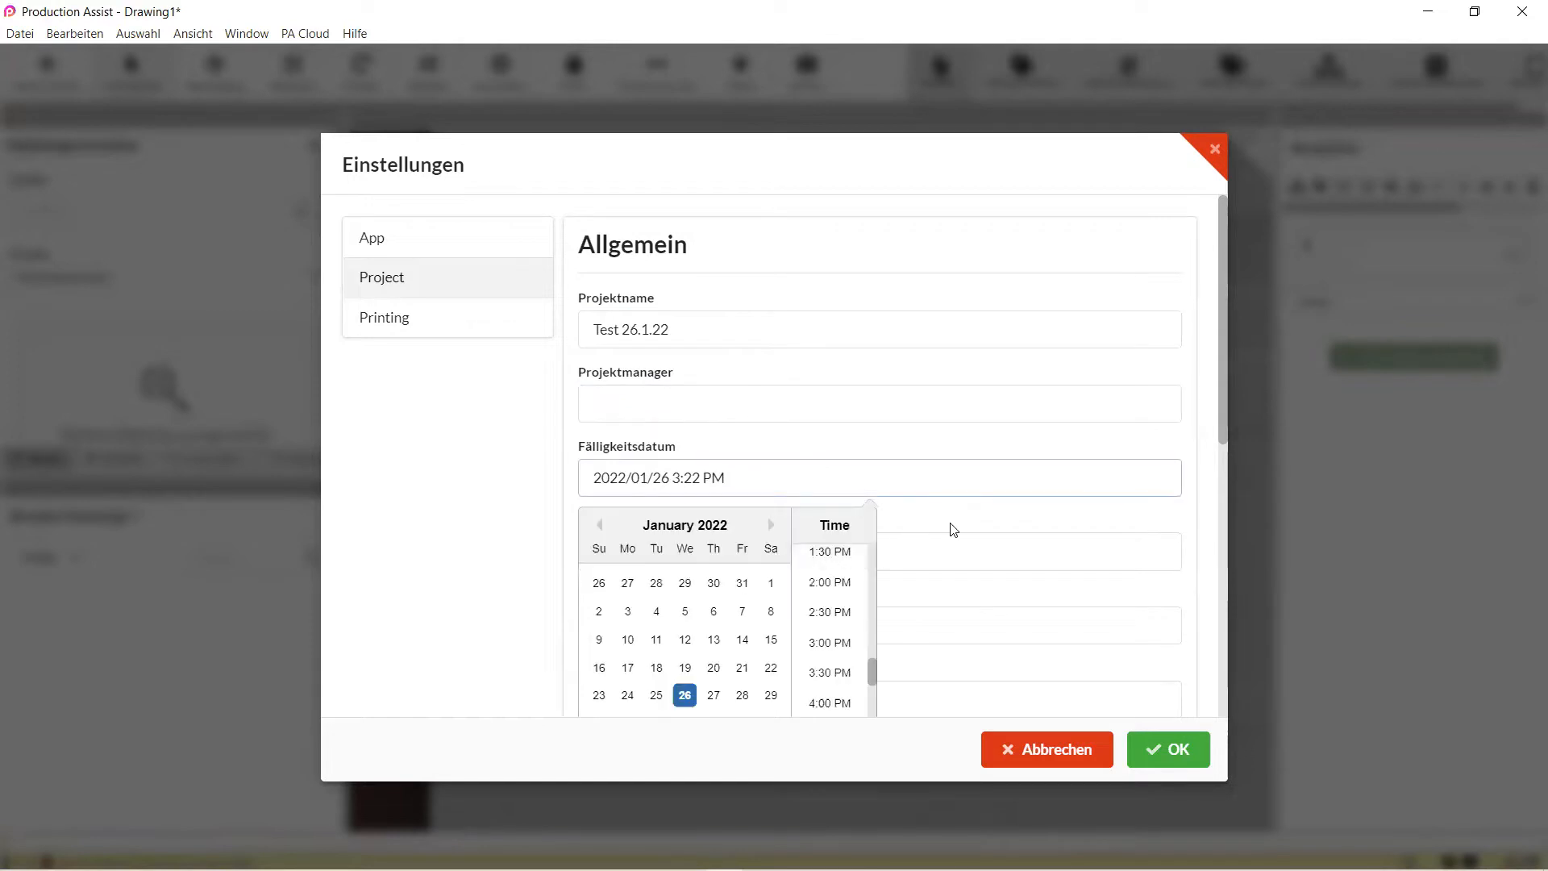
pyautogui.scroll(-3)
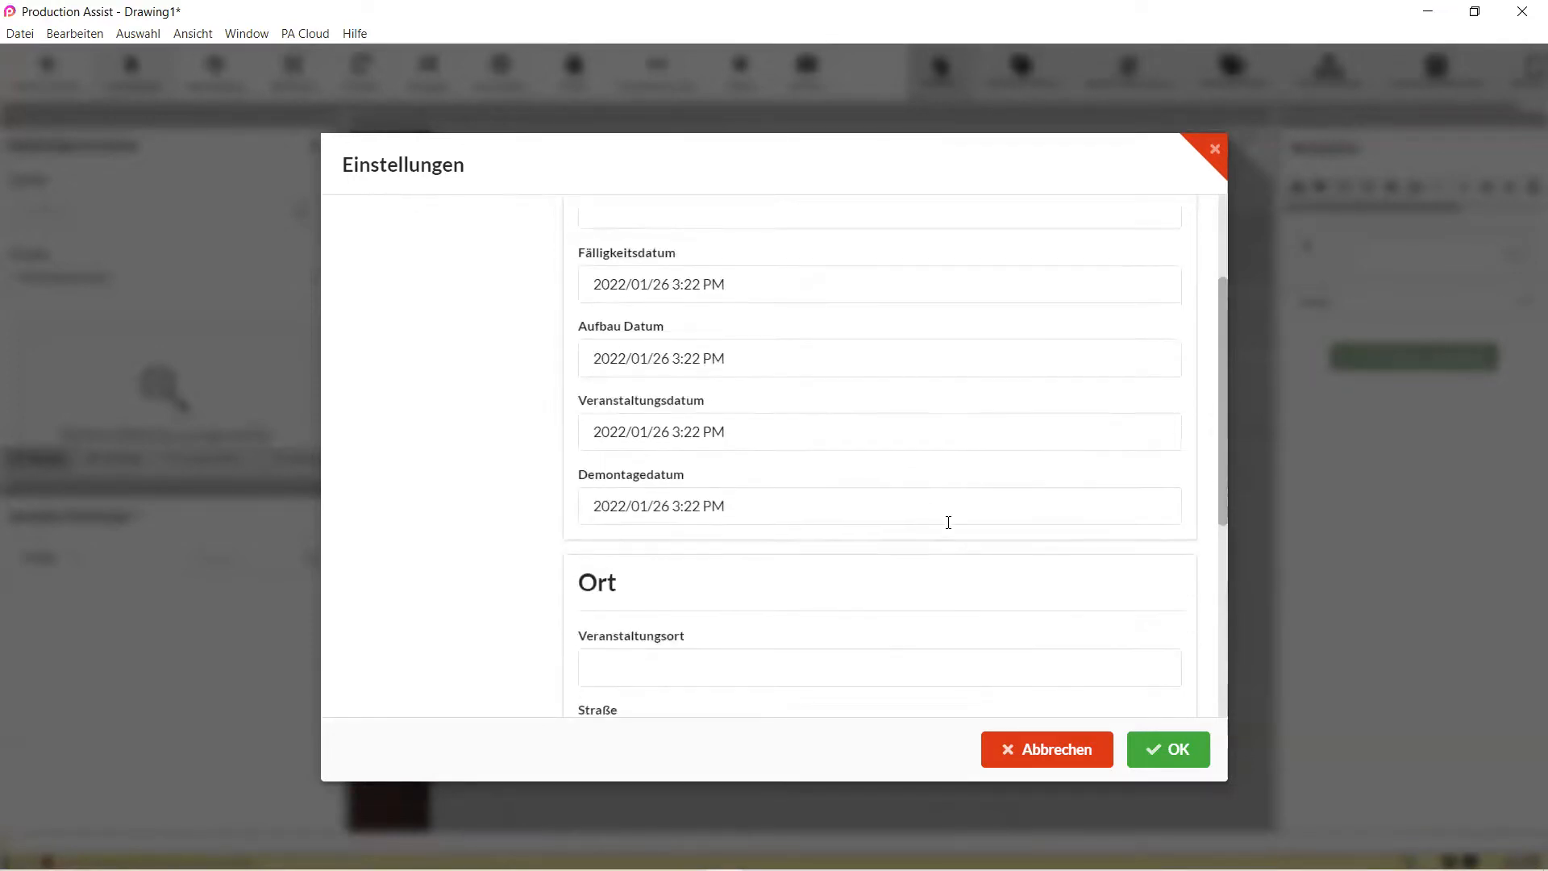
pyautogui.scroll(-3)
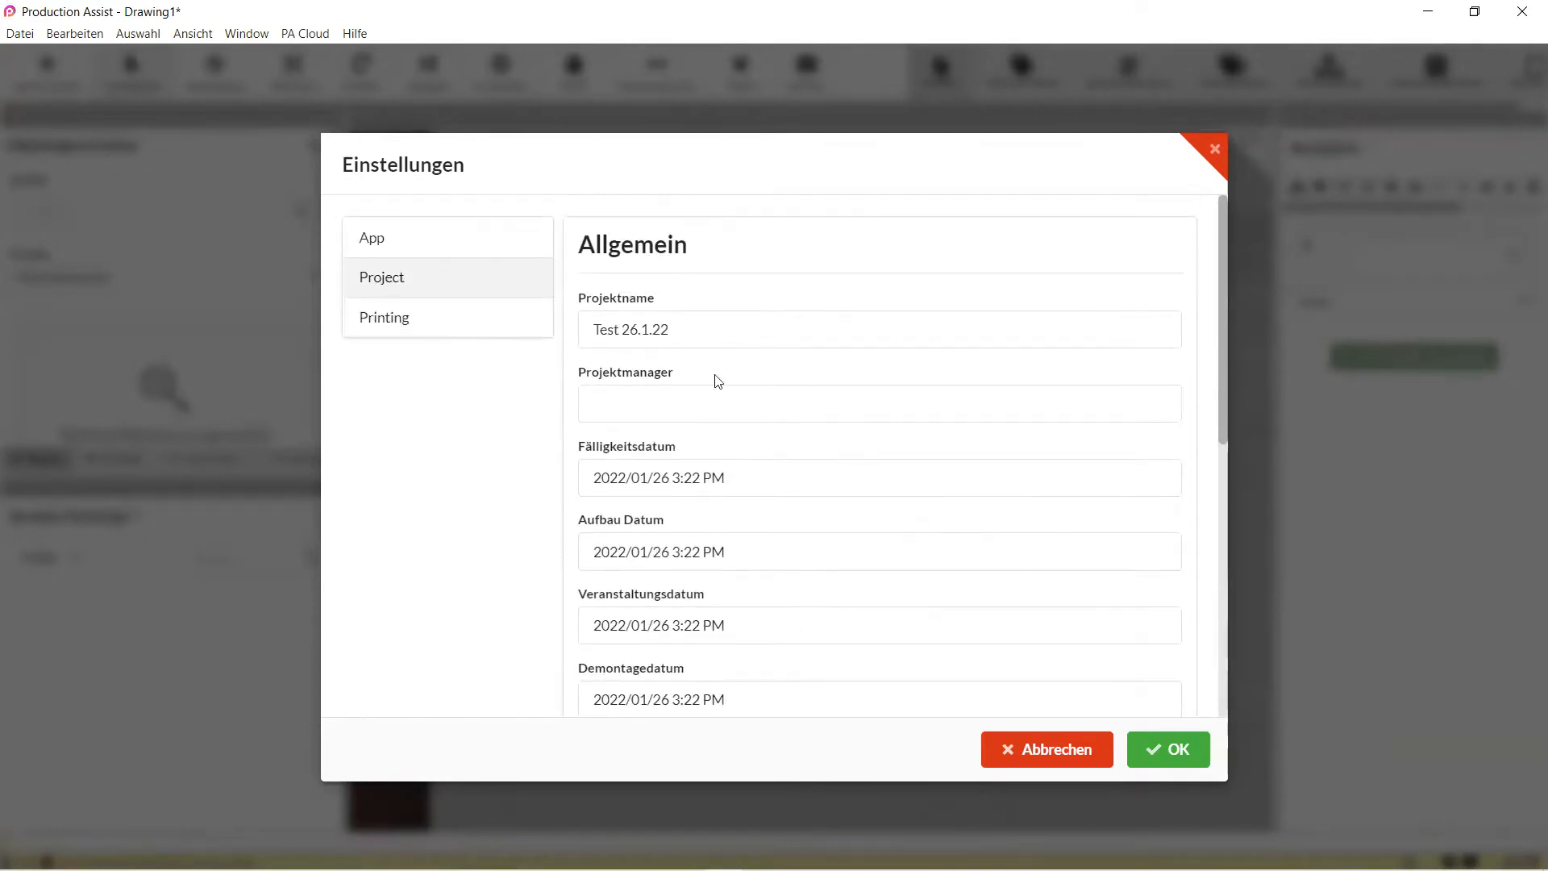
# Switch on Globale Transformation in the App settings and confirm with OK.
pyautogui.click(371, 237)
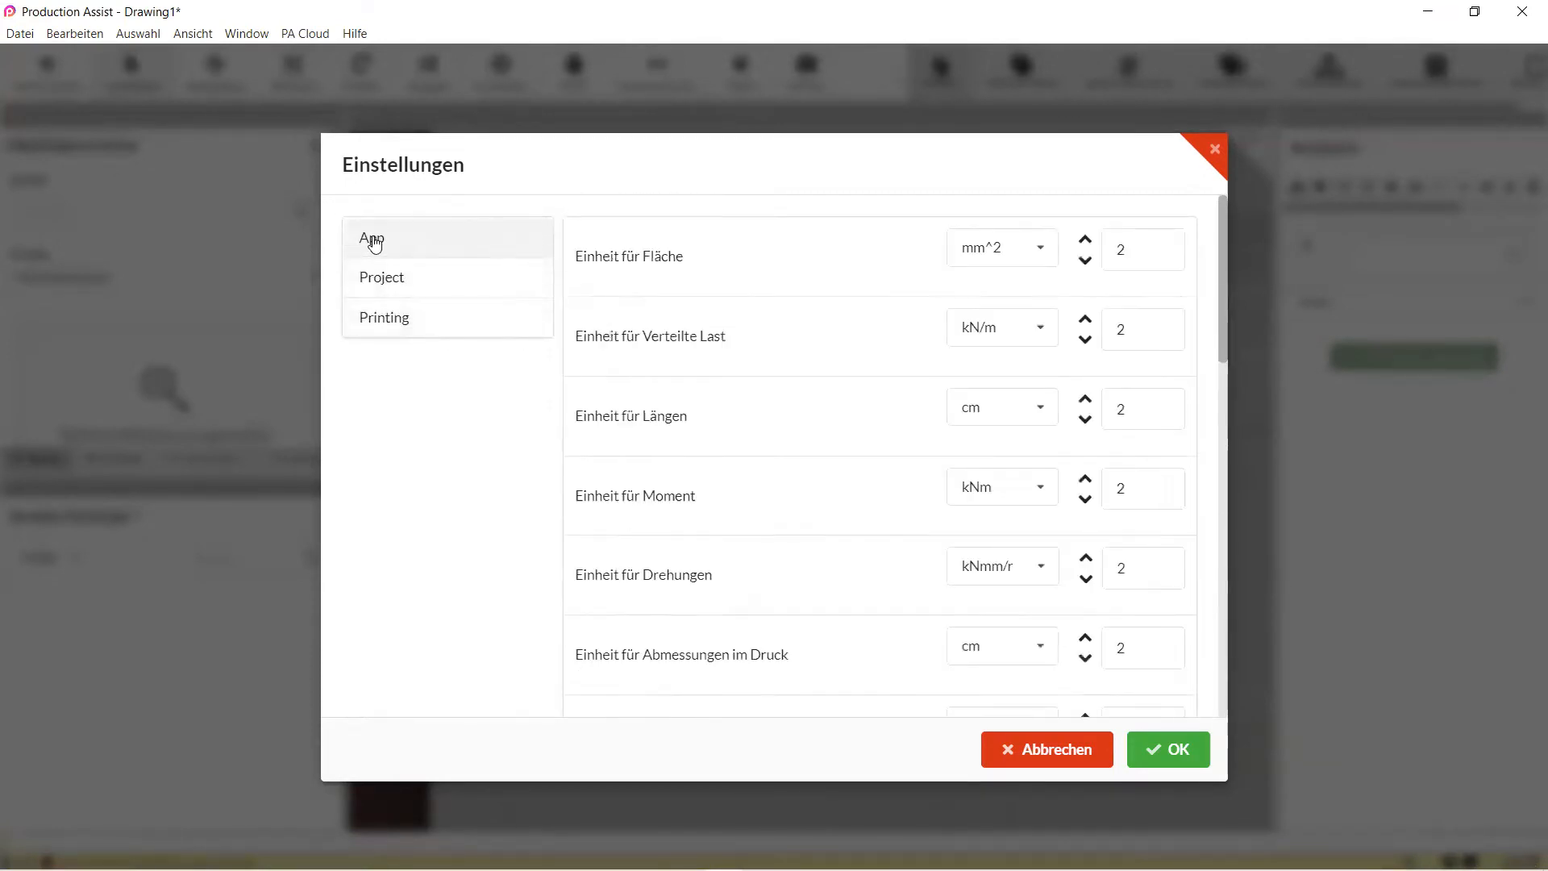
pyautogui.moveTo(729, 250)
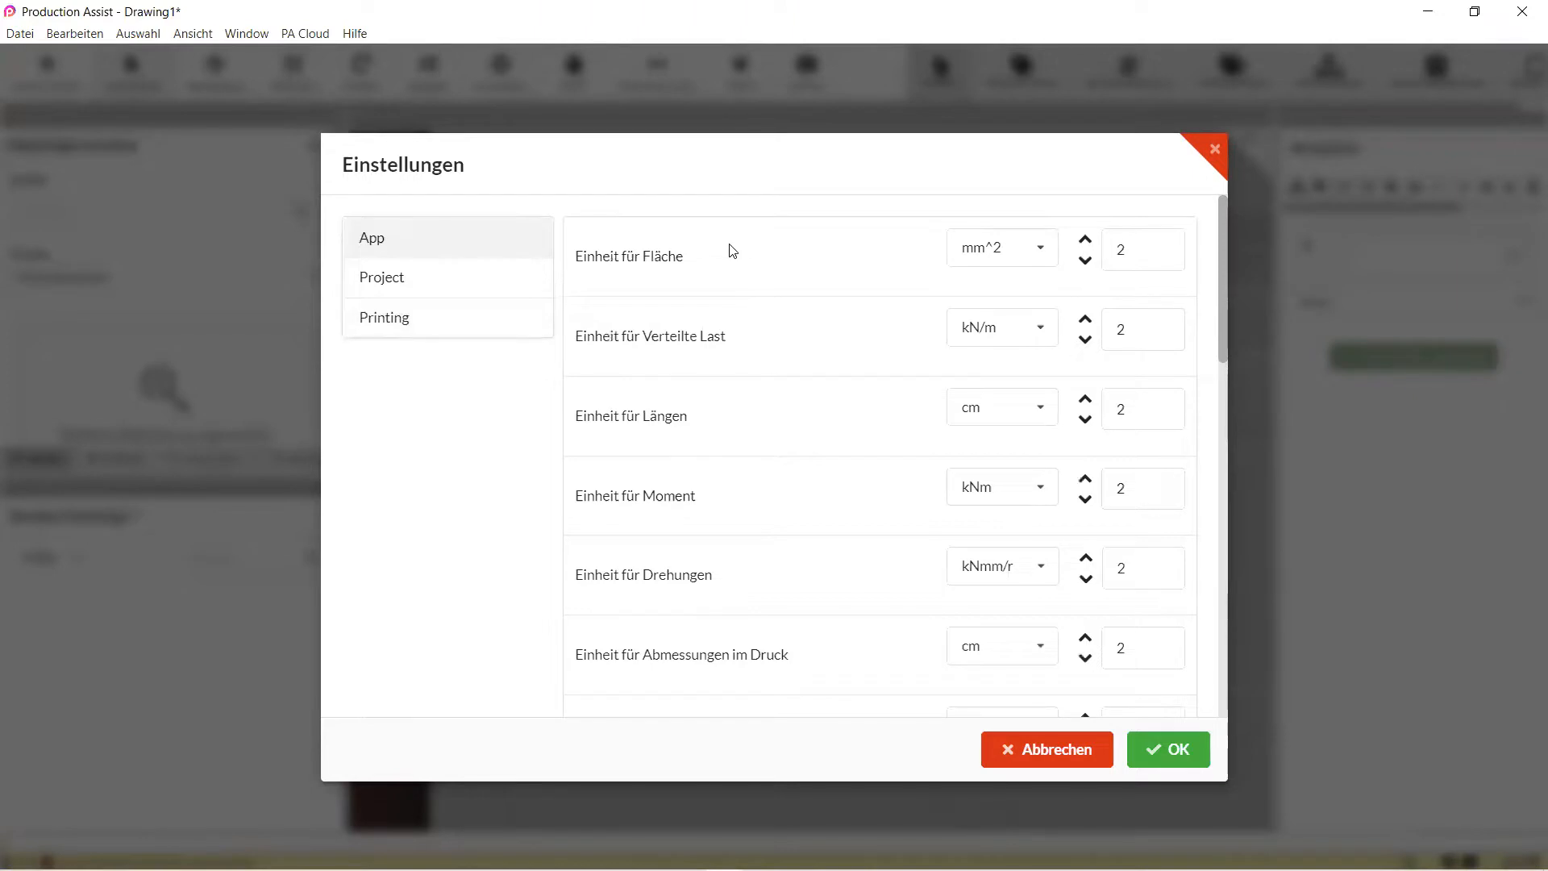
pyautogui.moveTo(743, 253)
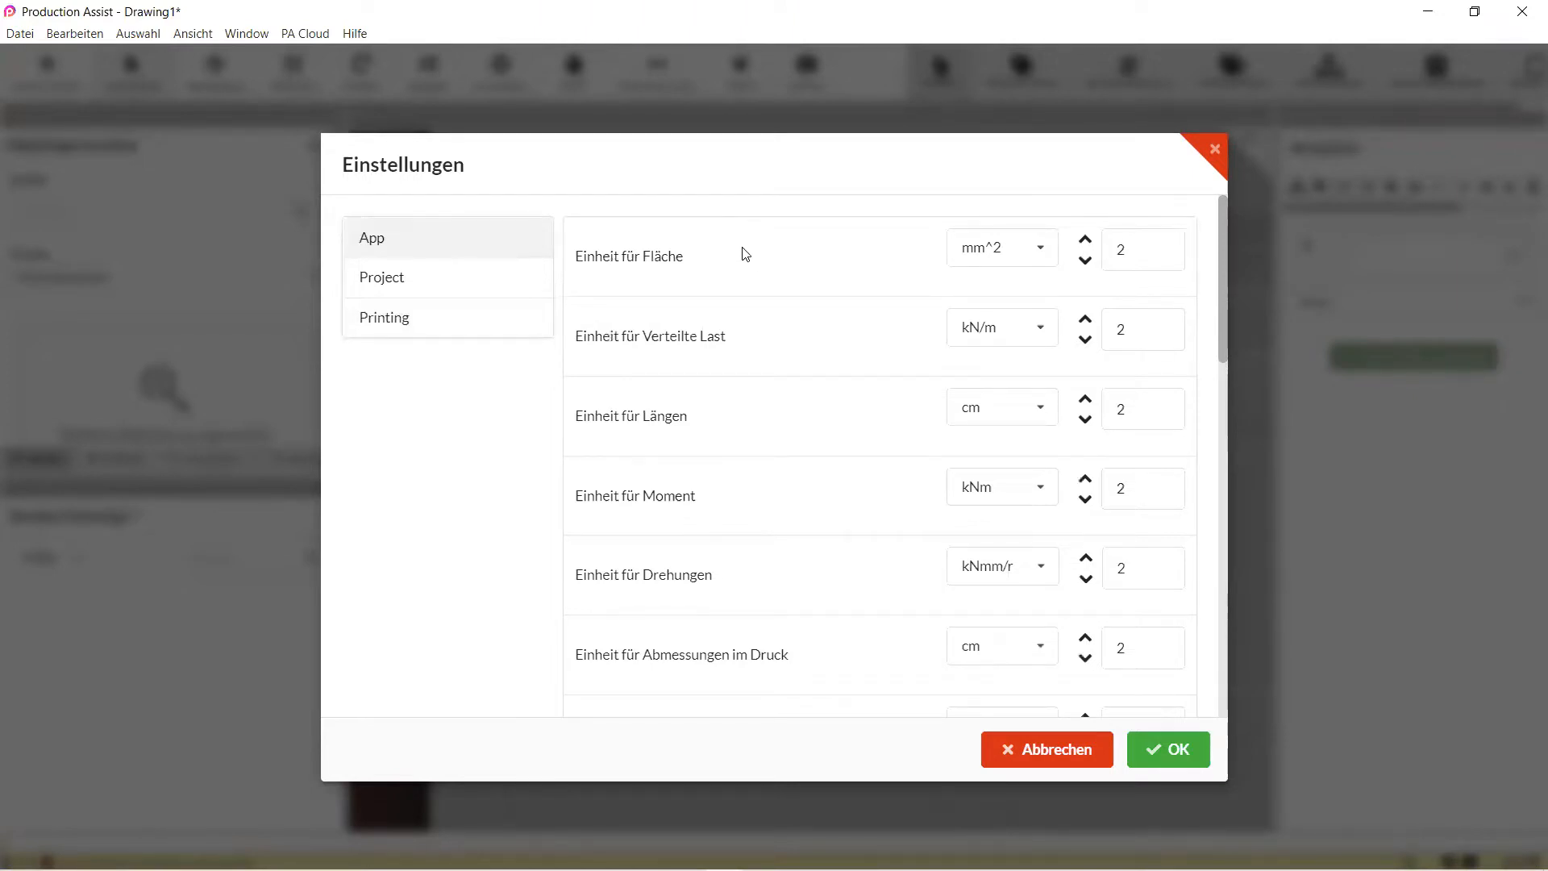
pyautogui.scroll(-3)
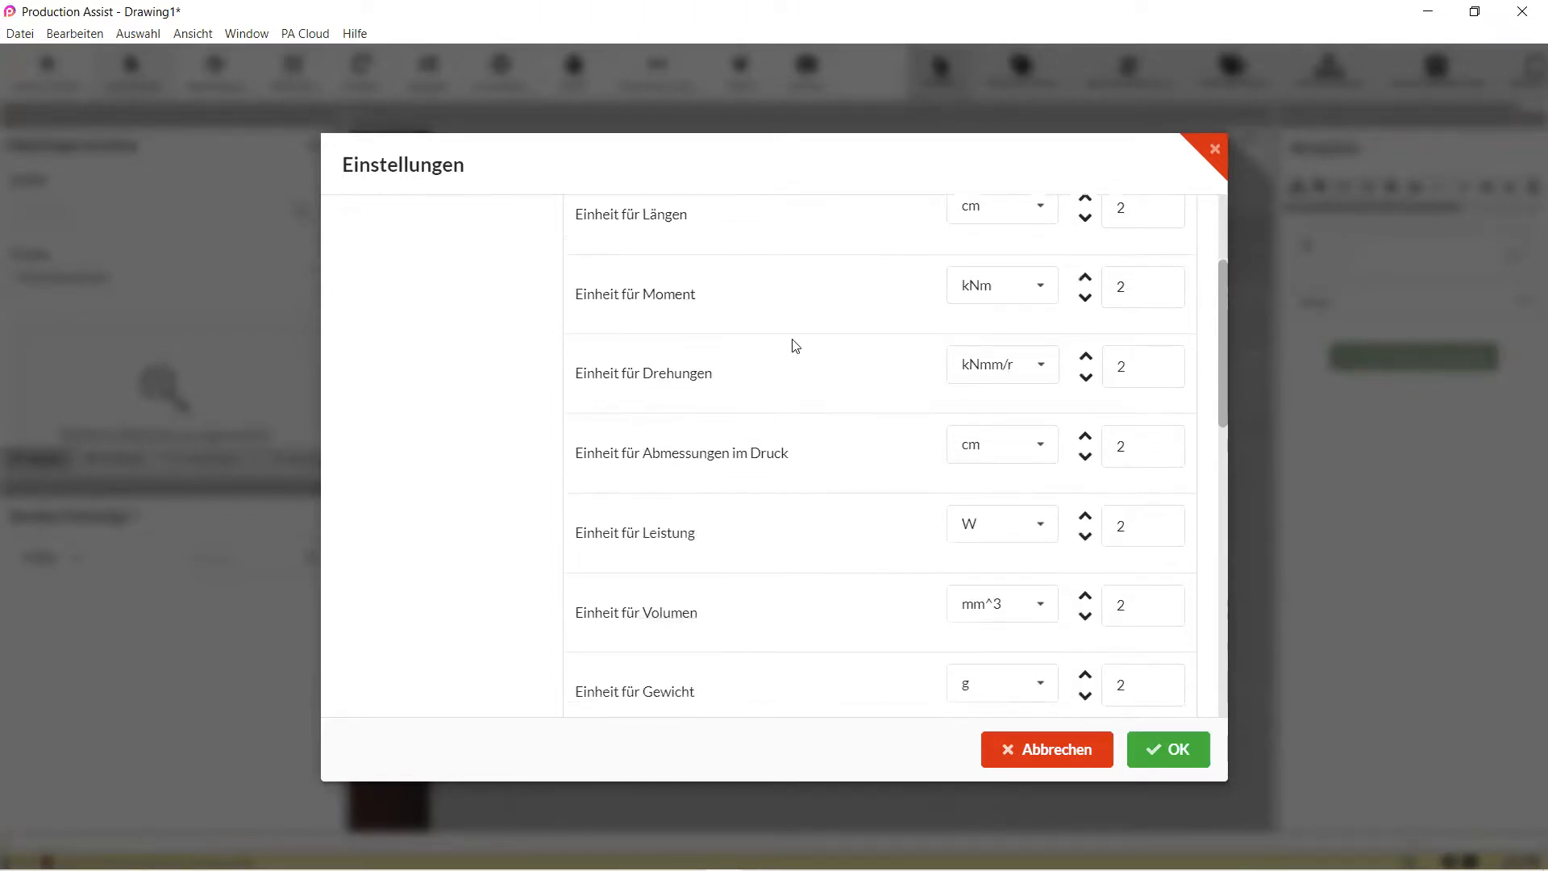
pyautogui.scroll(-3)
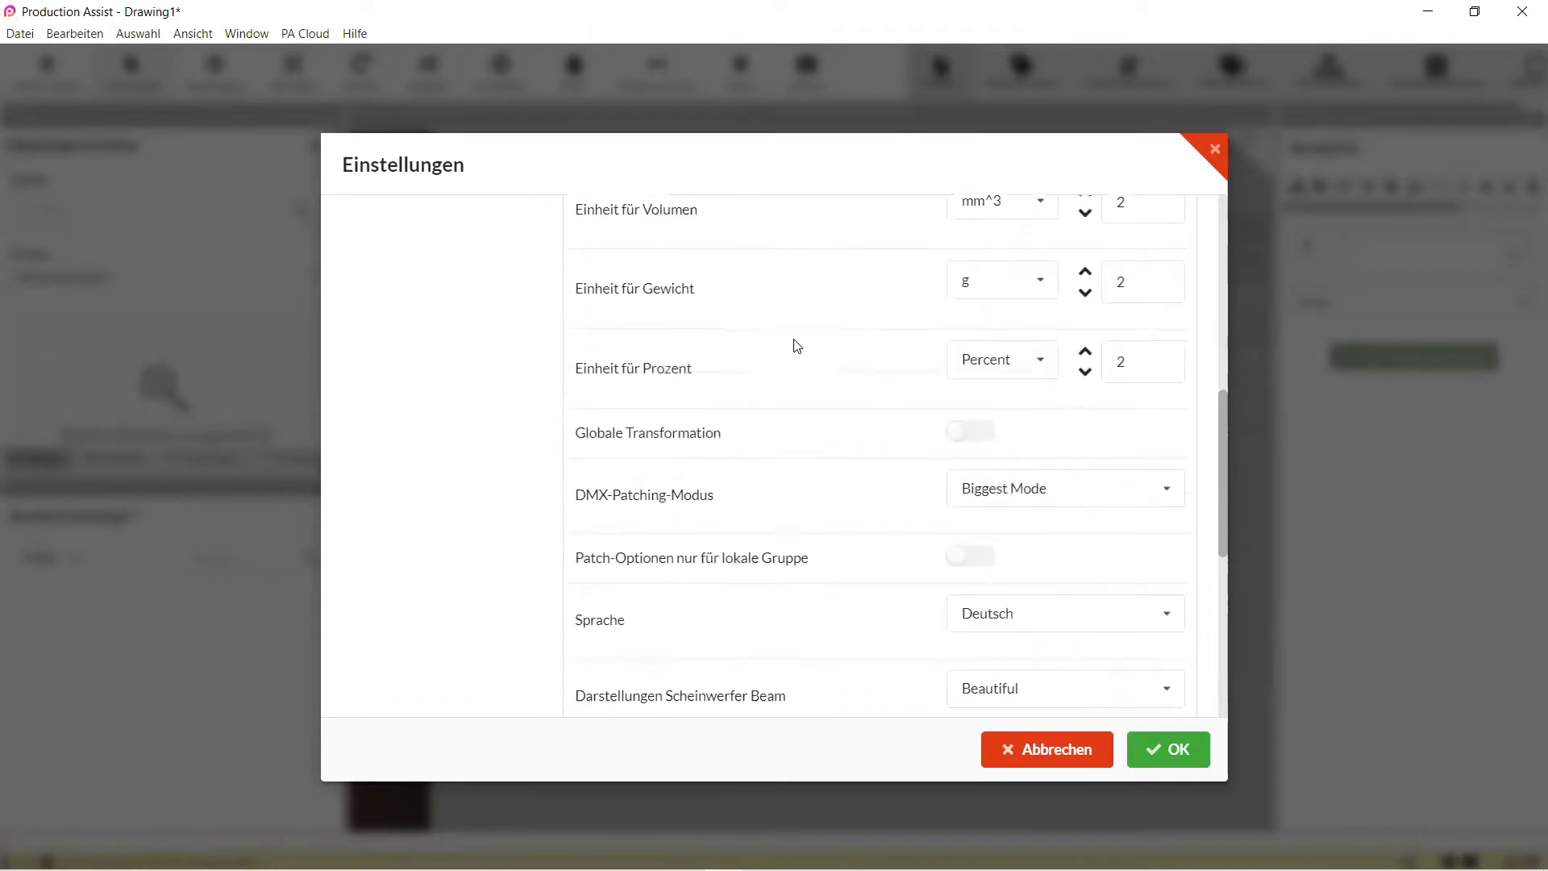
pyautogui.scroll(-3)
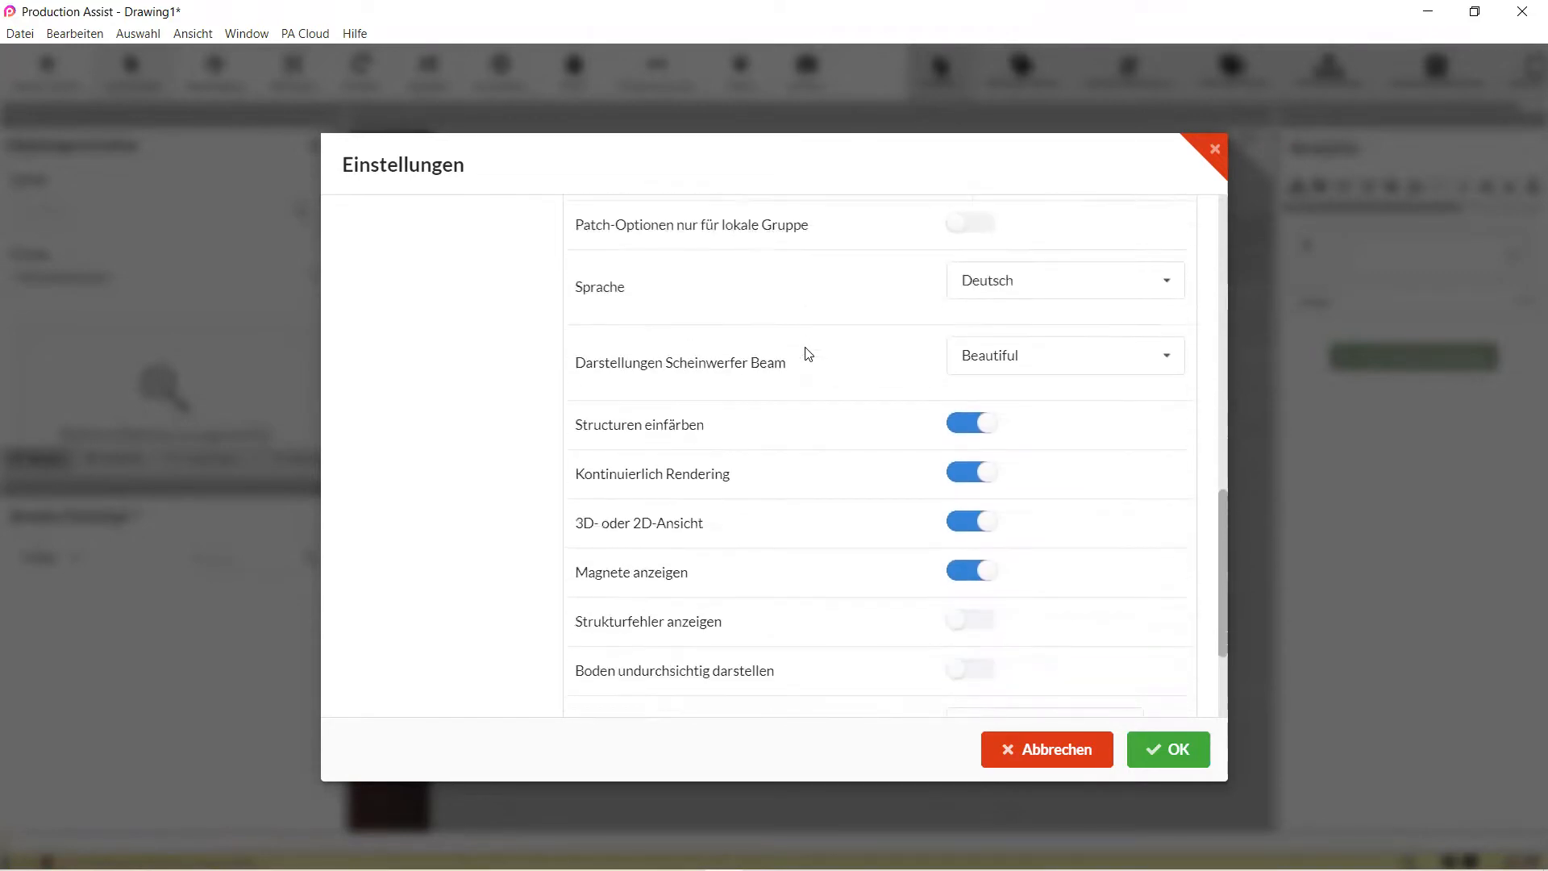
pyautogui.scroll(-3)
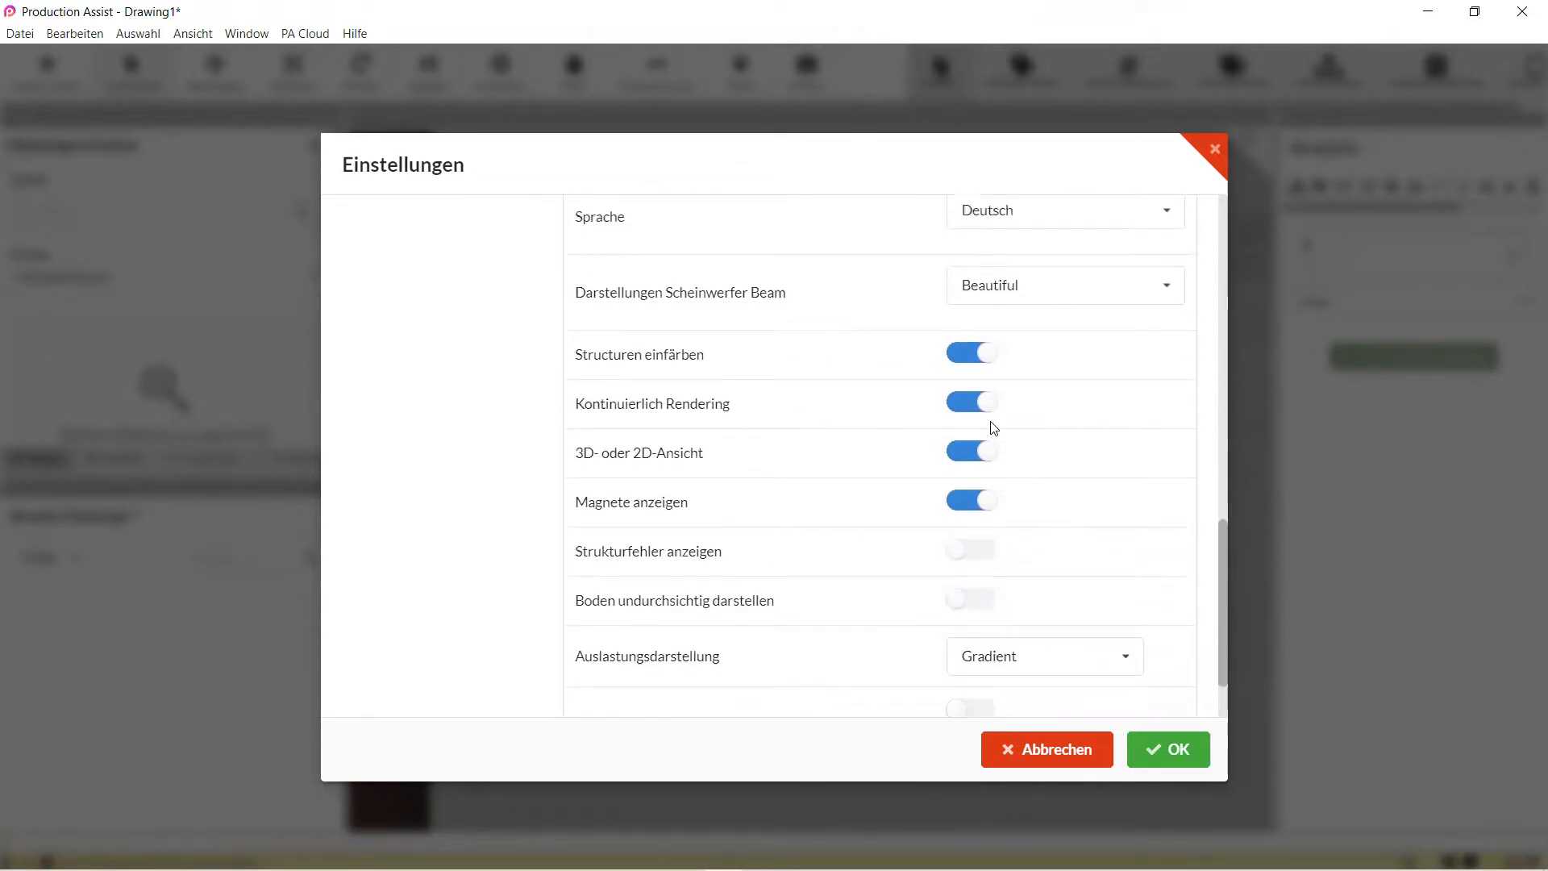
pyautogui.scroll(-3)
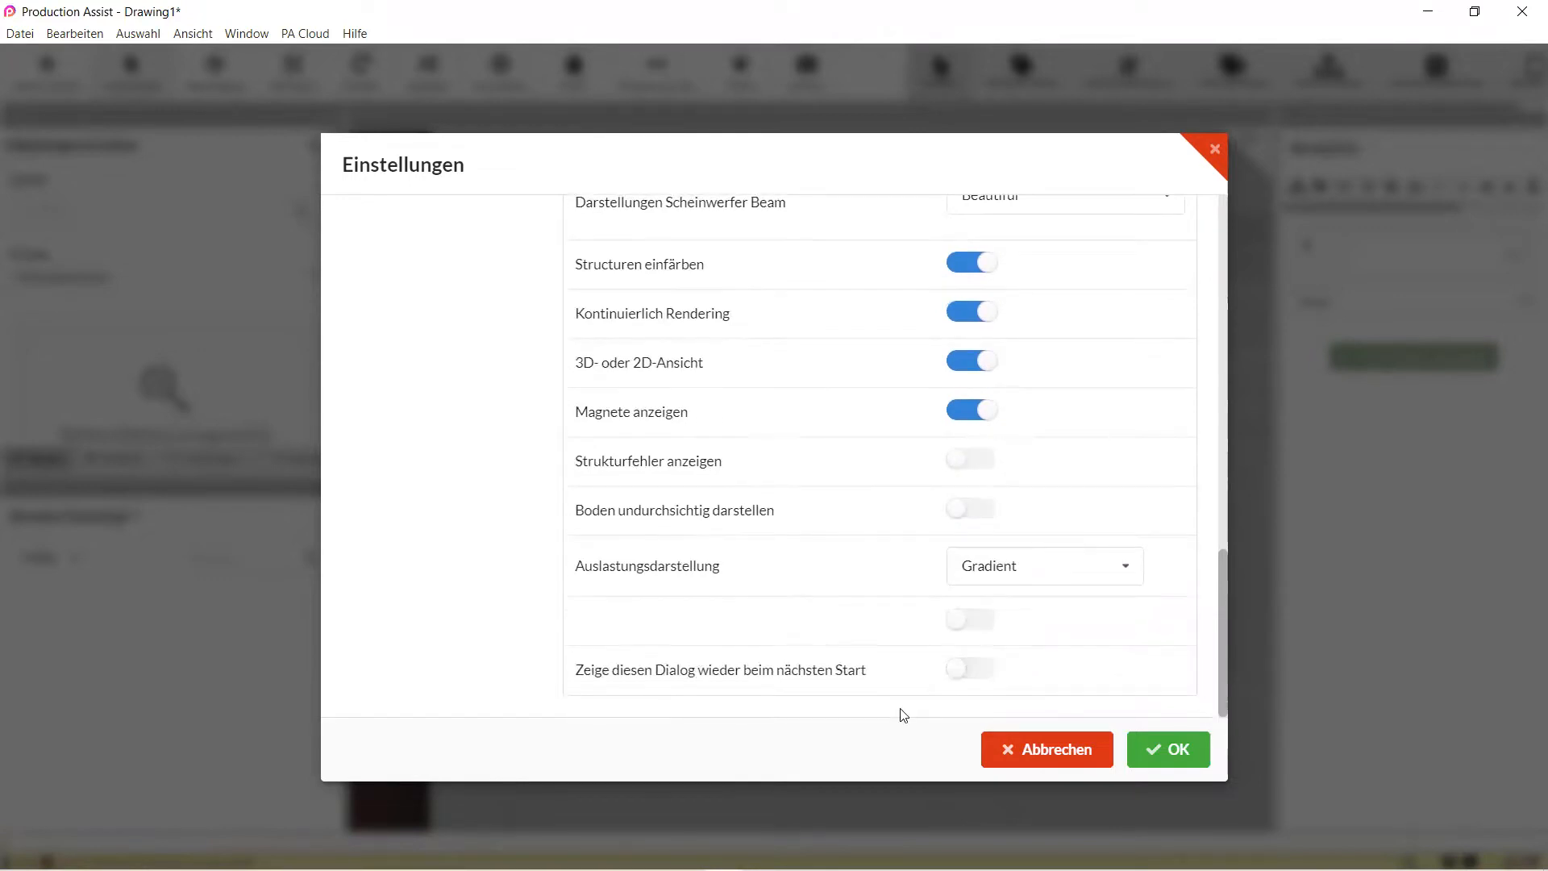
pyautogui.scroll(3)
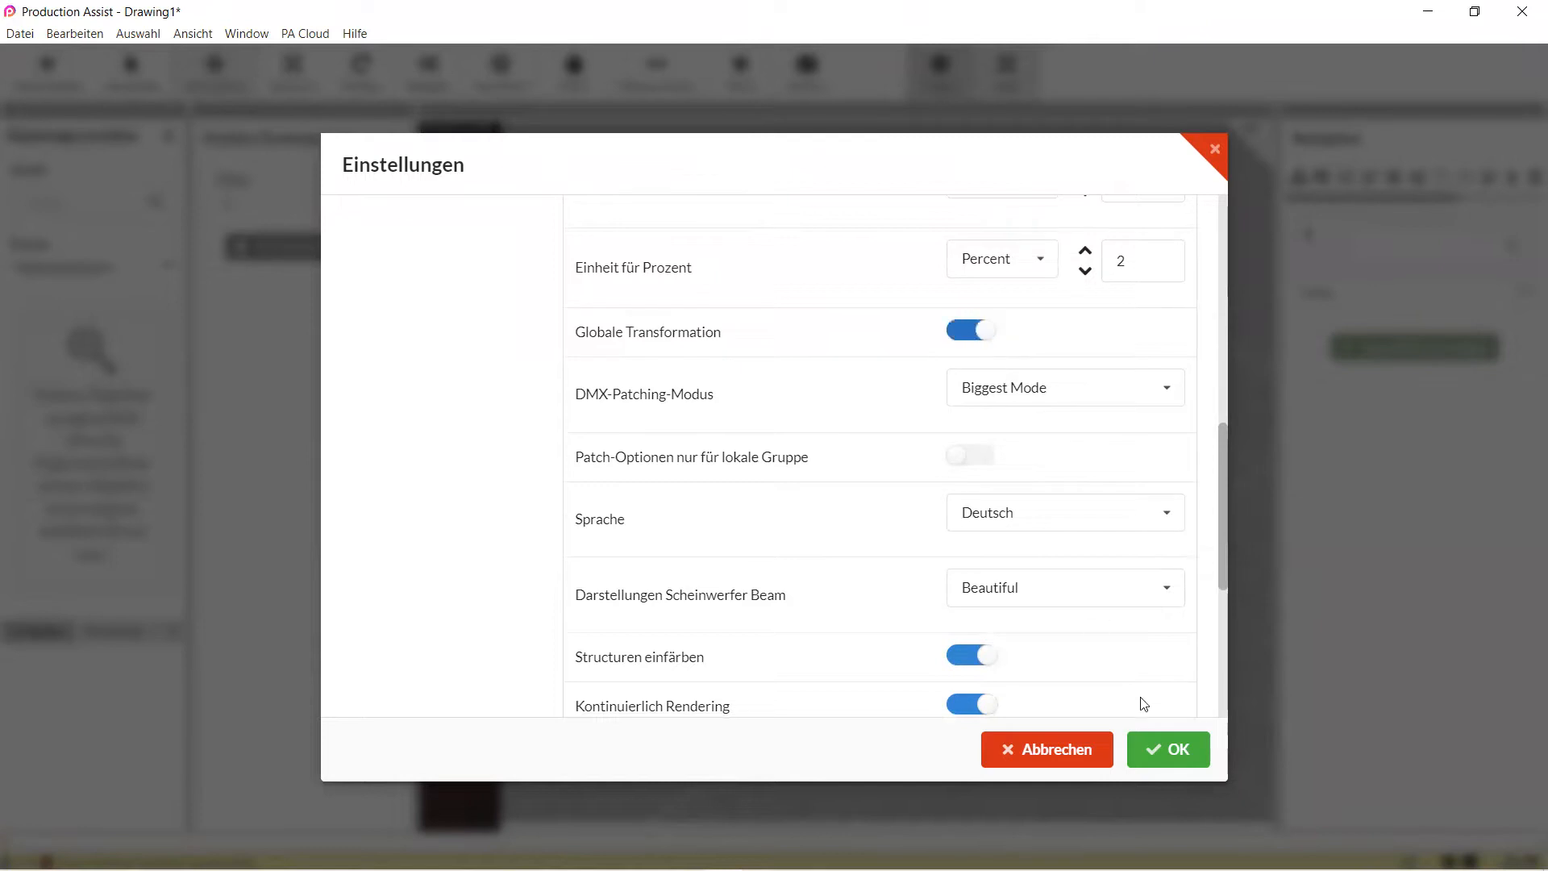
pyautogui.moveTo(871, 361)
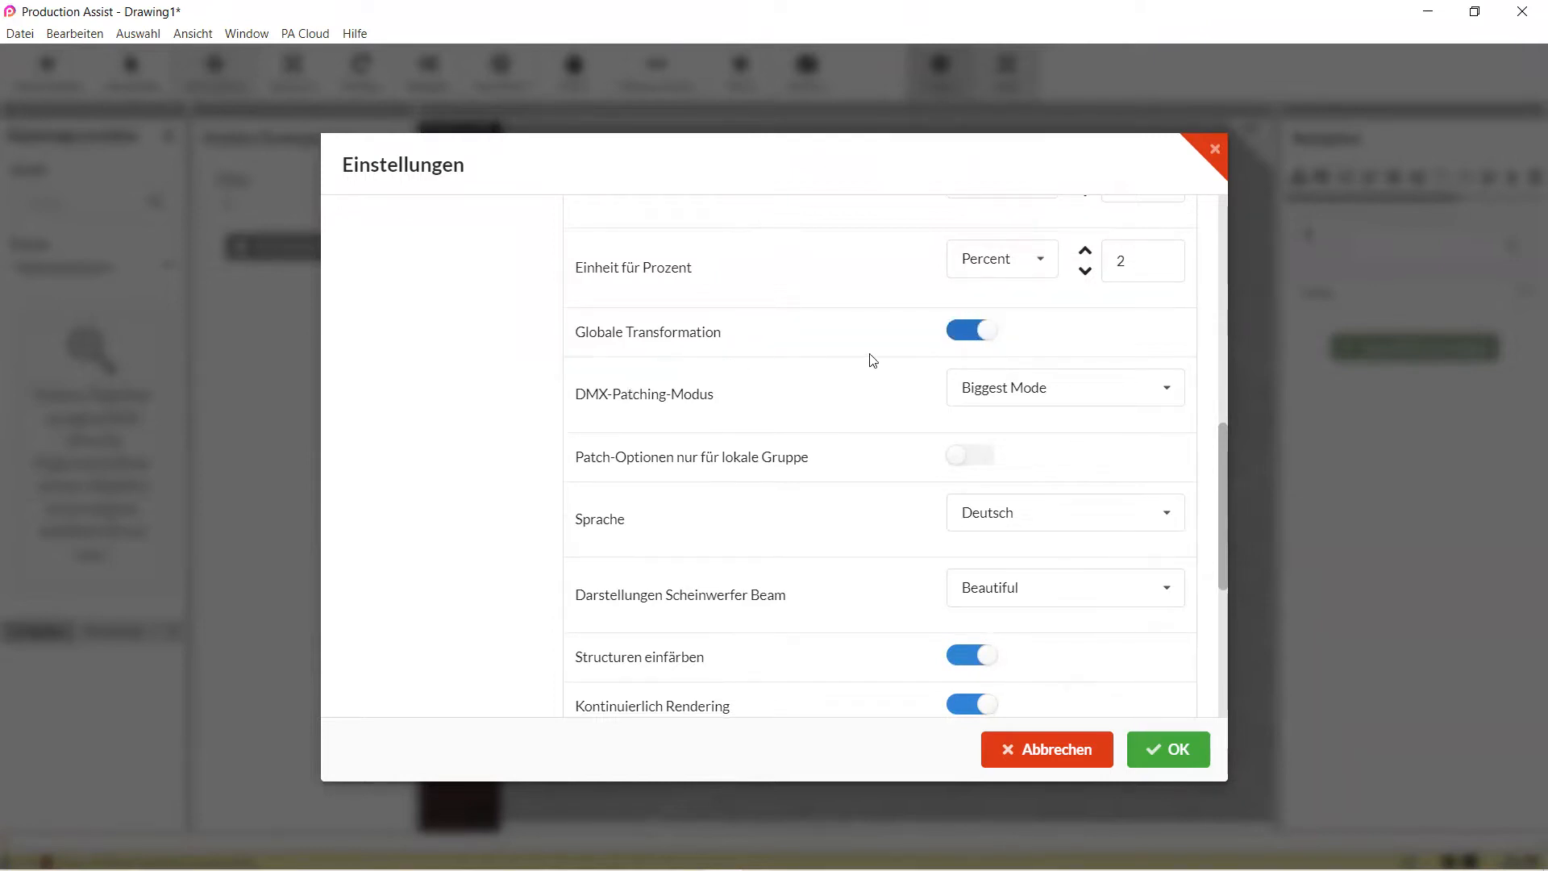
pyautogui.click(1167, 749)
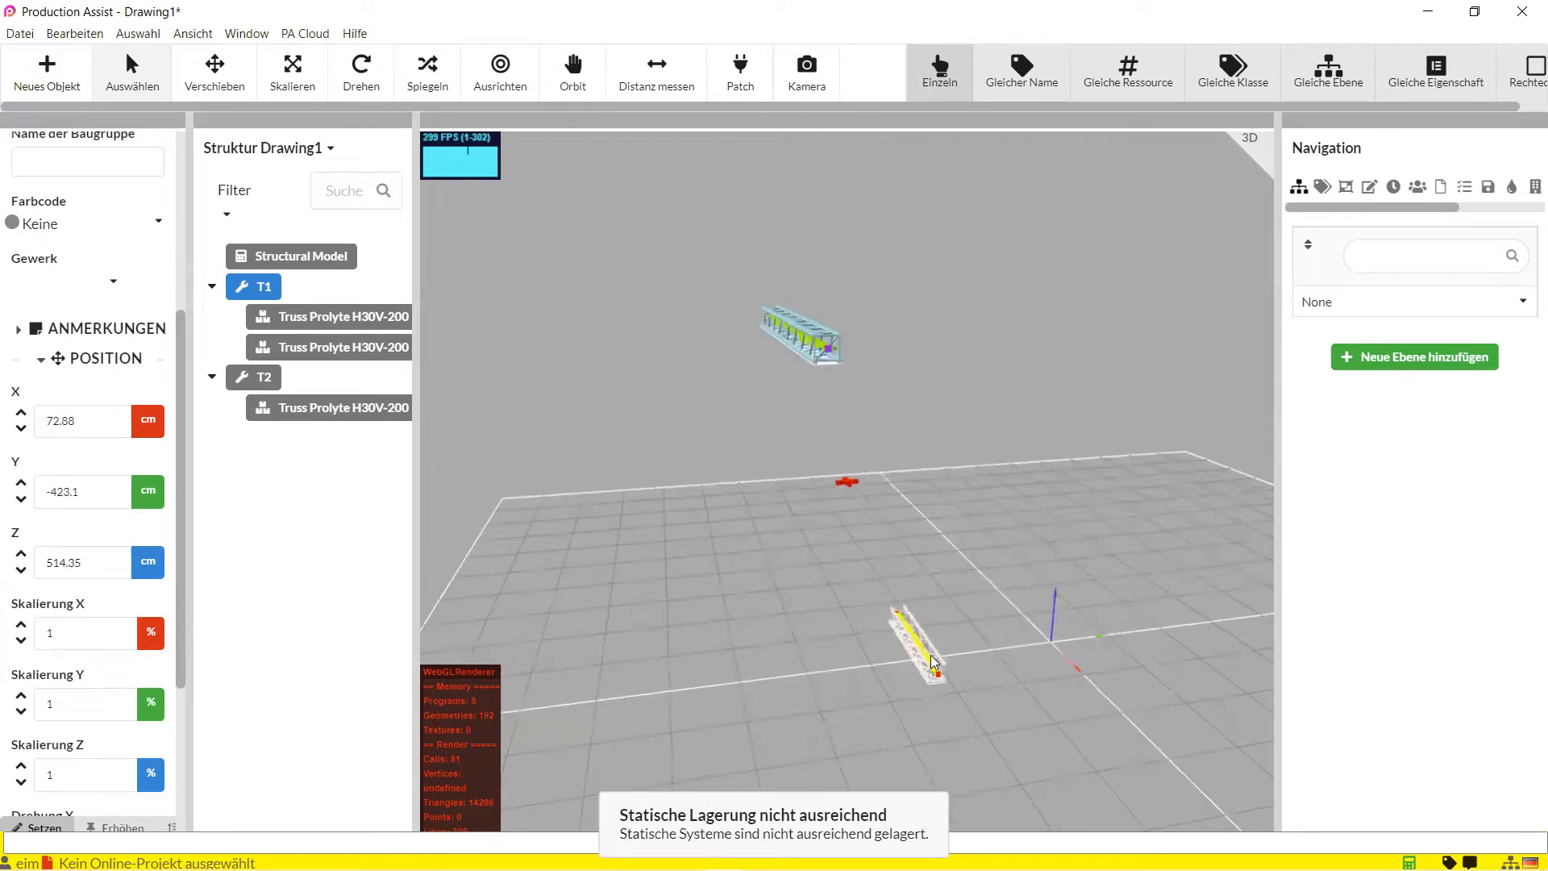
# Select the truss in the nested T1 group and set its Position Z to 100 cm.
pyautogui.click(343, 407)
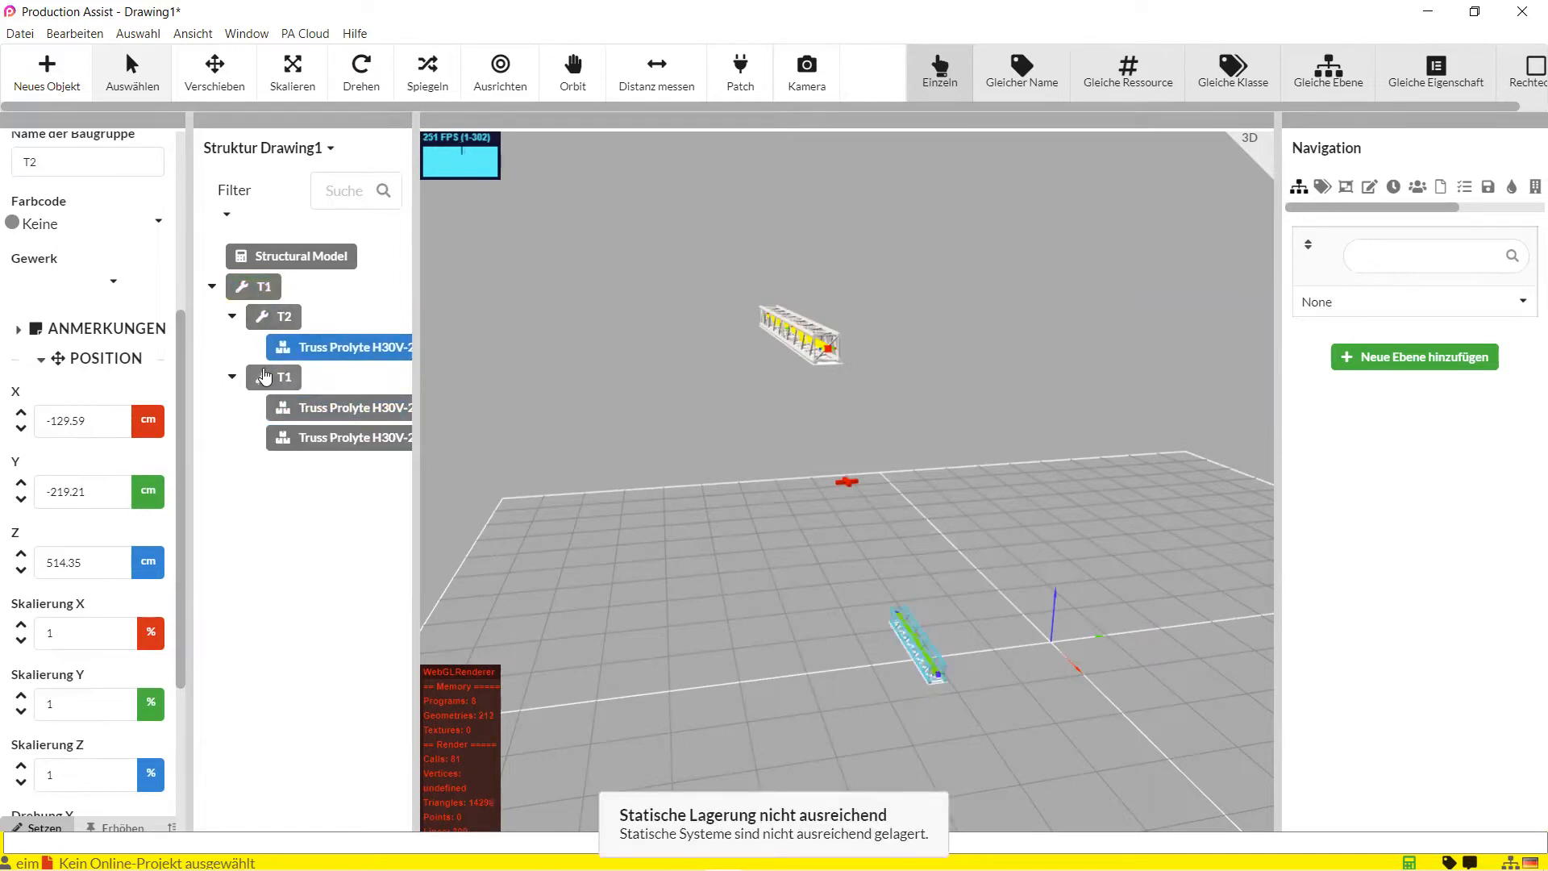
pyautogui.click(263, 286)
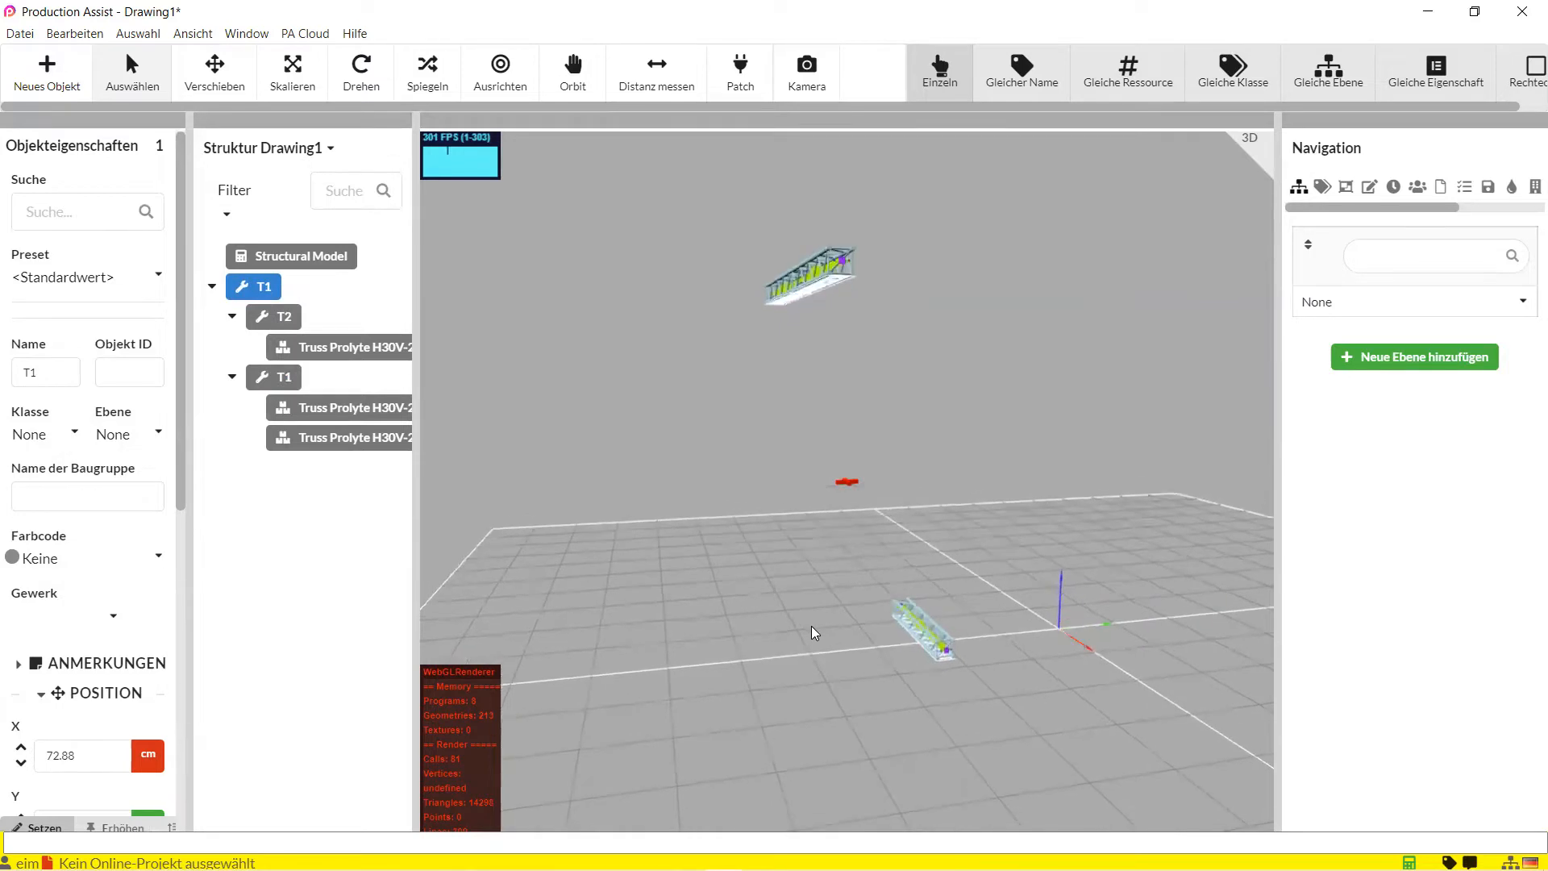
pyautogui.scroll(-3)
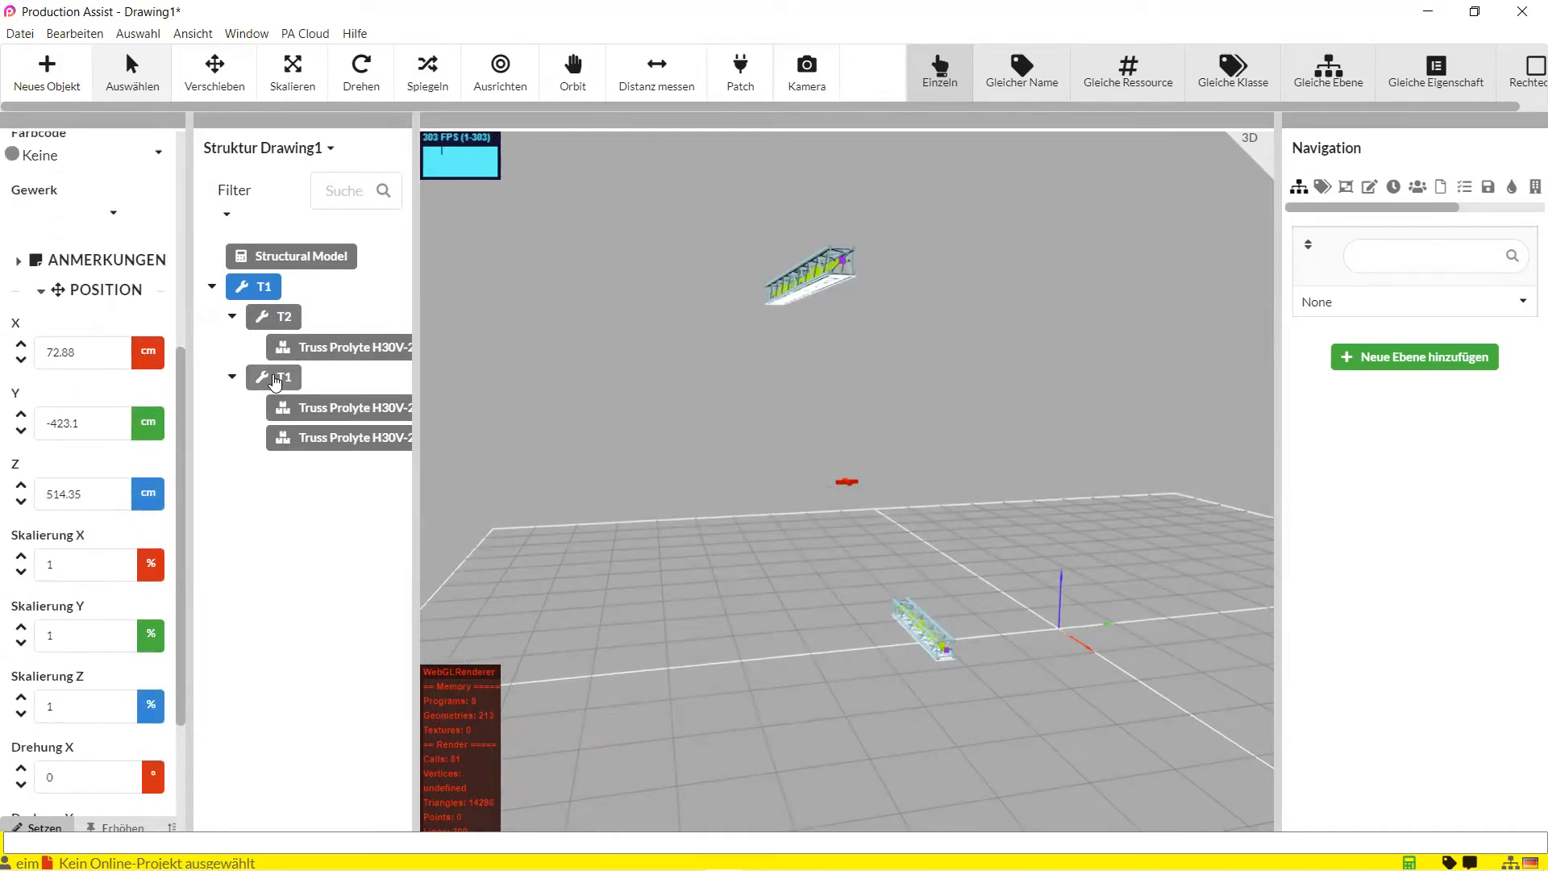
pyautogui.click(355, 347)
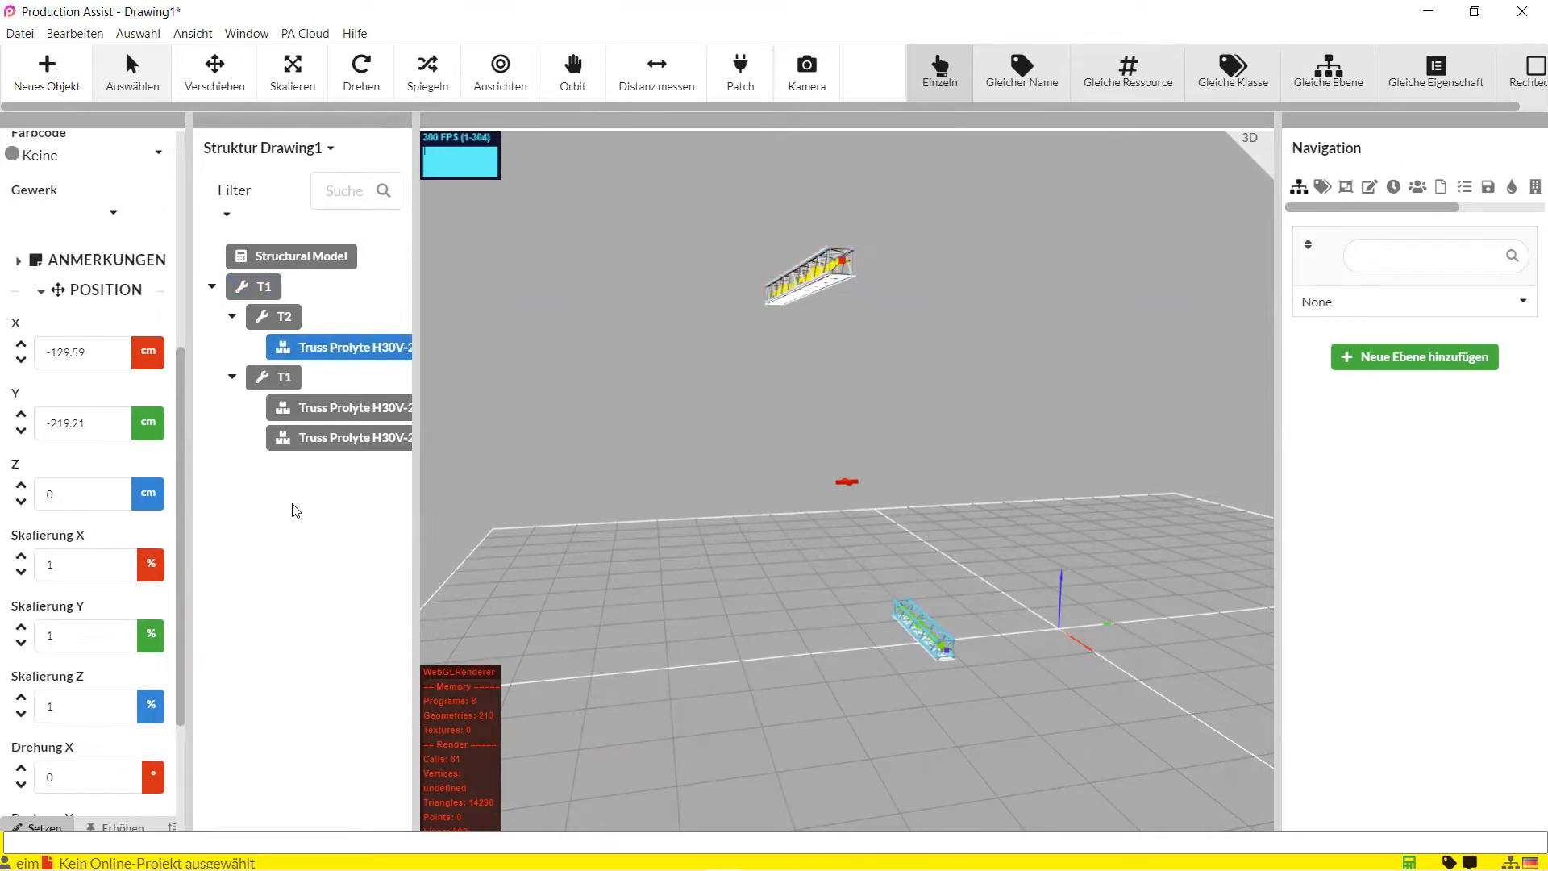
pyautogui.moveTo(695, 445)
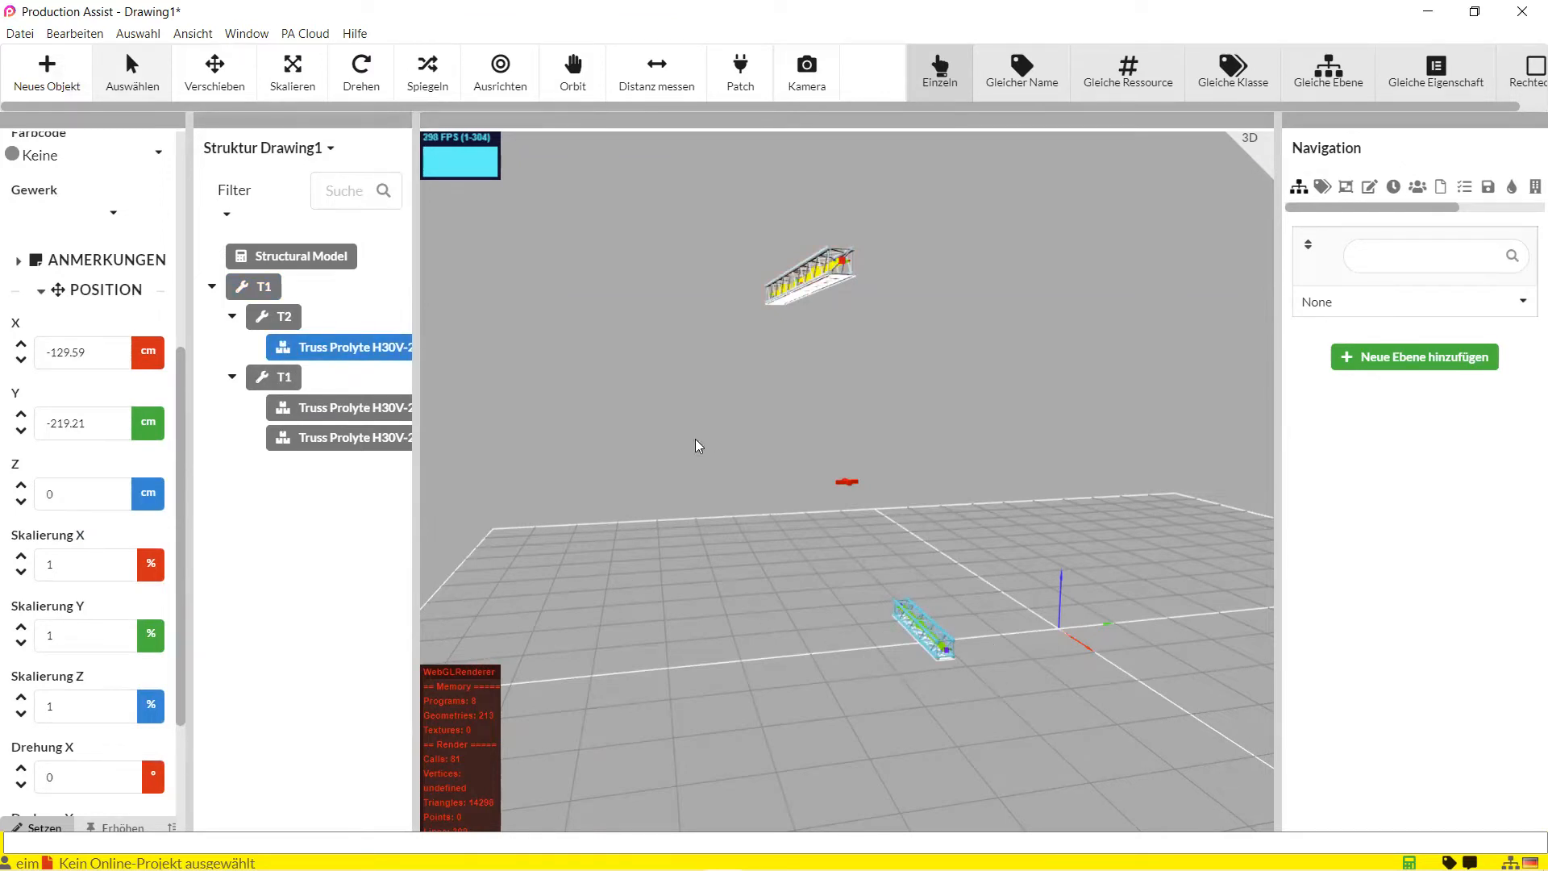
pyautogui.click(356, 408)
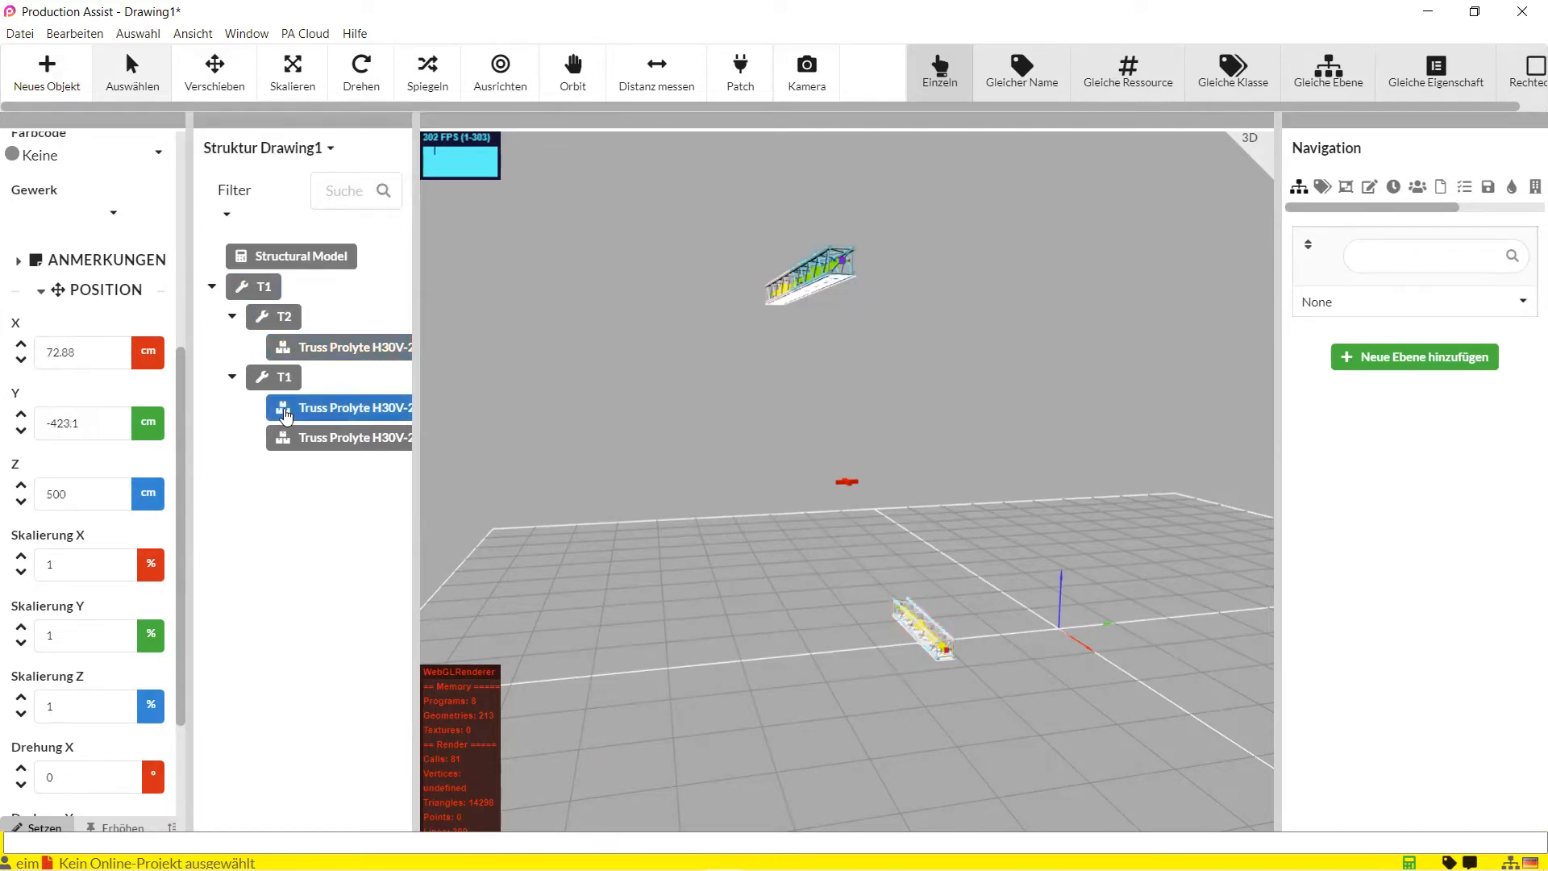
pyautogui.click(340, 437)
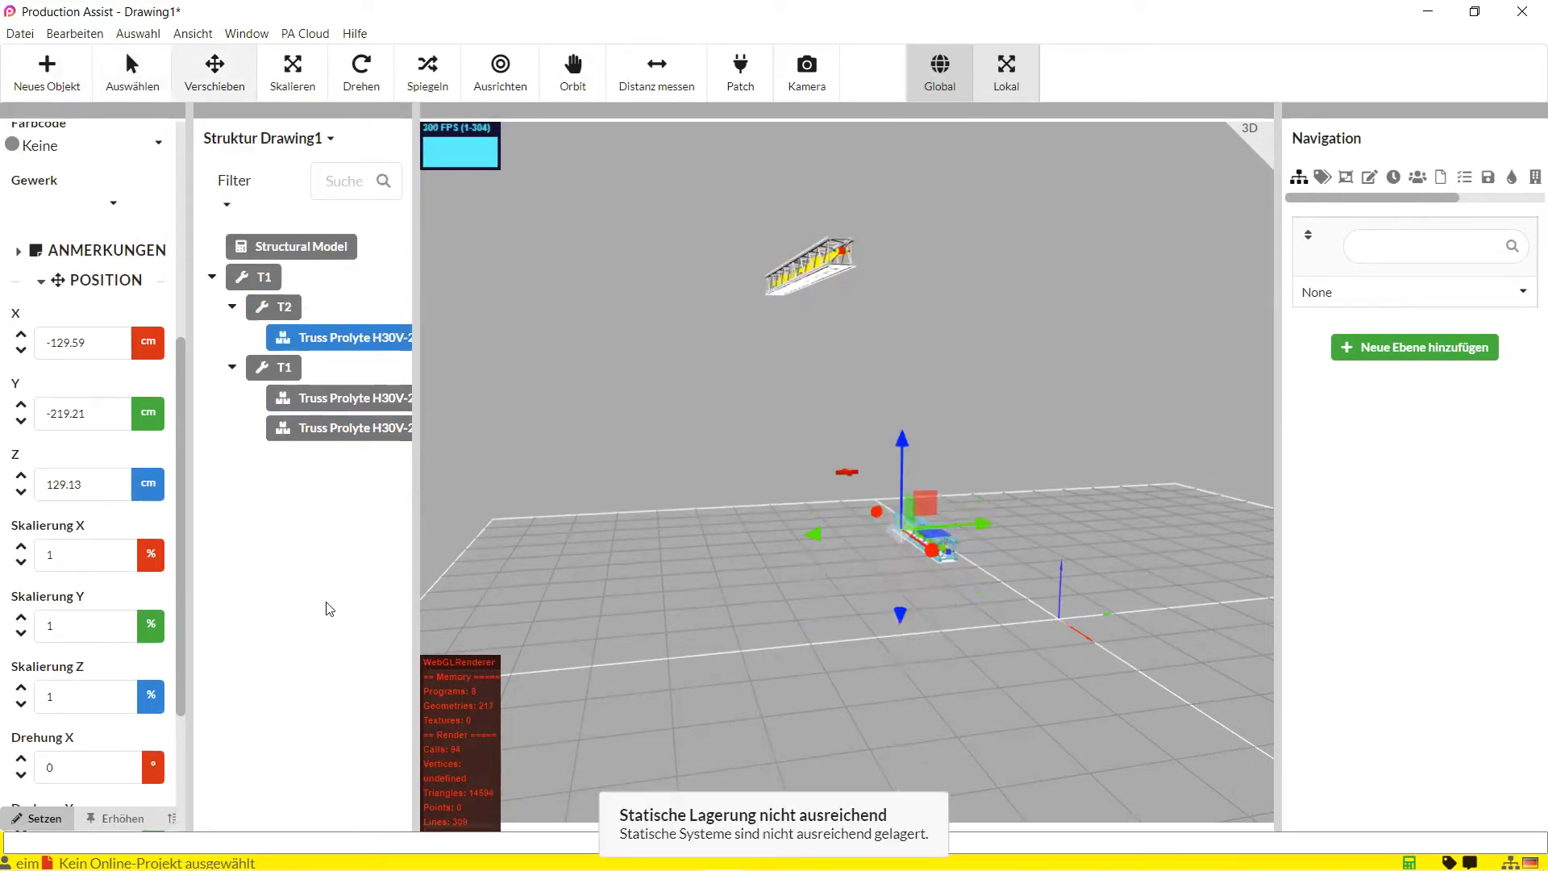
pyautogui.tripleClick(79, 484)
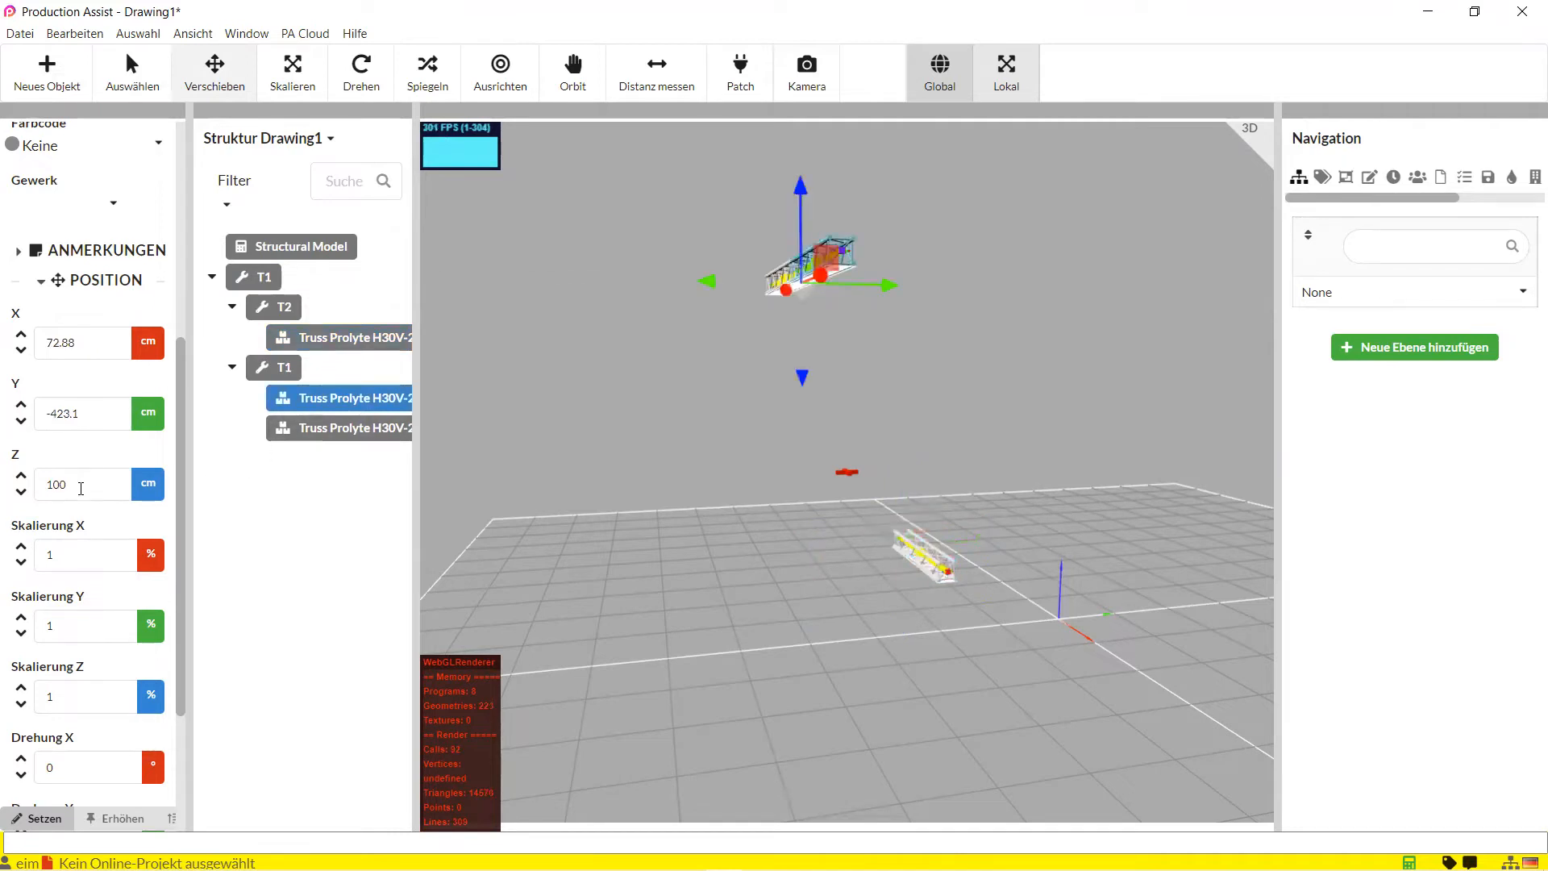
pyautogui.moveTo(609, 384)
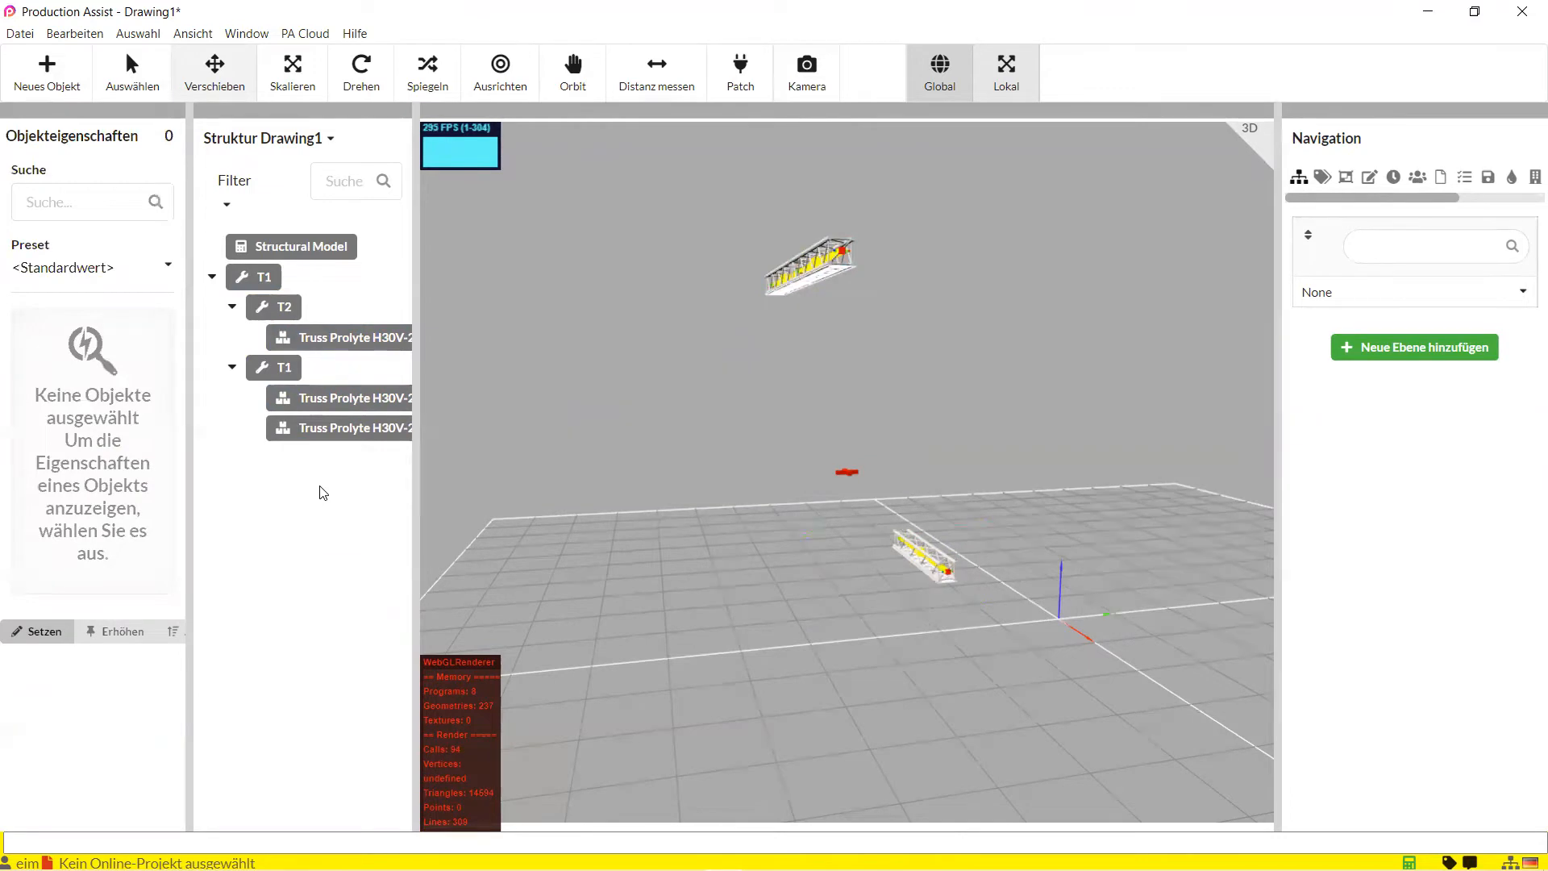
pyautogui.click(19, 32)
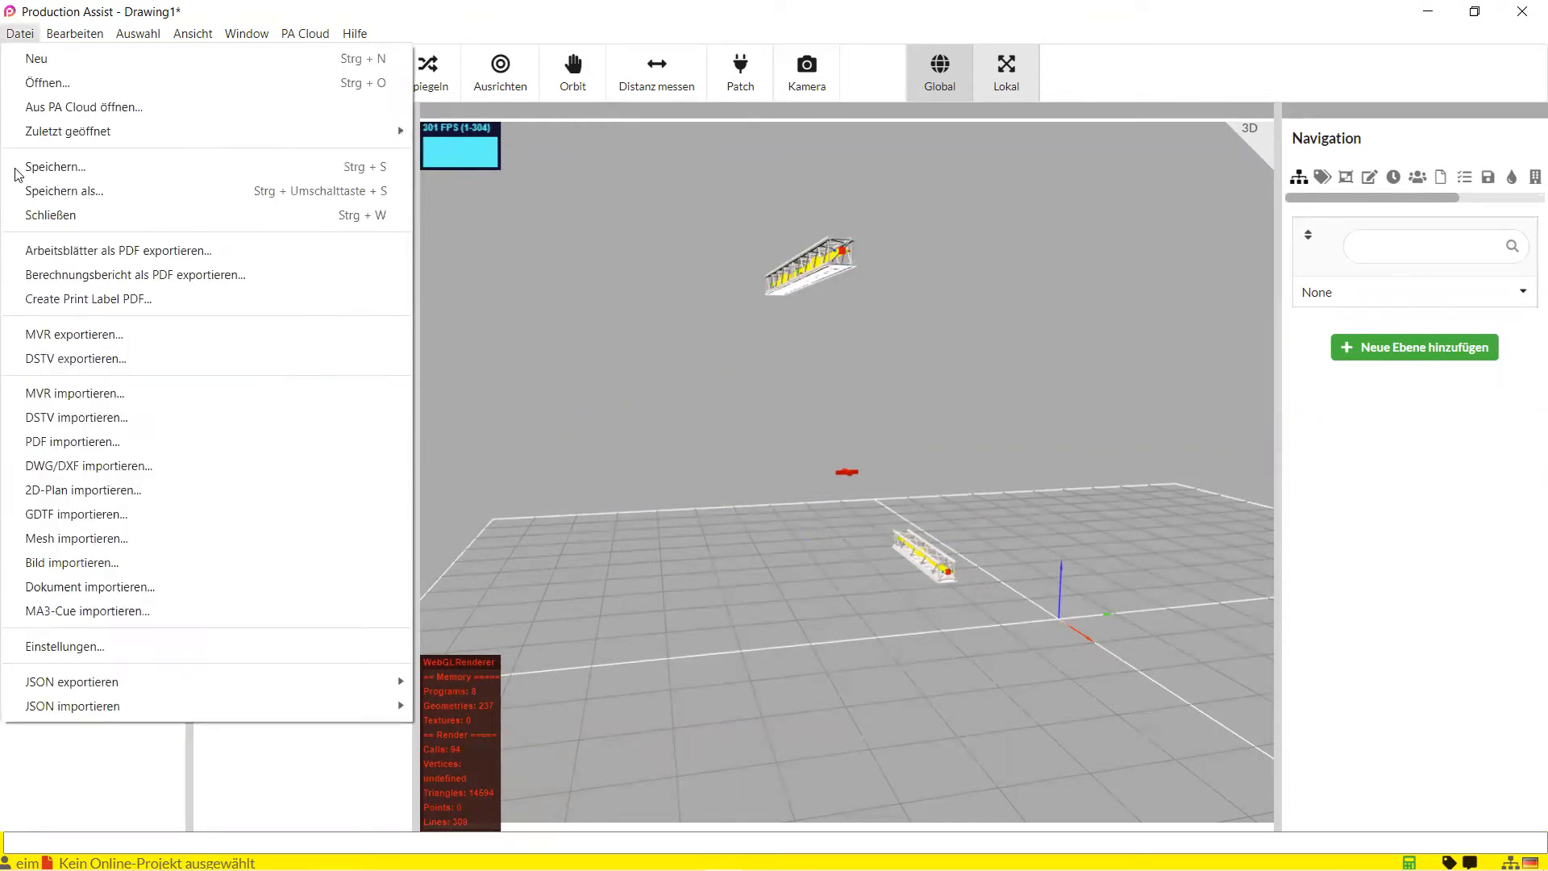
# Reopen Einstellungen, confirm Globale Transformation is still on, and close the dialog.
pyautogui.click(63, 646)
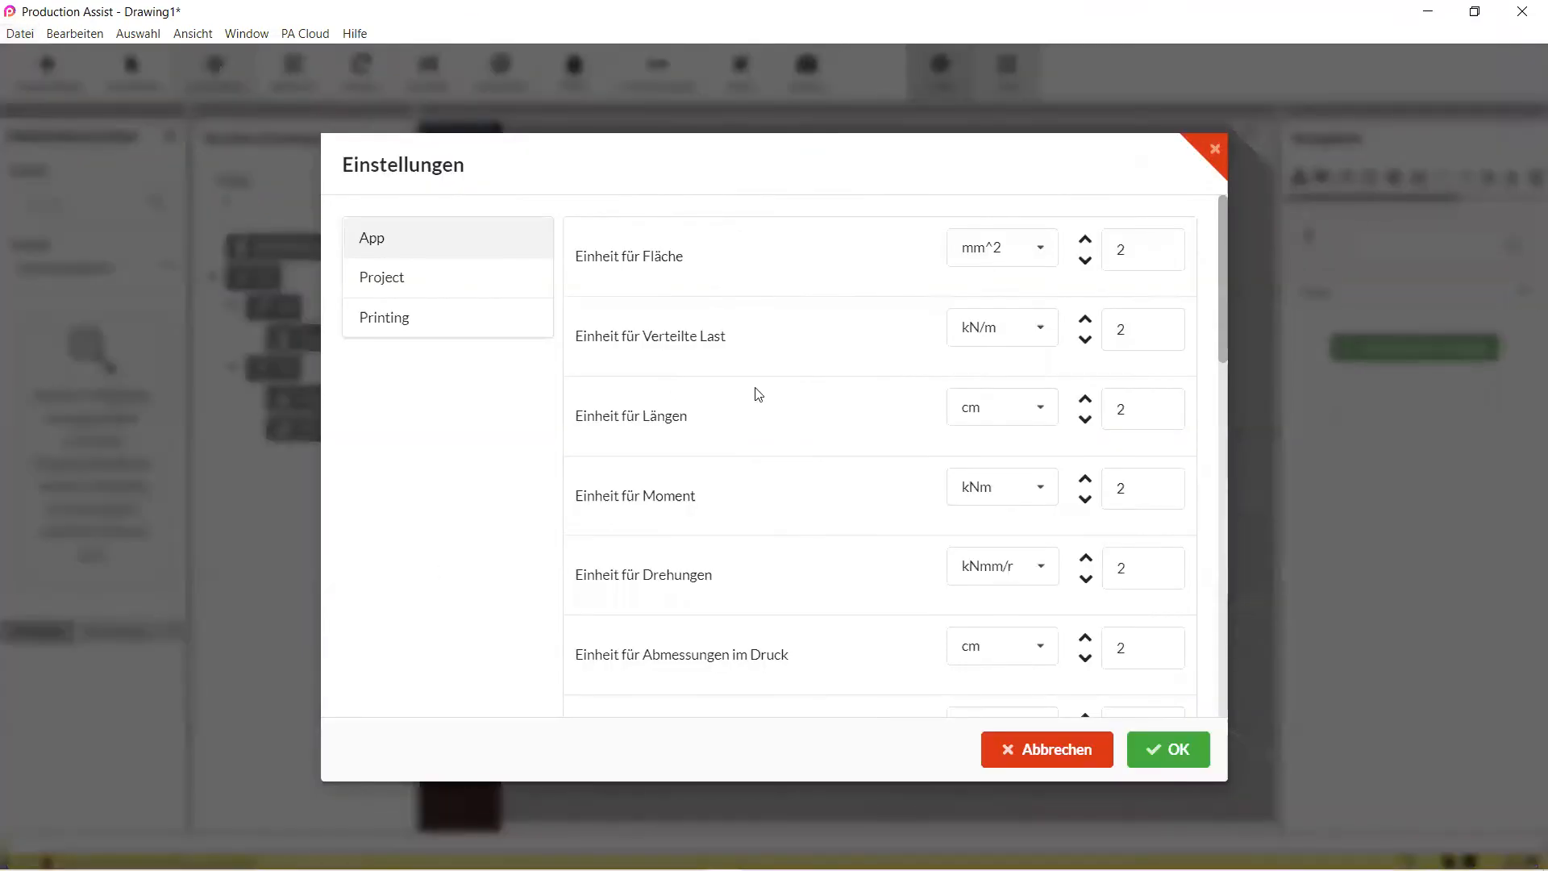
pyautogui.scroll(-3)
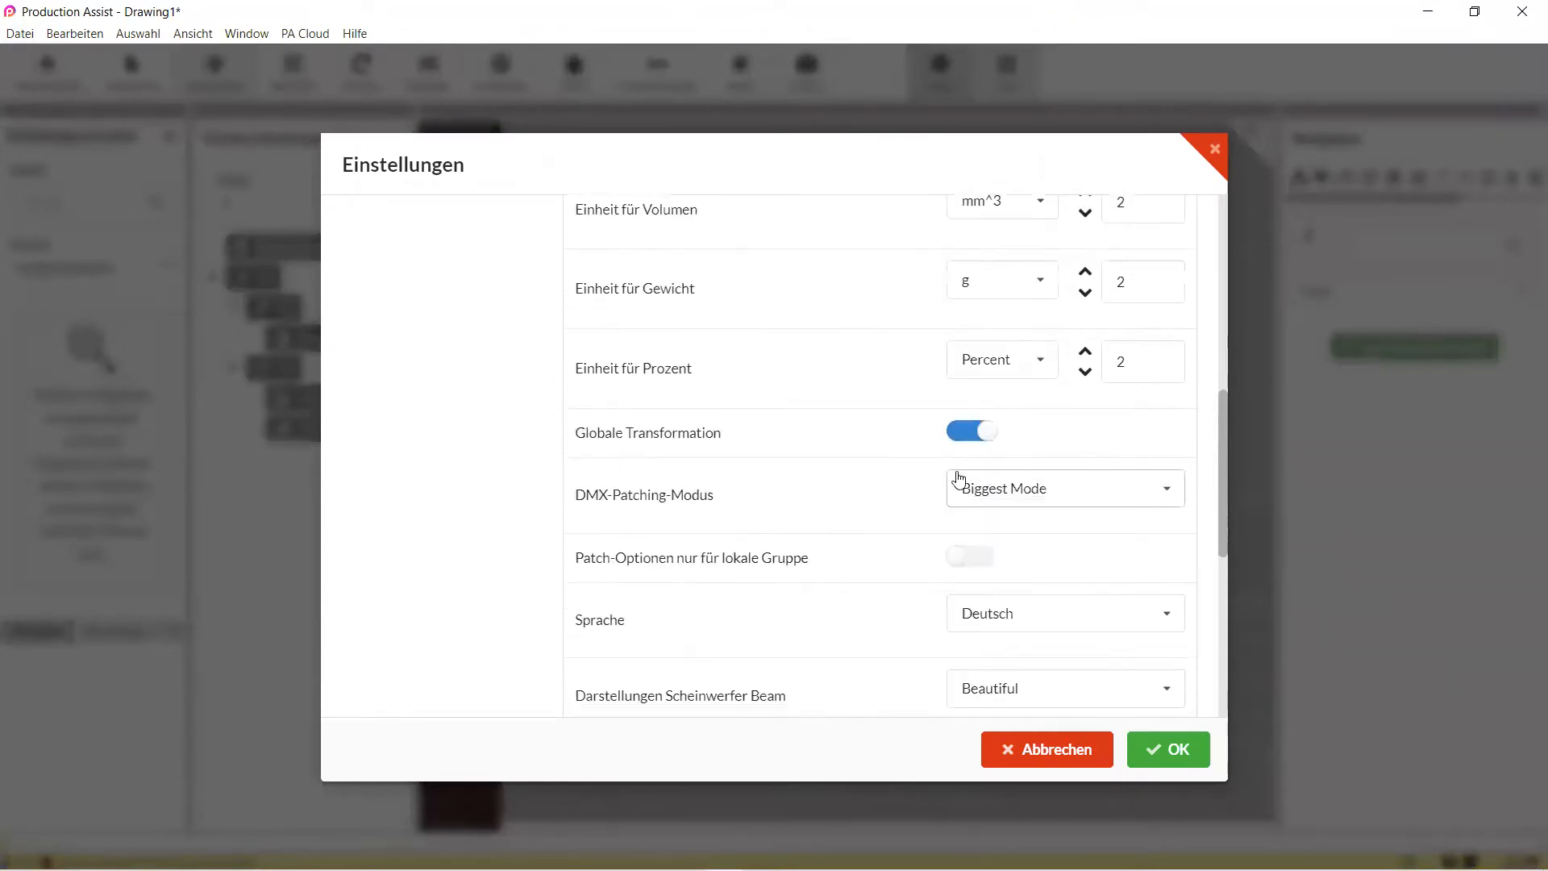
pyautogui.click(1168, 749)
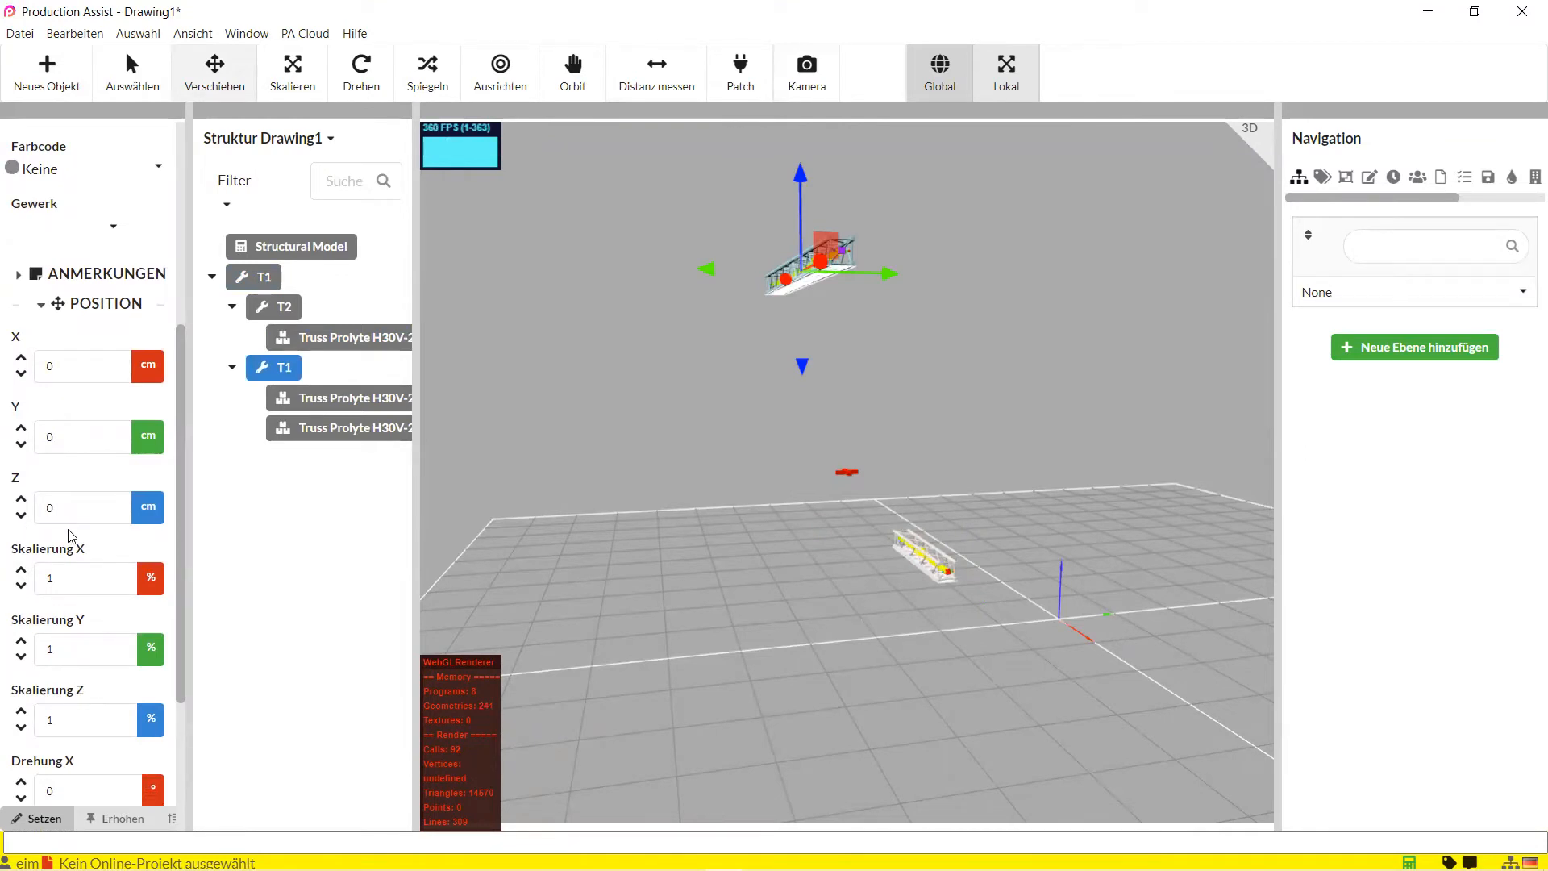
# Launch the Production Assist web portal in the browser from the desktop app.
pyautogui.click(282, 307)
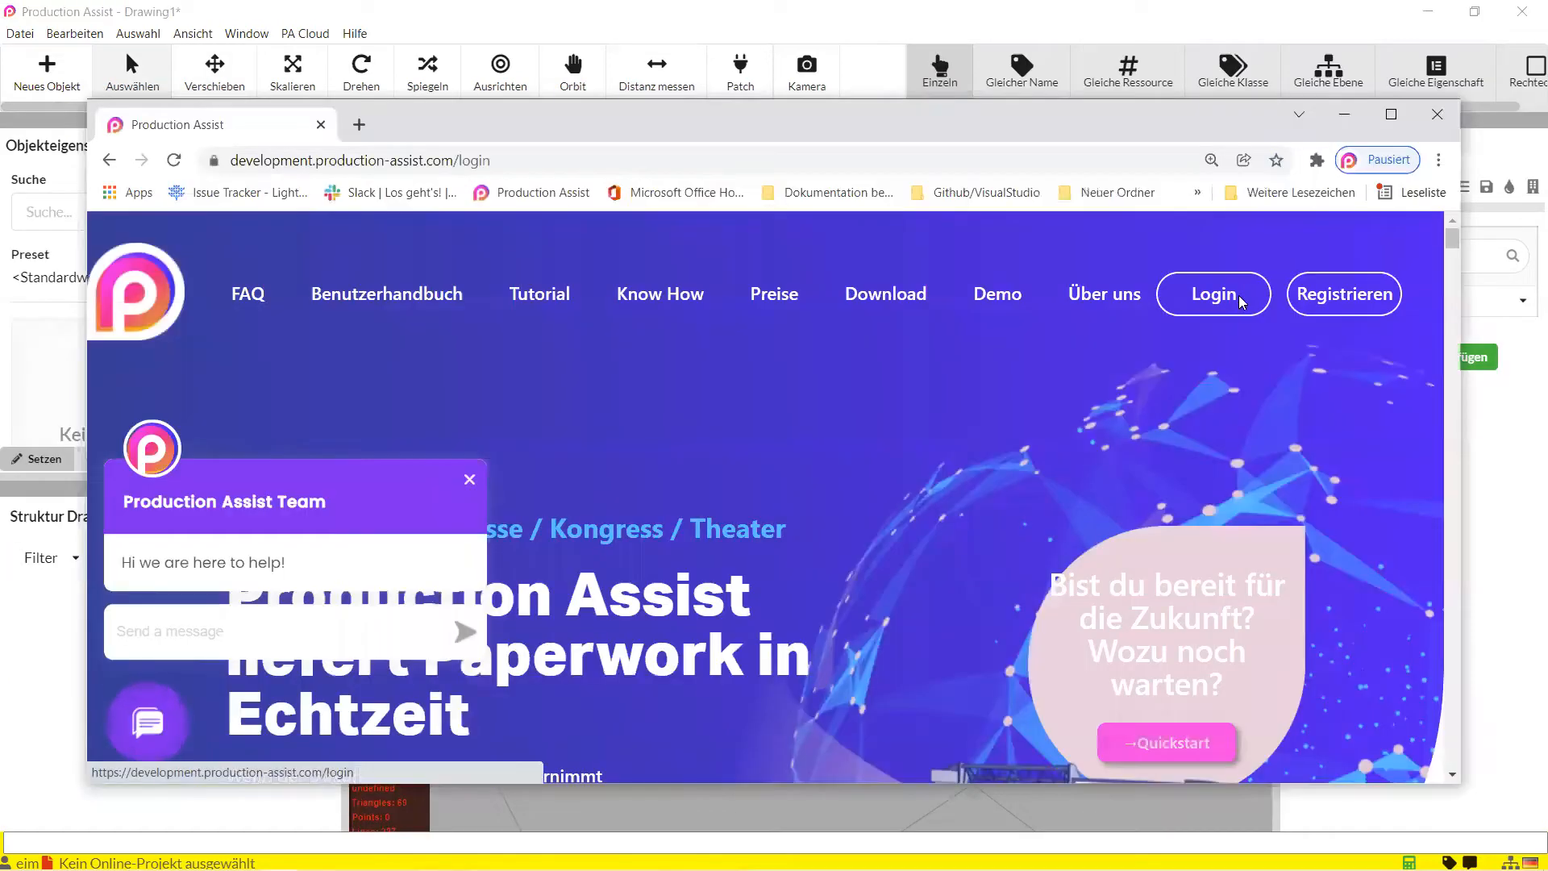
# Log in, dismiss the chat popup, and view Konto & Abrechnung showing the 10€ Basic plan.
pyautogui.click(1213, 294)
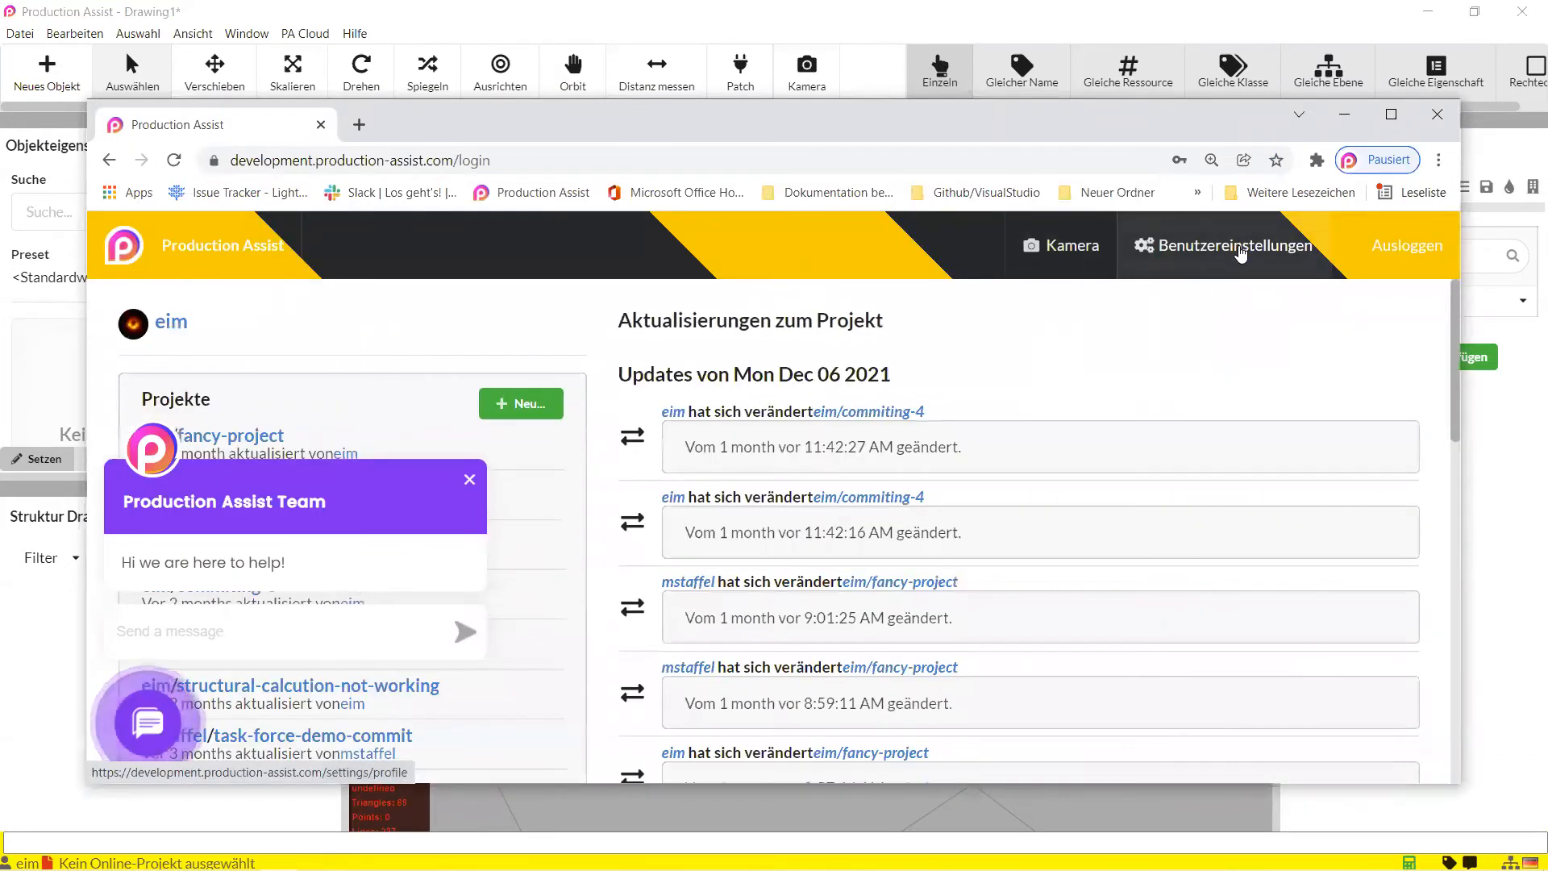
pyautogui.click(470, 479)
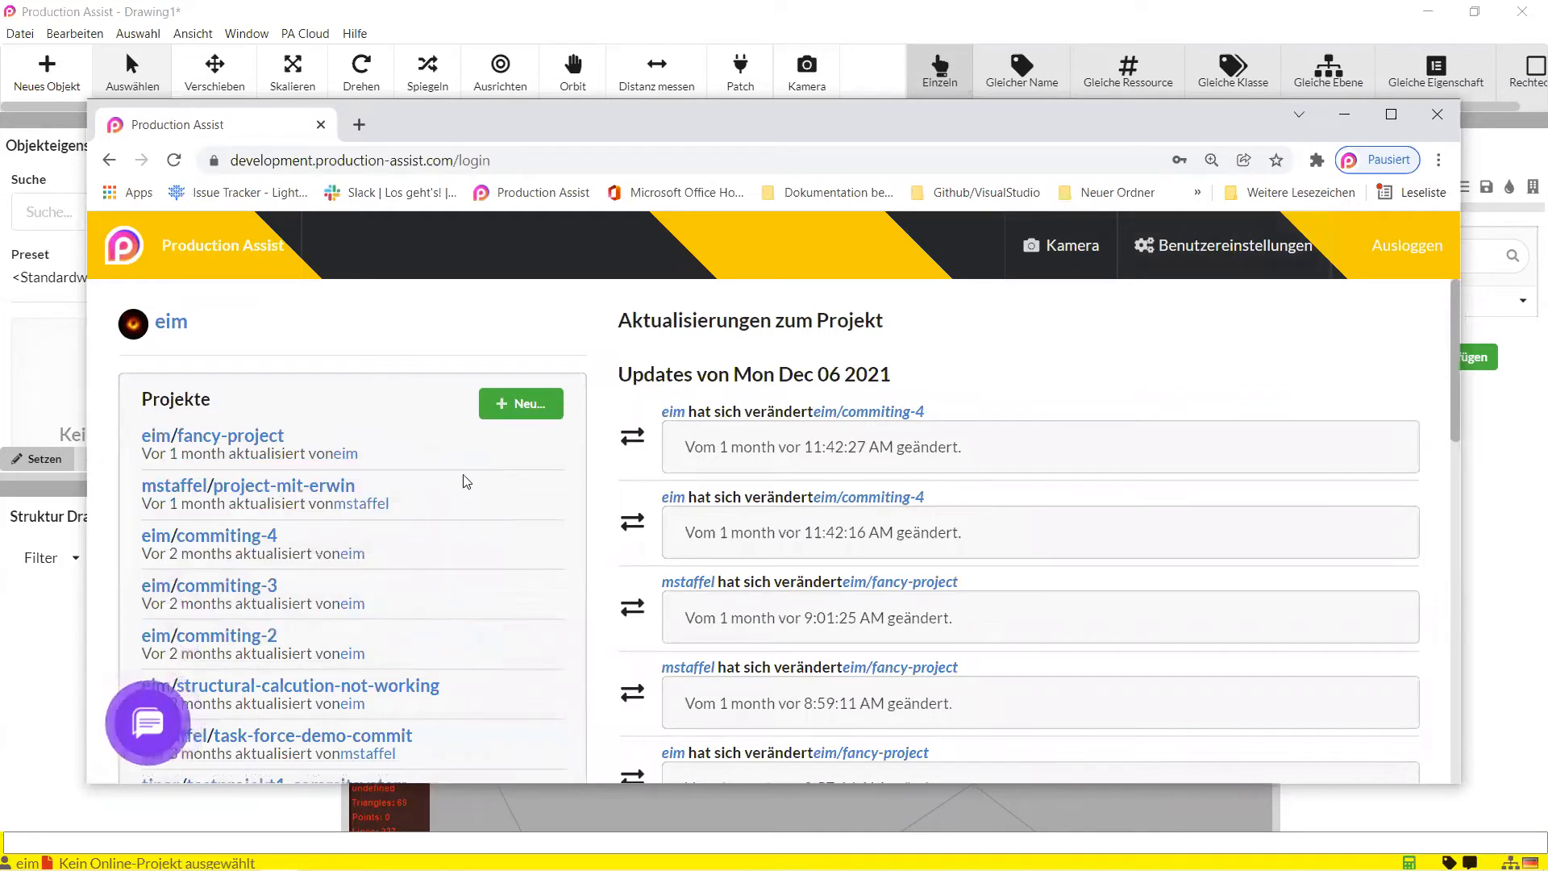
pyautogui.click(1231, 245)
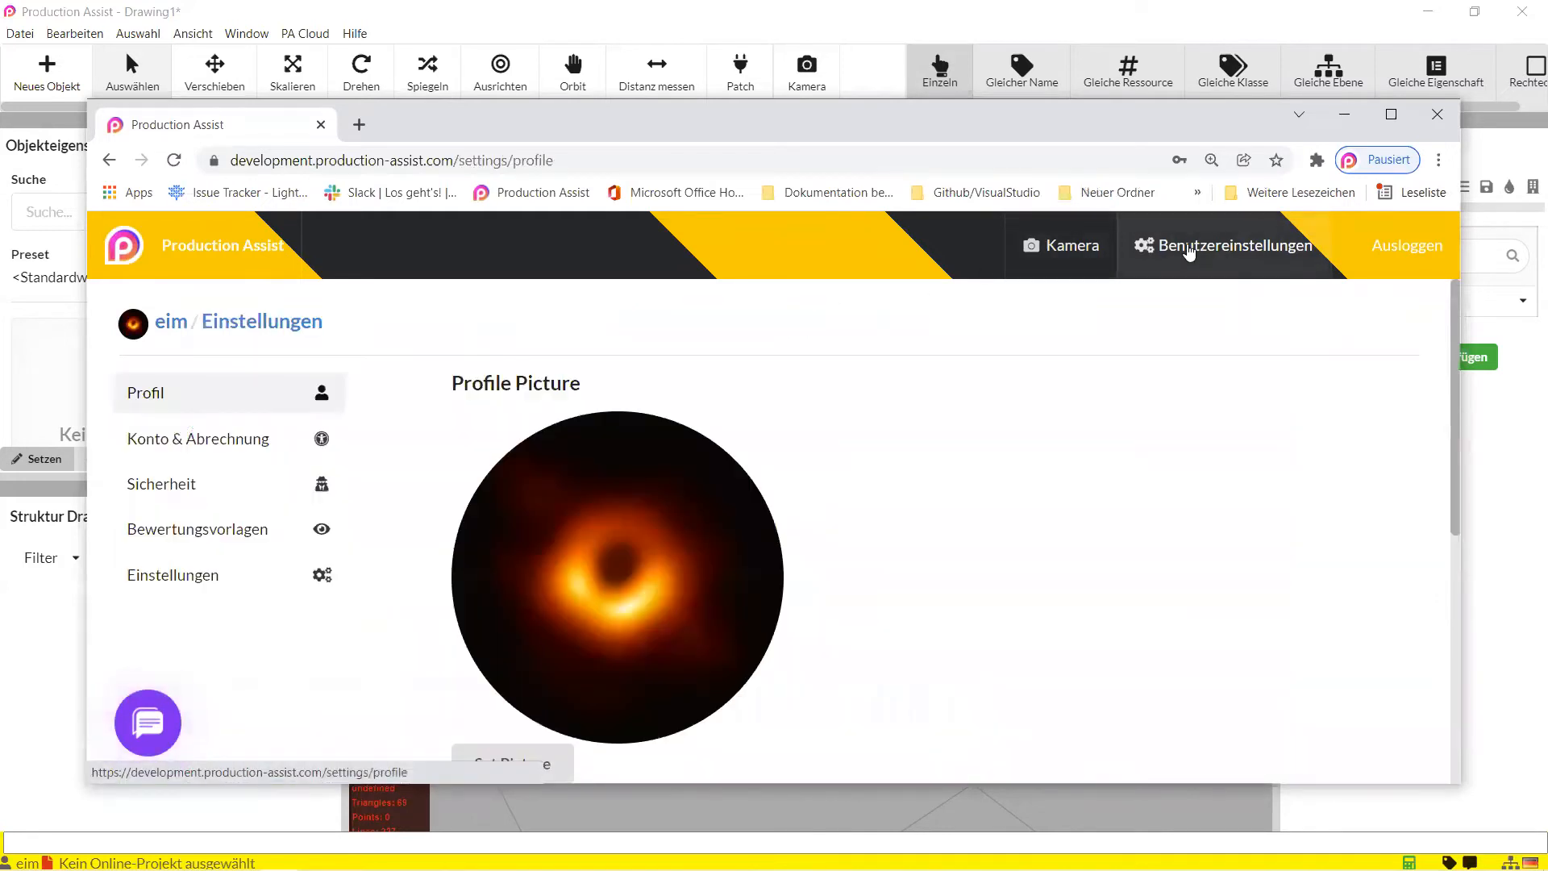
pyautogui.moveTo(220, 424)
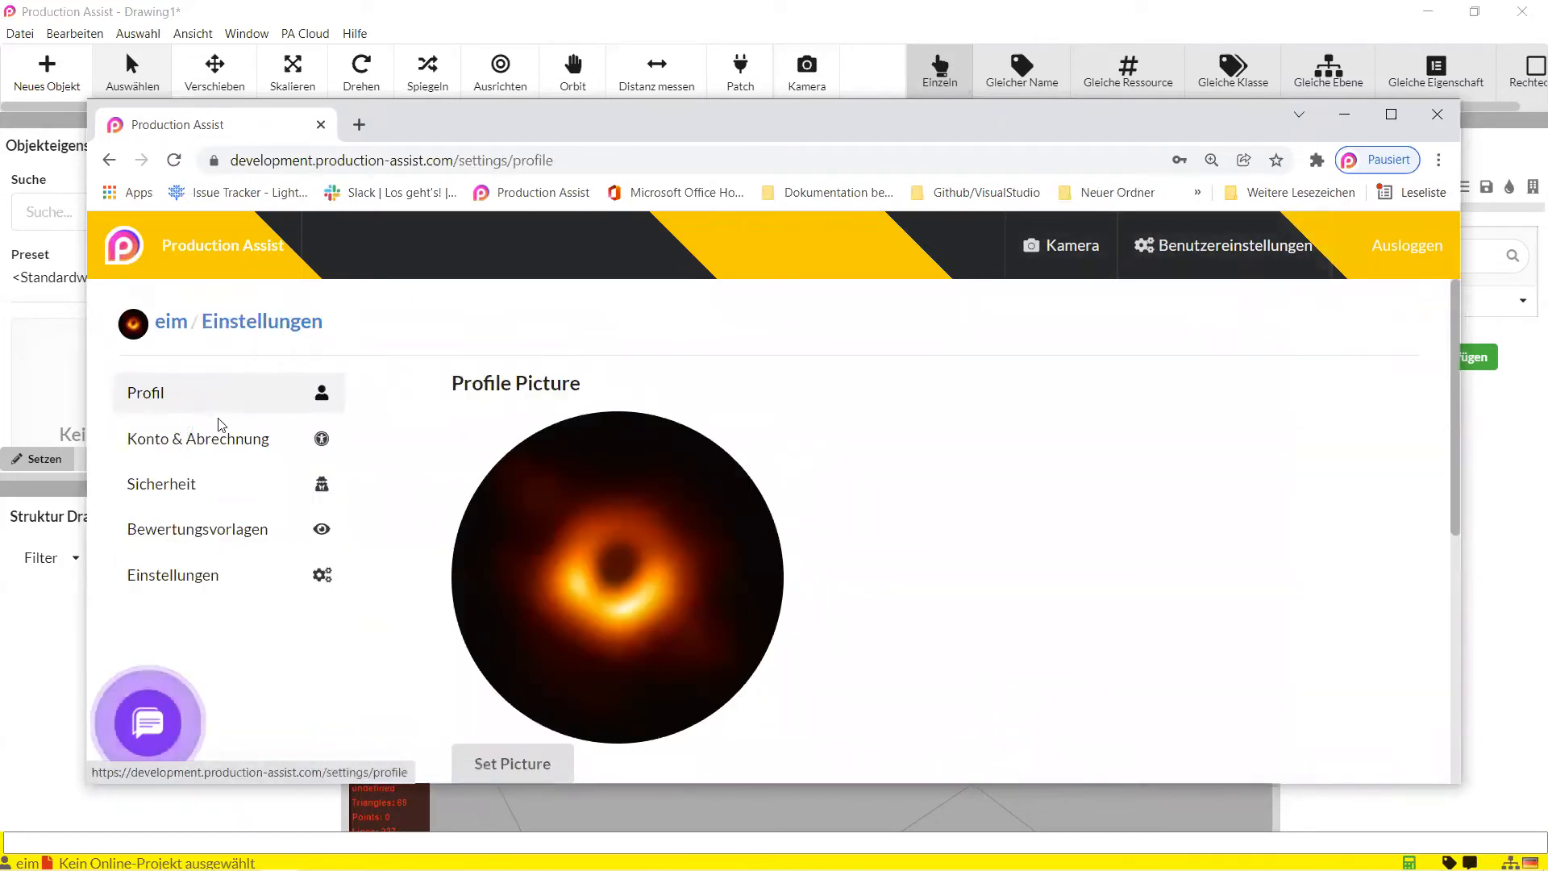
pyautogui.moveTo(207, 438)
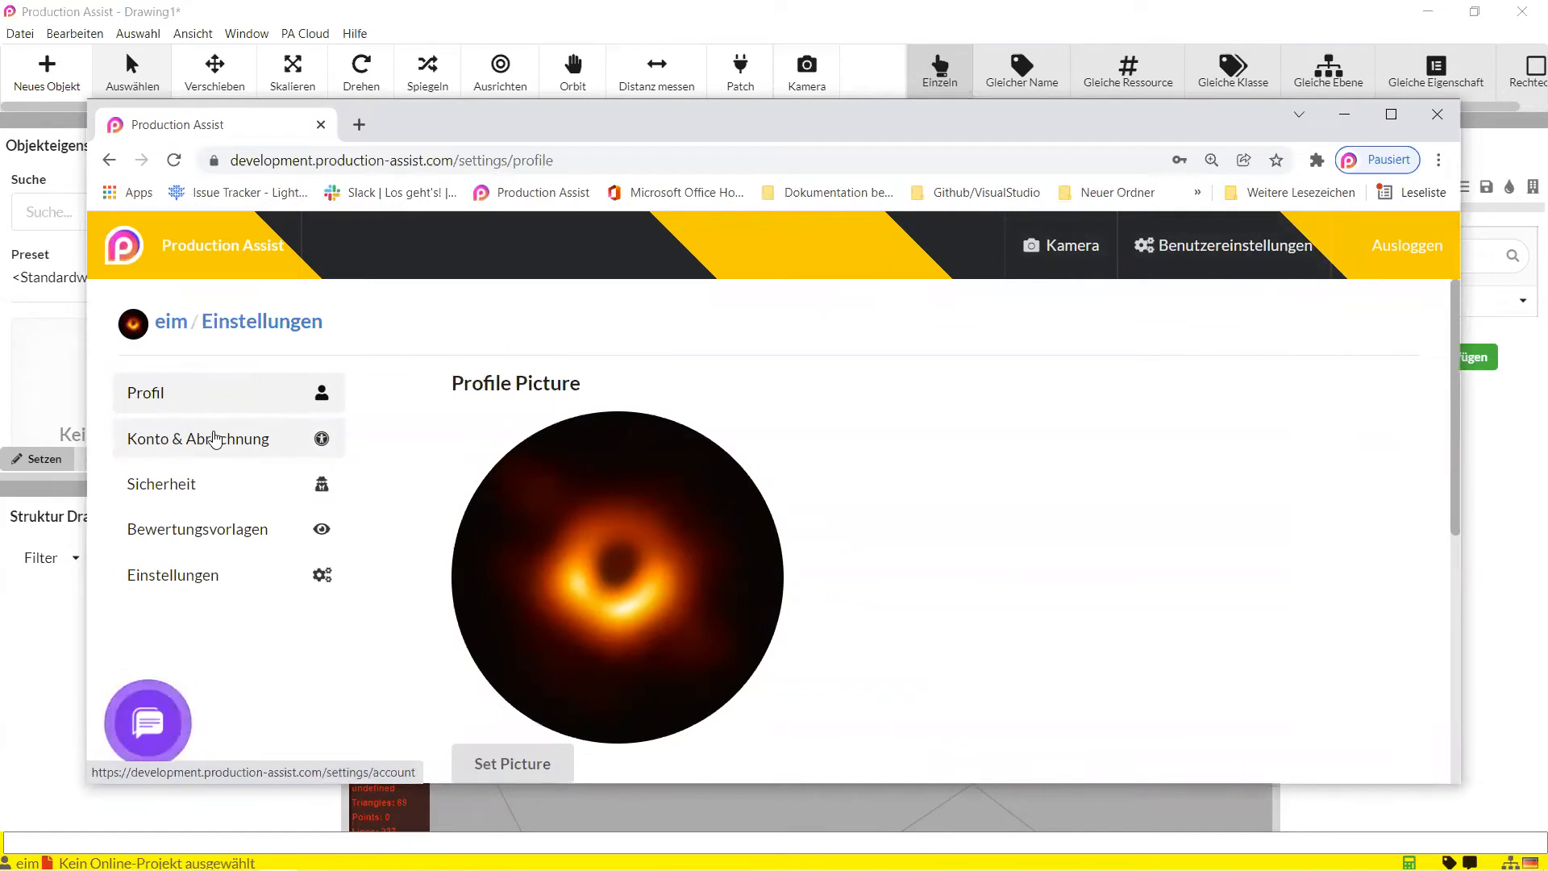
pyautogui.moveTo(212, 564)
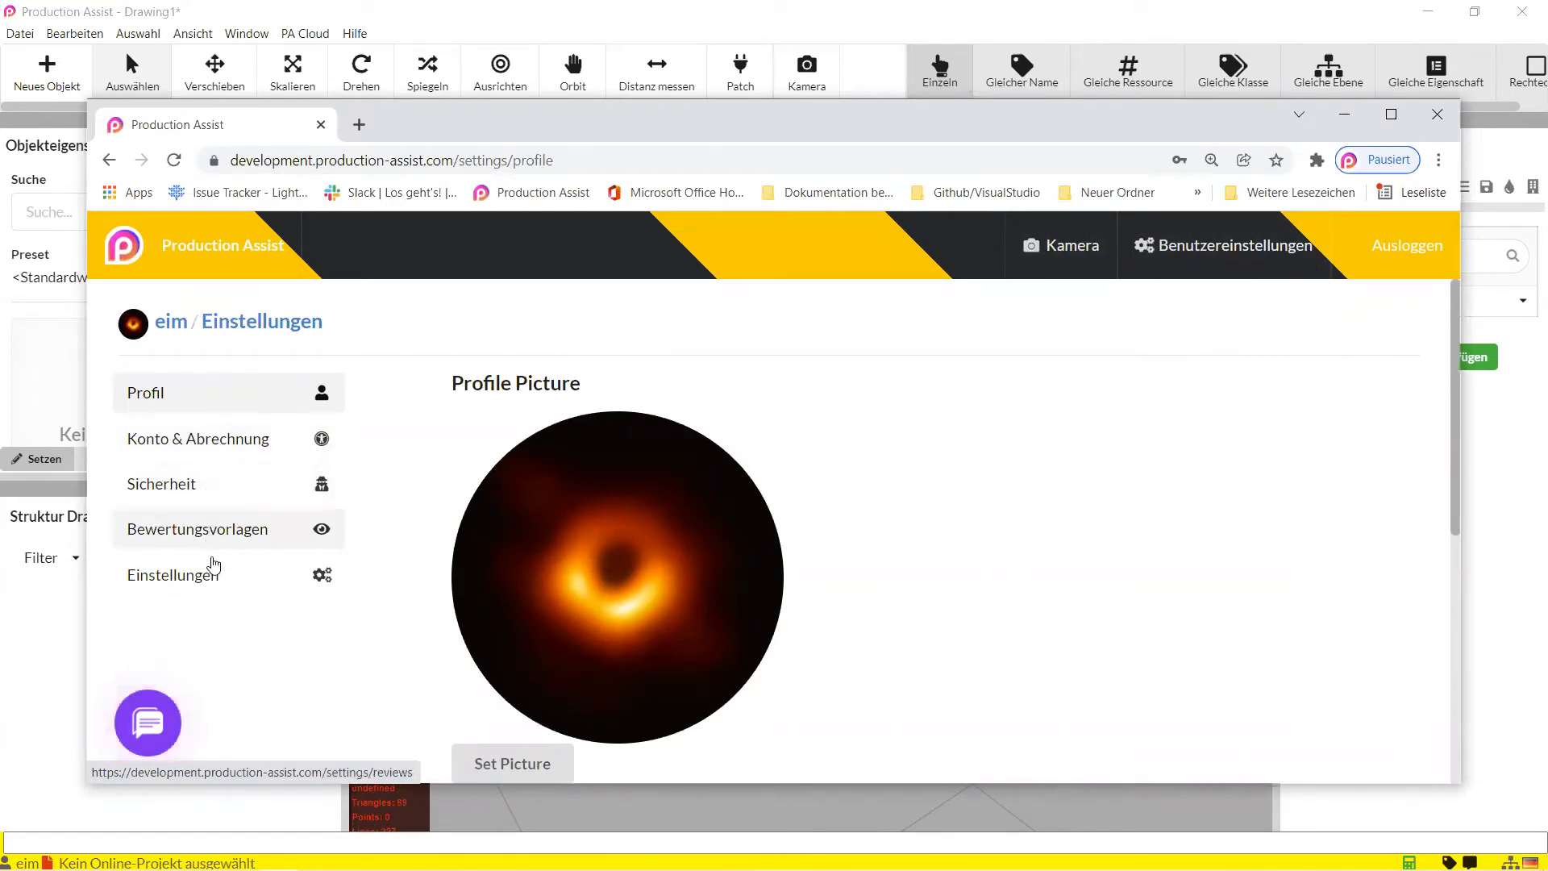
pyautogui.moveTo(220, 418)
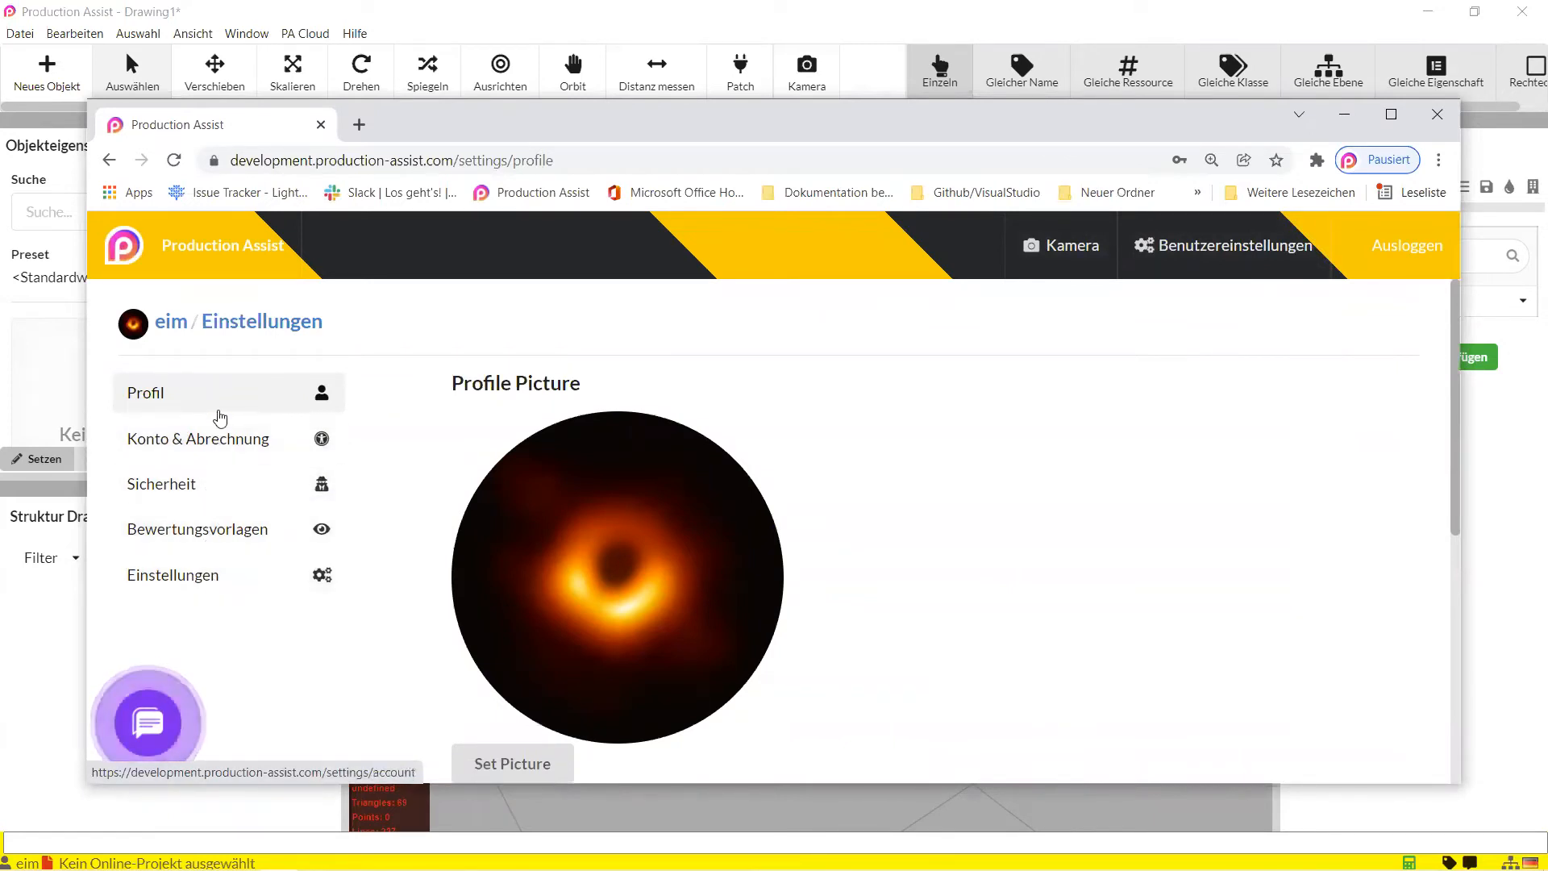
pyautogui.click(198, 439)
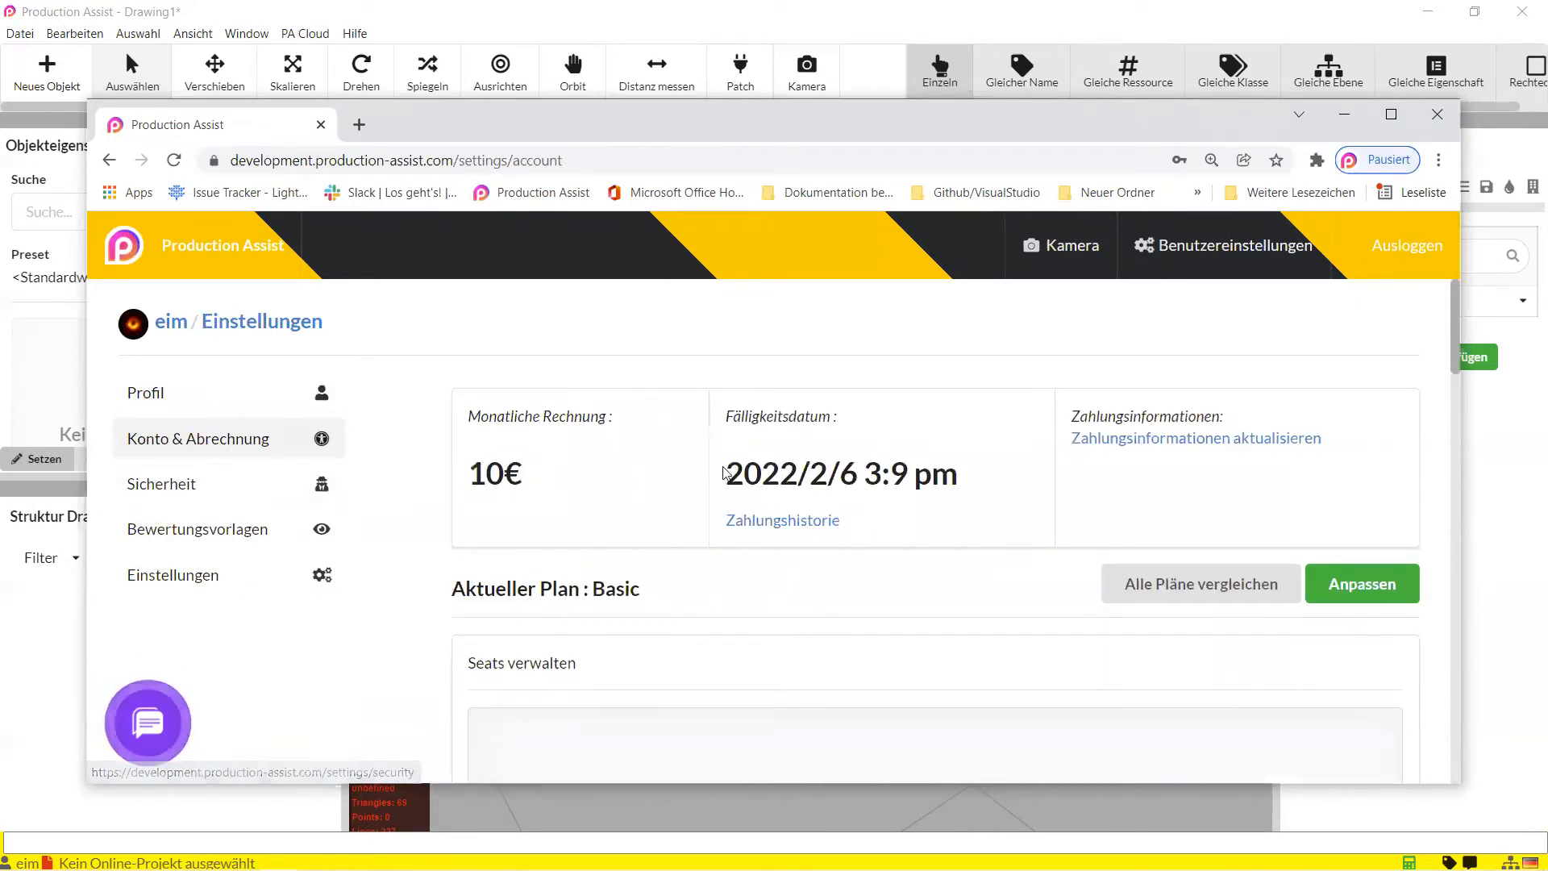
# Delete the Review 1 template under Bewertungsvorlagen and begin adding a new review.
pyautogui.scroll(-3)
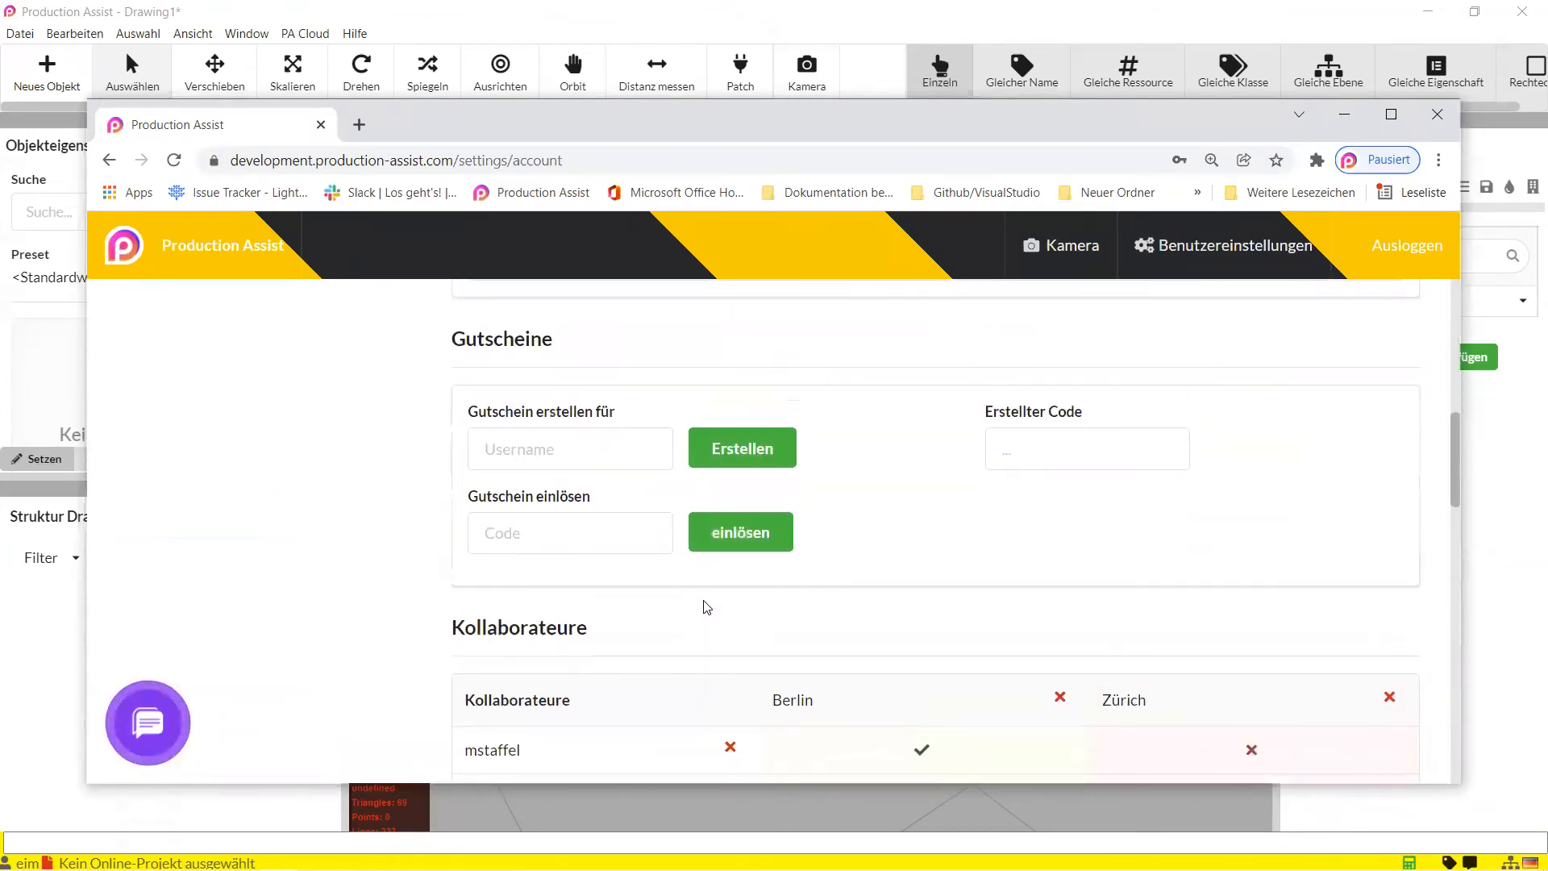
pyautogui.scroll(3)
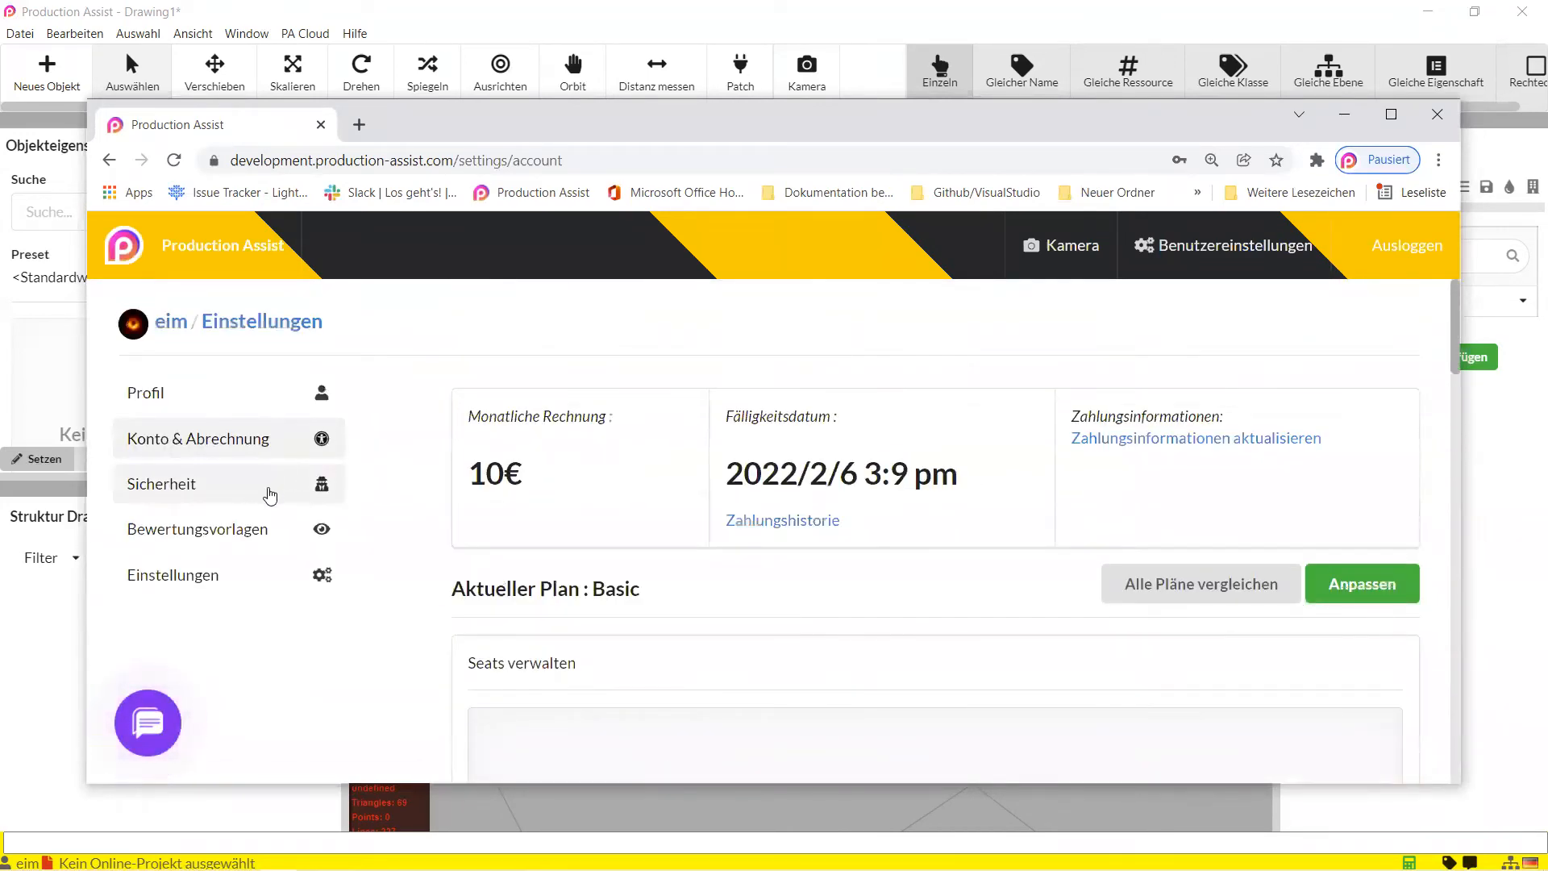
pyautogui.click(161, 483)
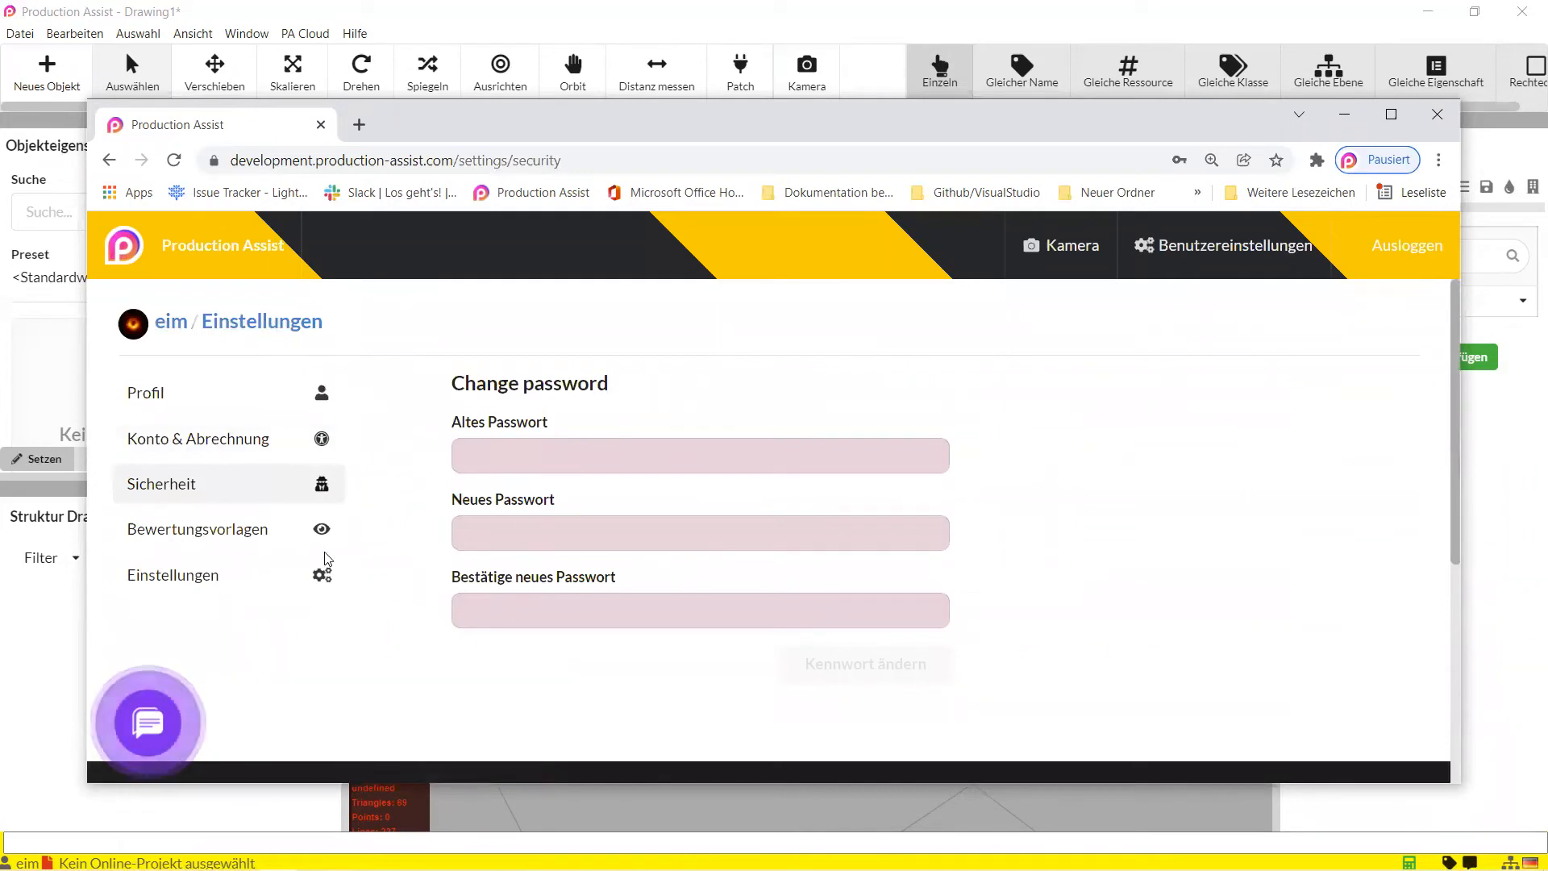
pyautogui.click(197, 529)
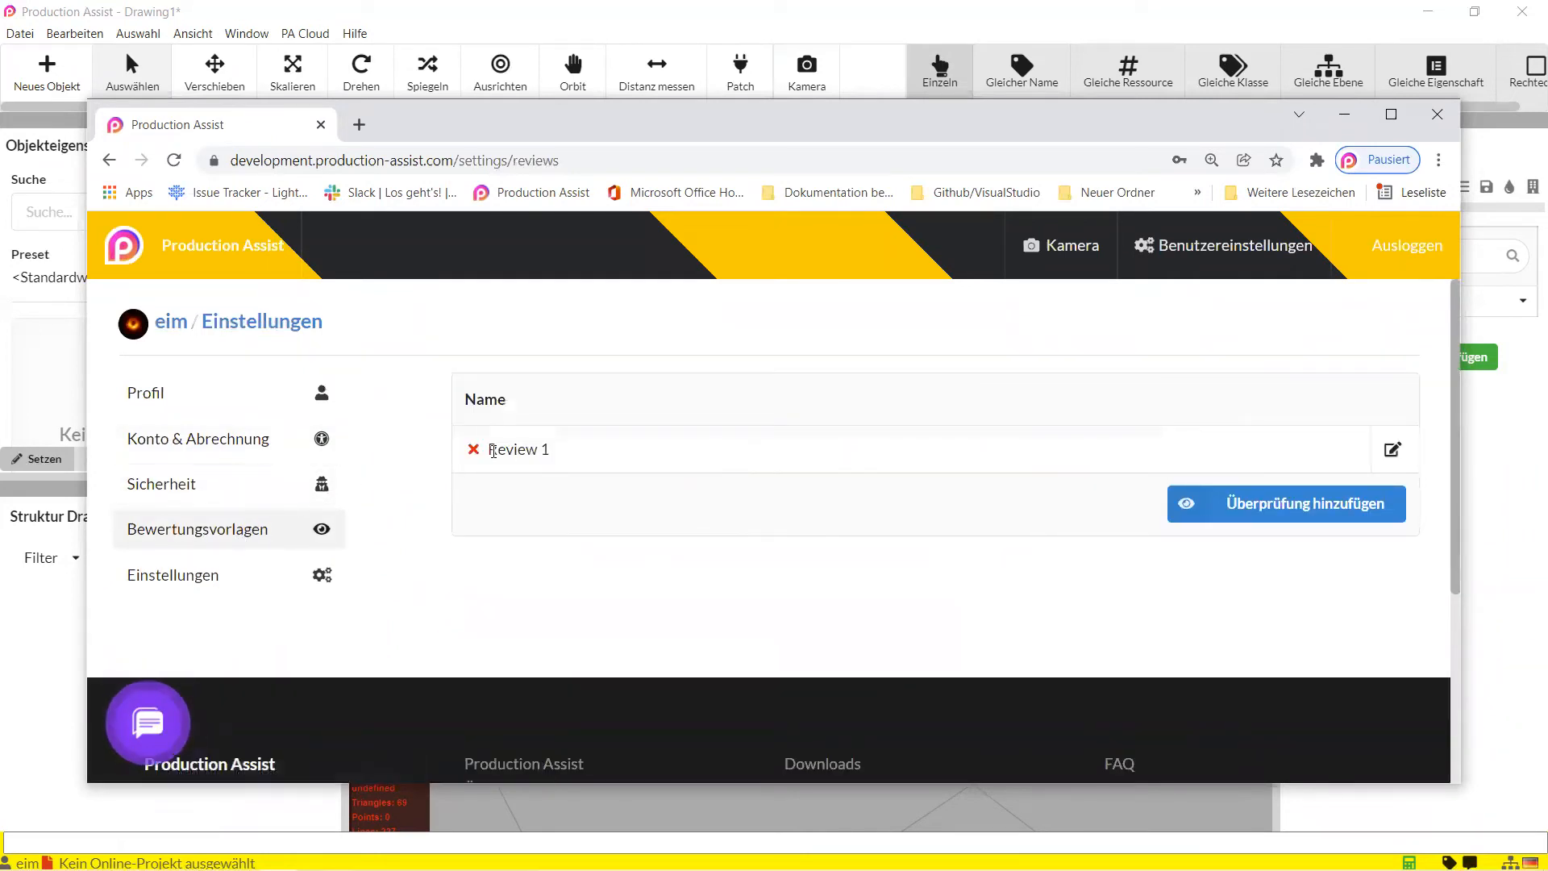
pyautogui.click(473, 449)
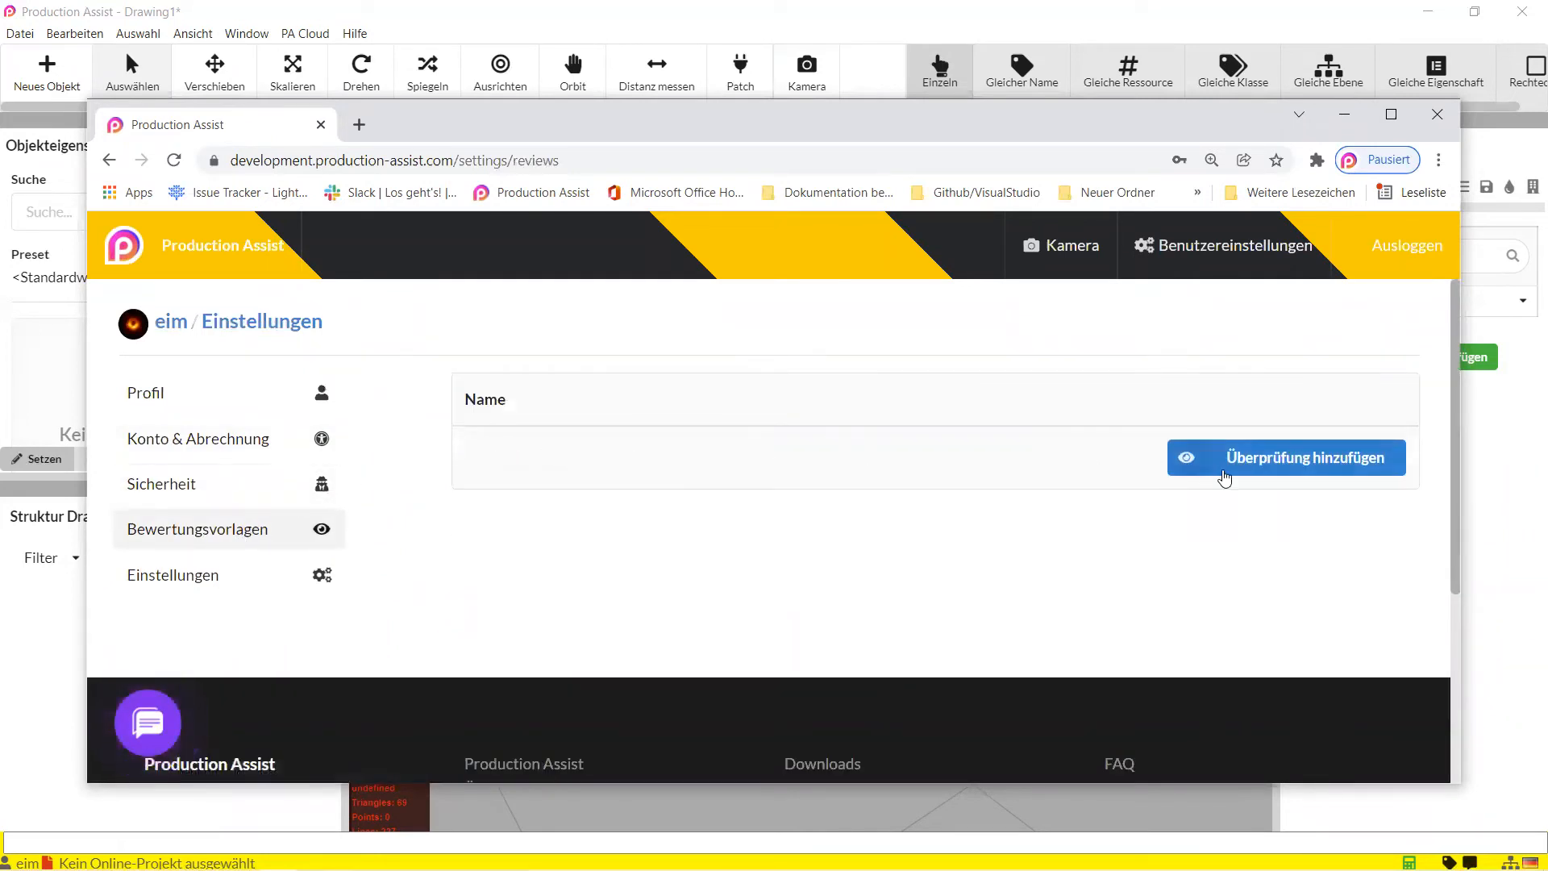
pyautogui.click(1284, 457)
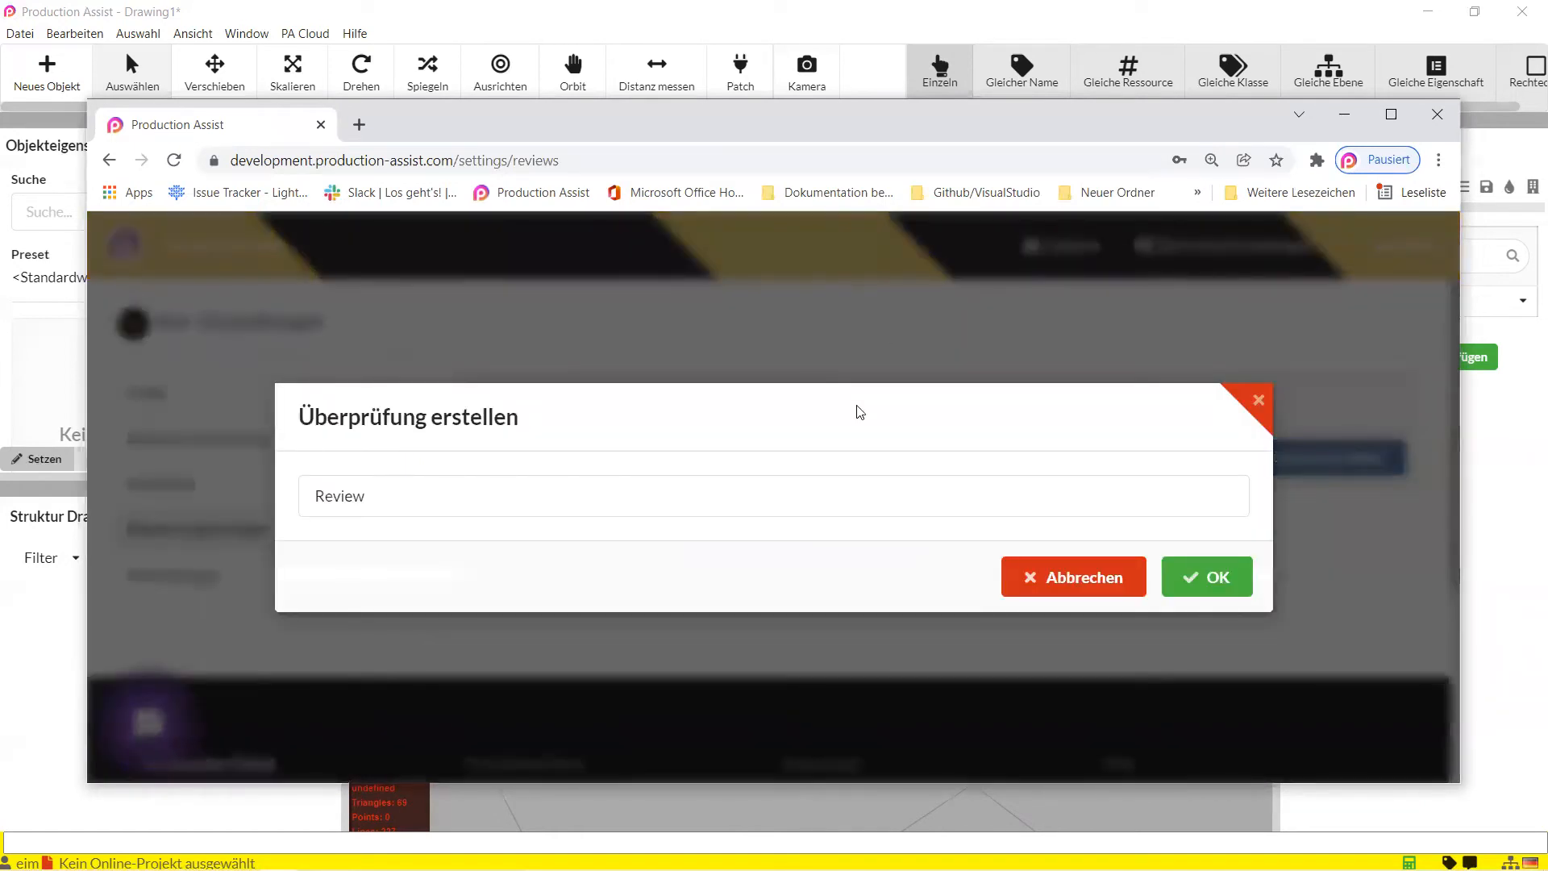
# Confirm the new Review 2 template and open its trade-list edit dialog.
pyautogui.click(652, 494)
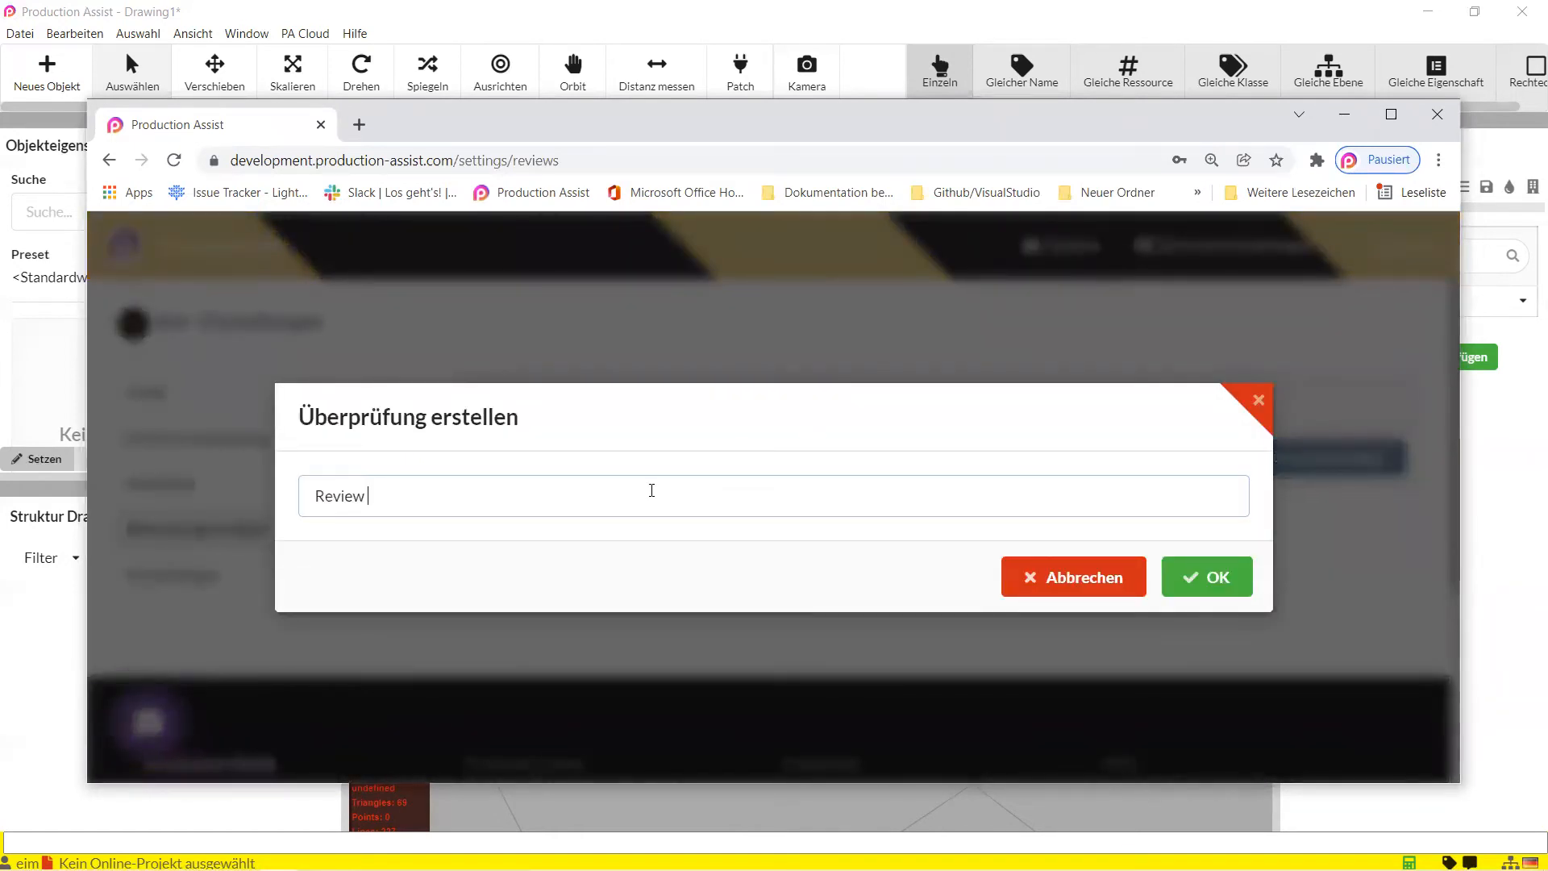
pyautogui.click(1206, 576)
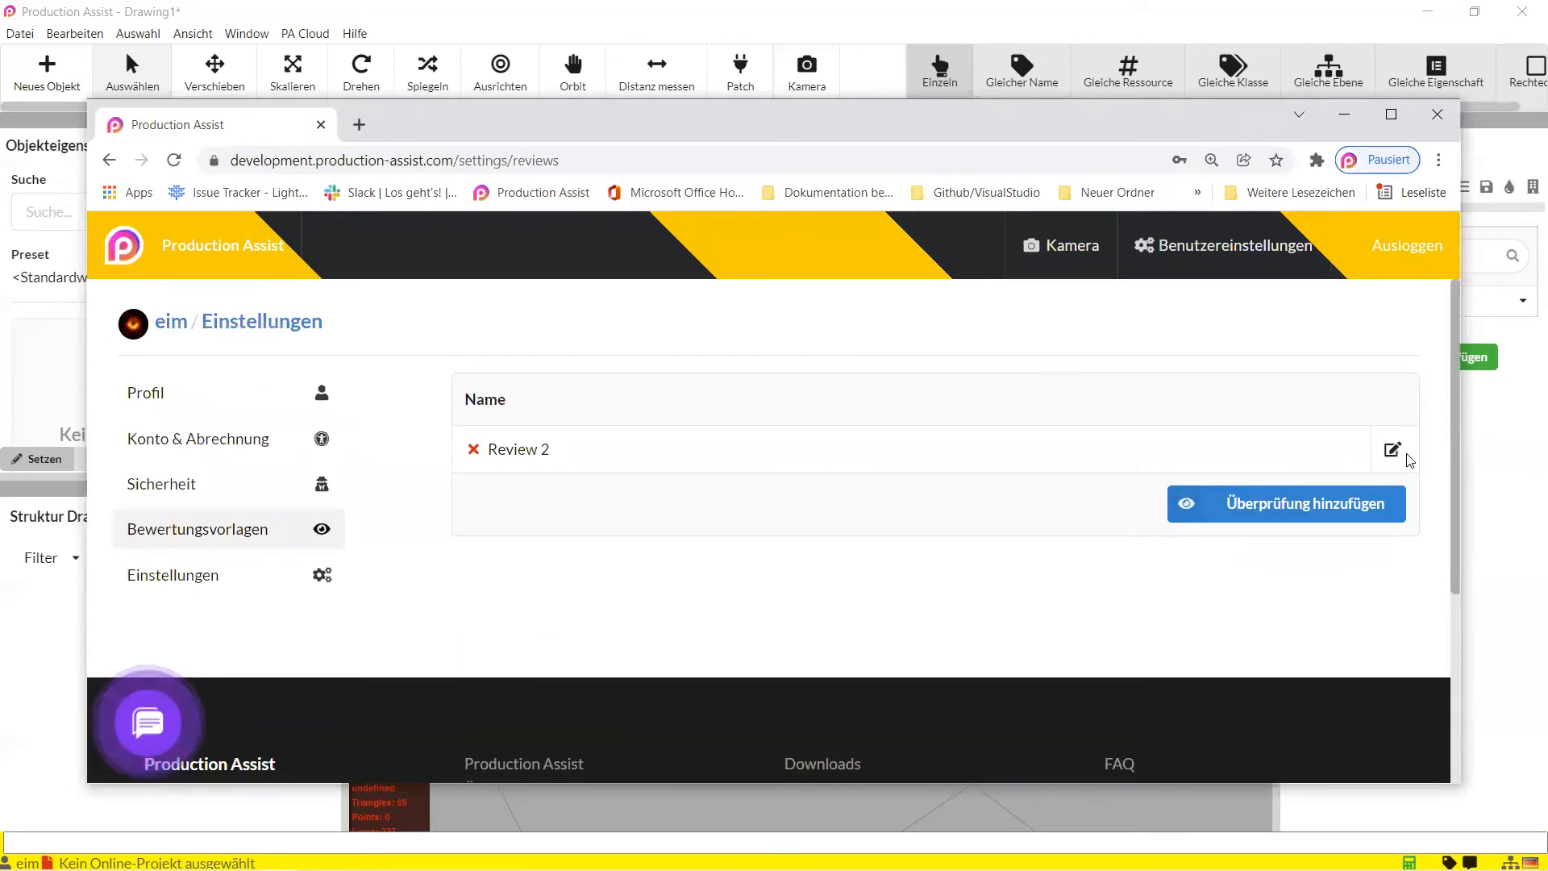
pyautogui.click(1392, 449)
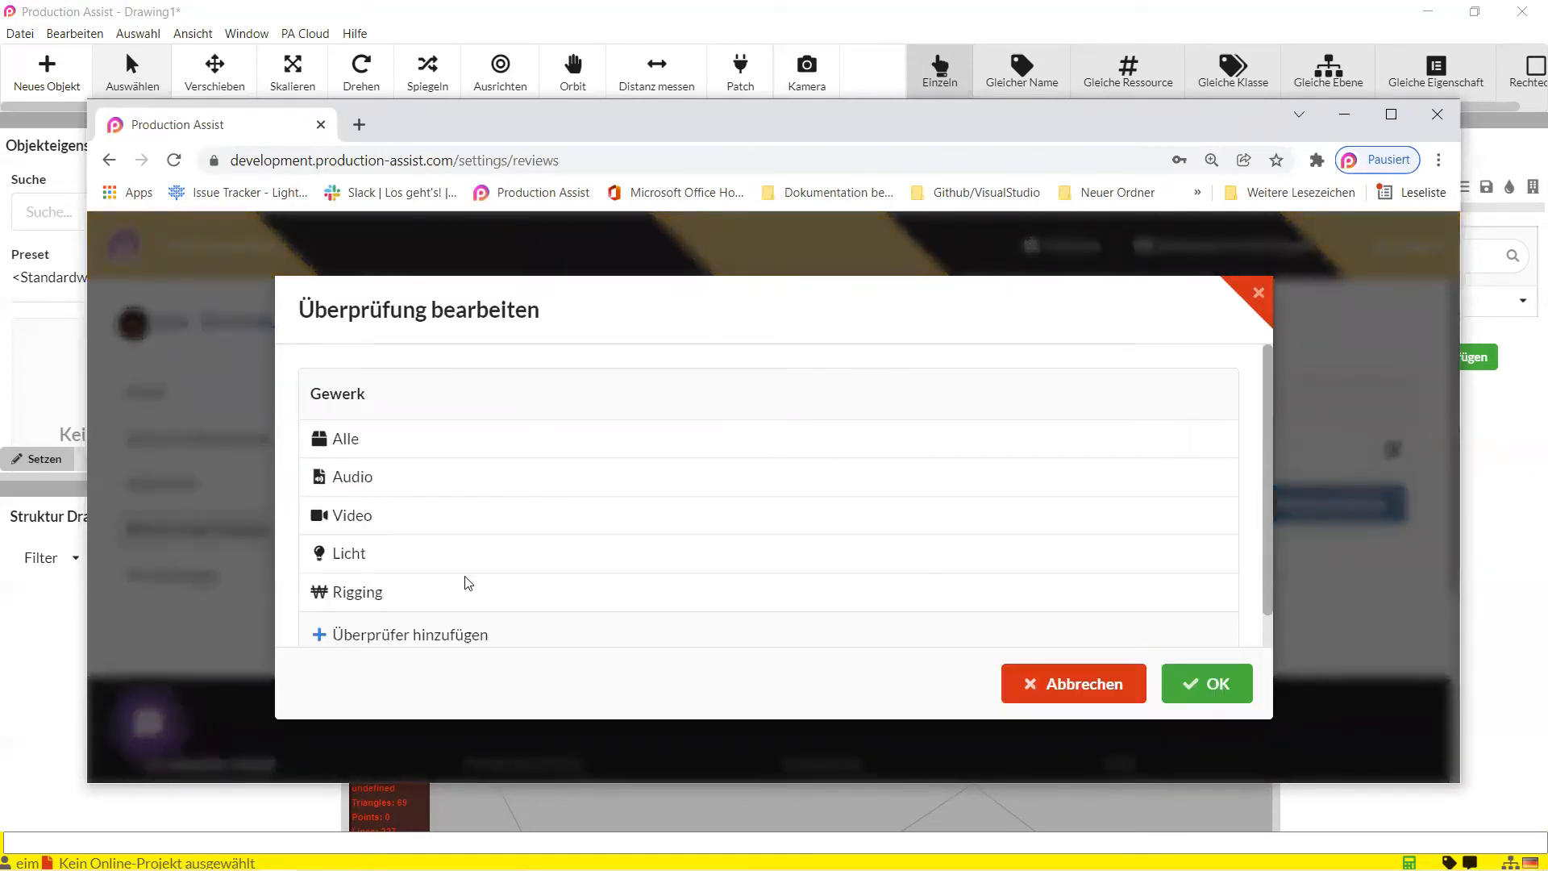
# Assign reviewer valentin to the Video and Licht trades in Review 2 and save.
pyautogui.click(409, 633)
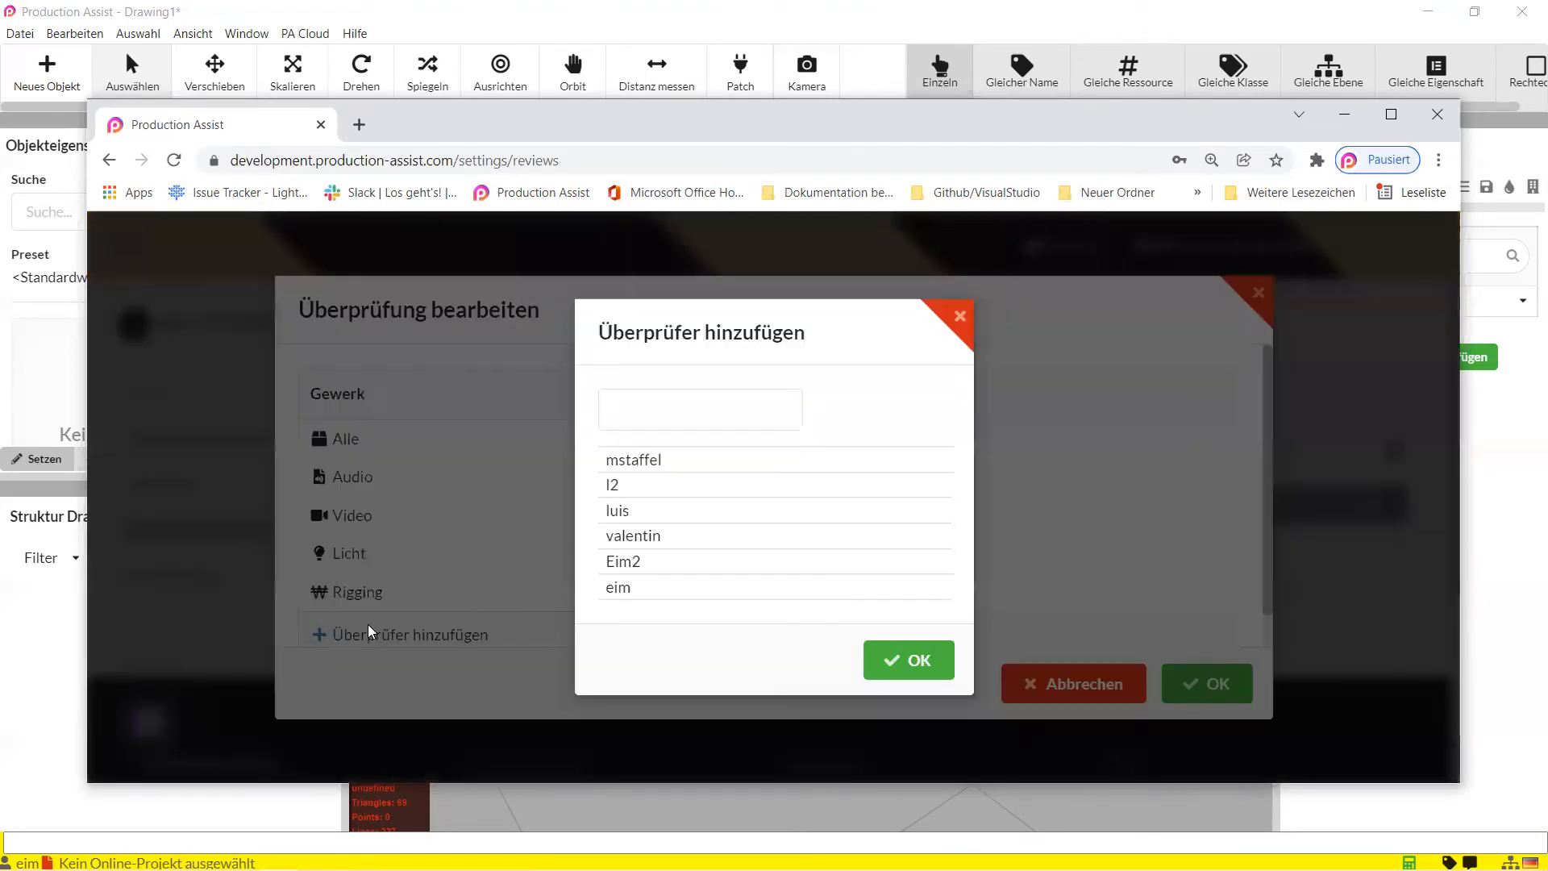
pyautogui.click(633, 535)
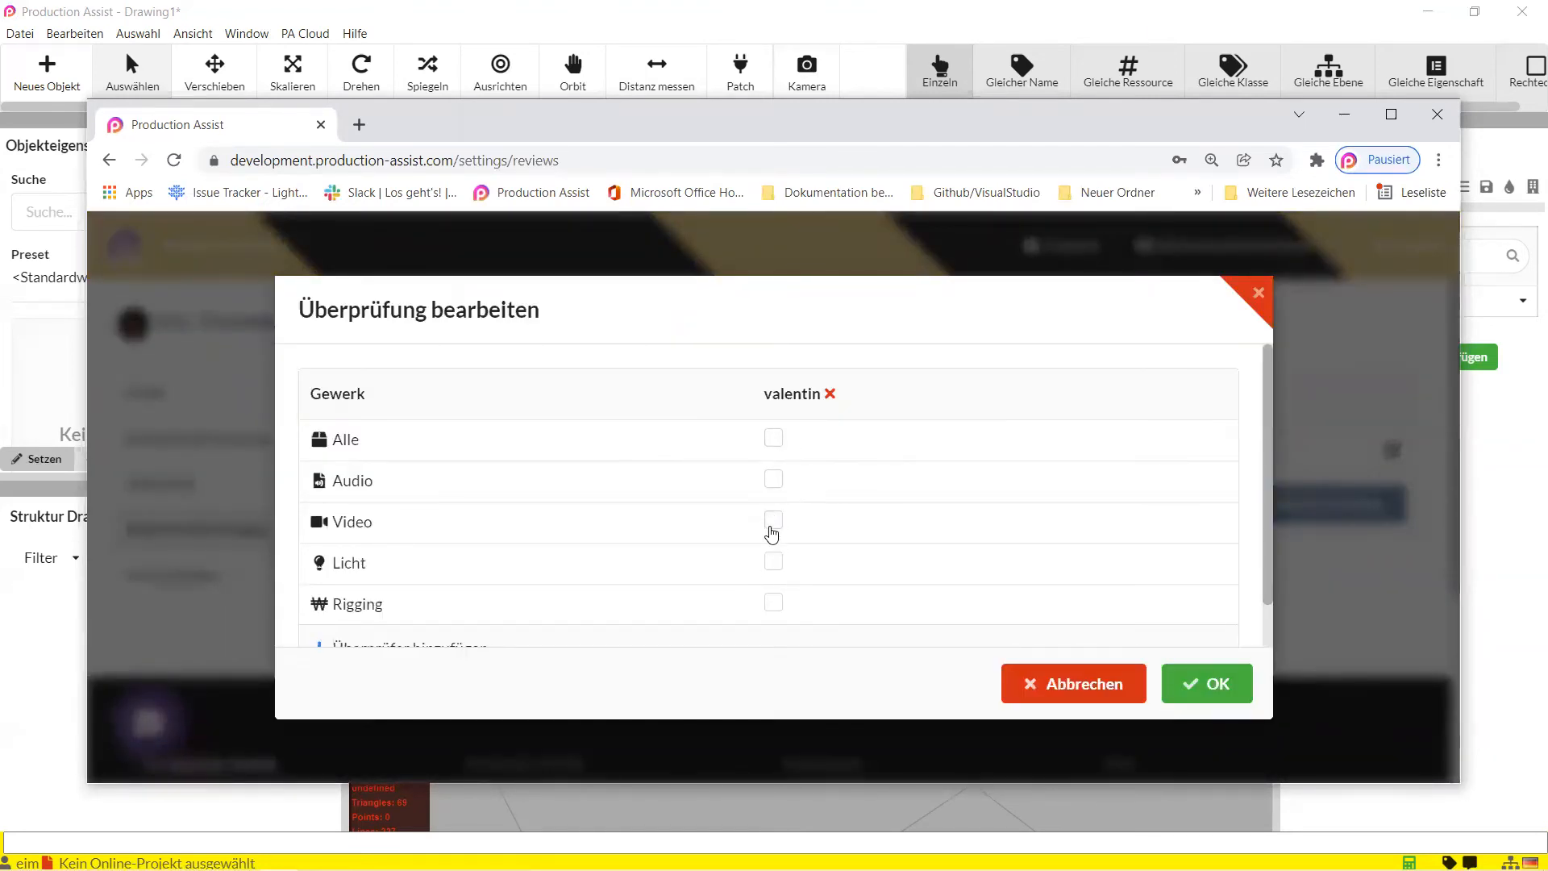
pyautogui.click(773, 520)
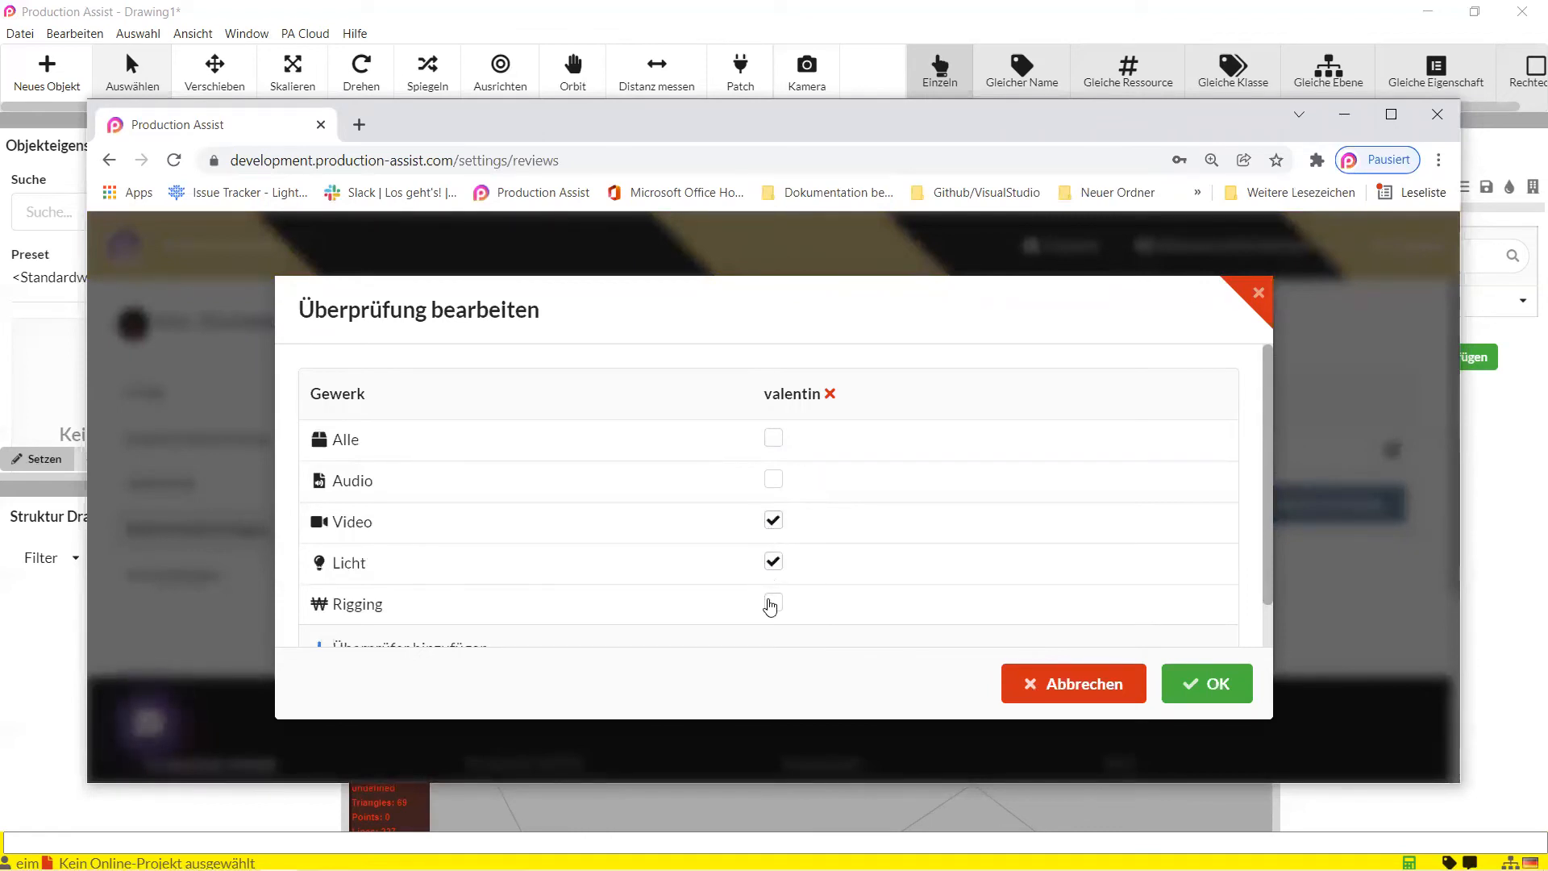
pyautogui.click(1206, 682)
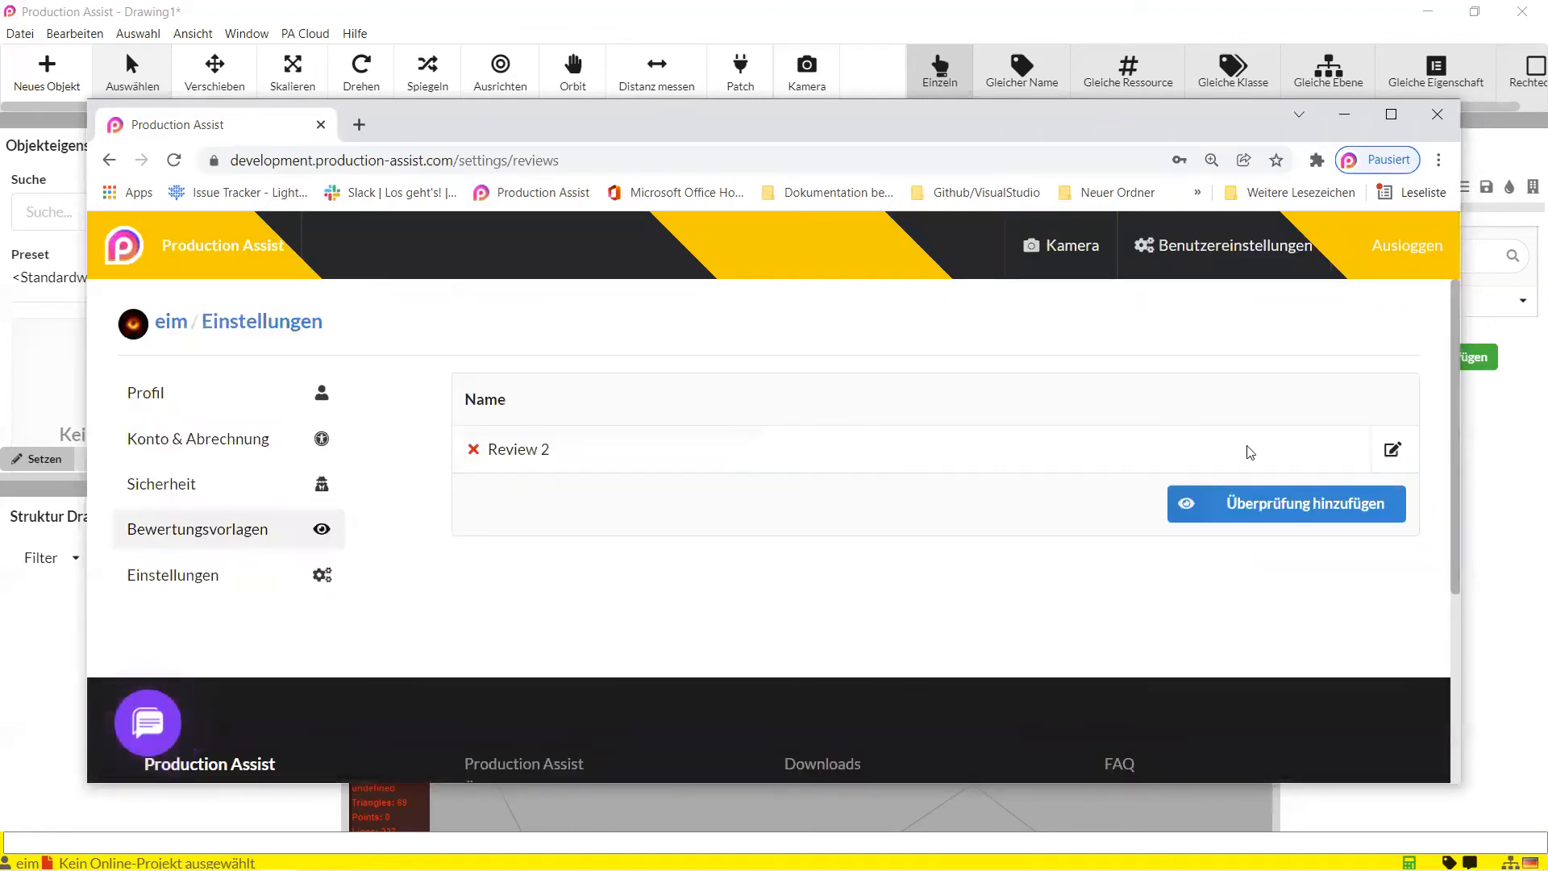
pyautogui.click(1390, 449)
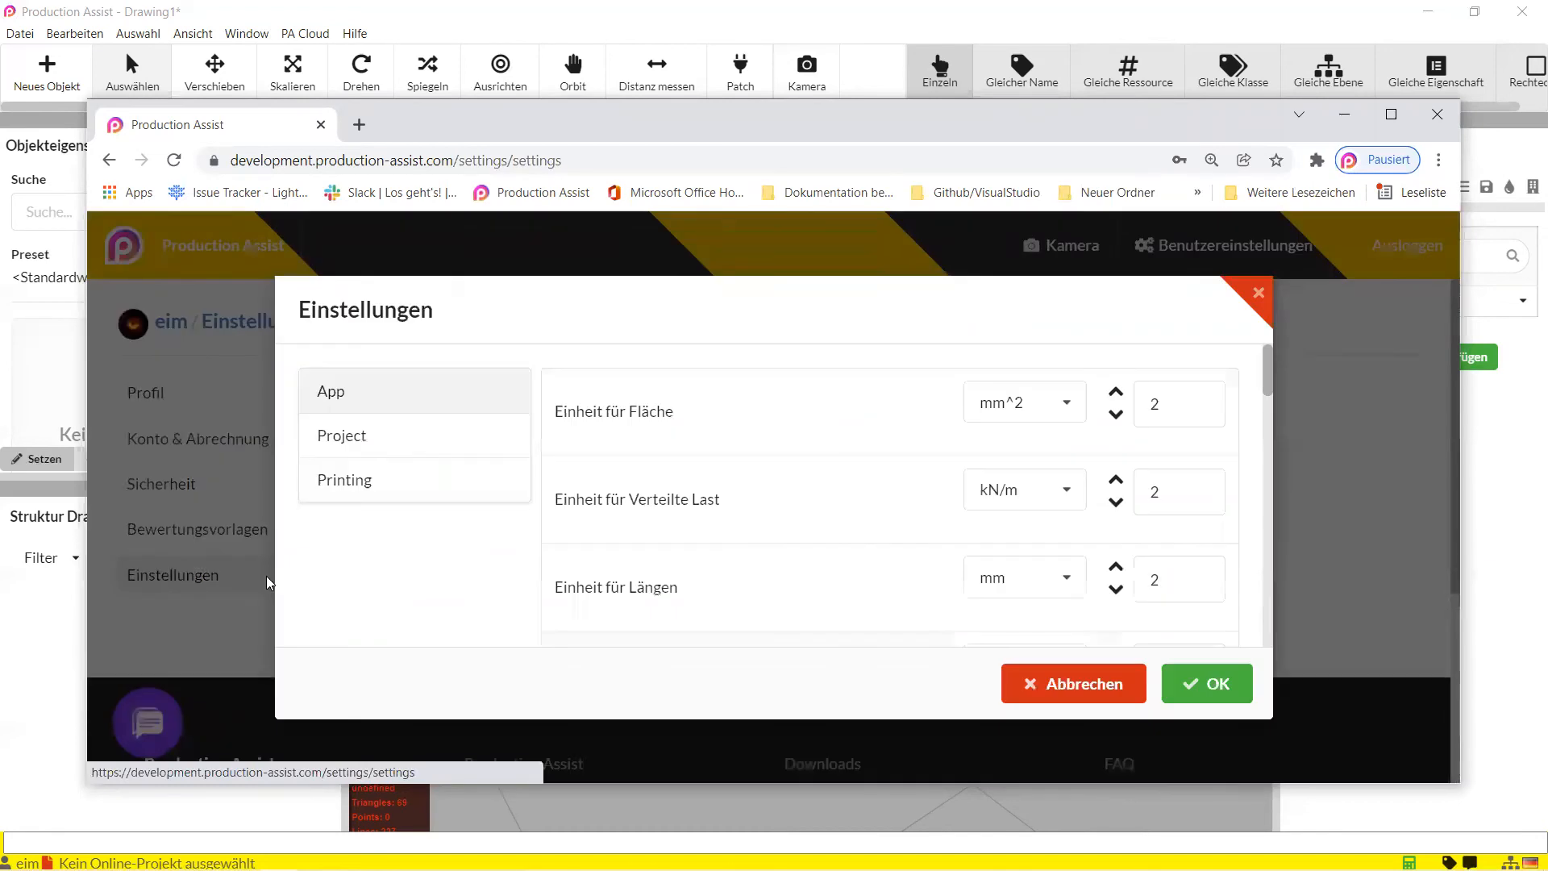
pyautogui.moveTo(736, 406)
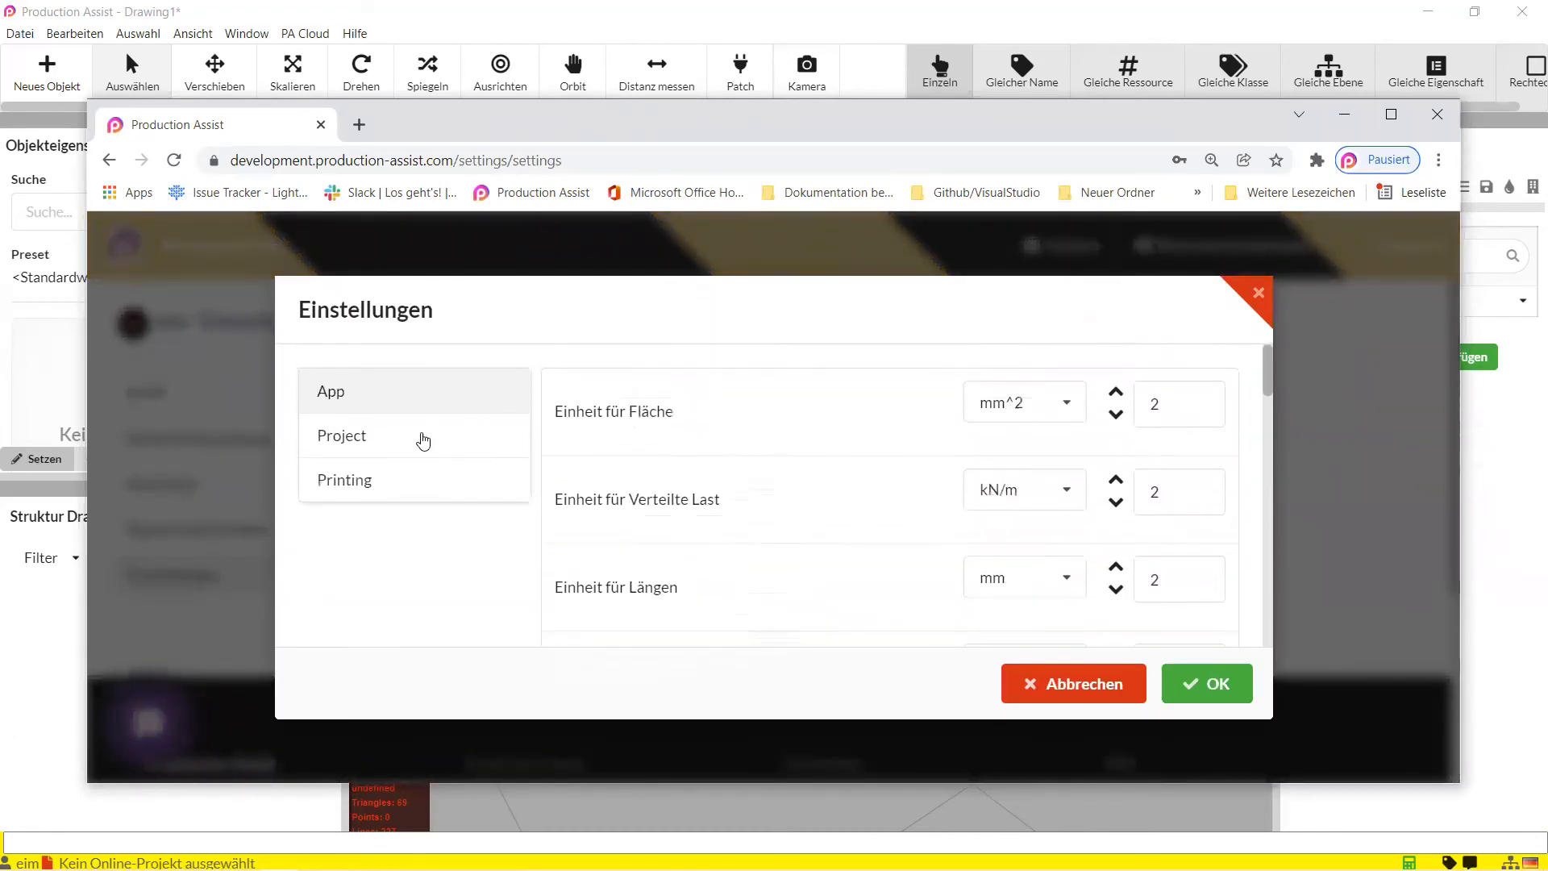
# Switch to the Project tab, which reports no project settings found.
pyautogui.click(340, 436)
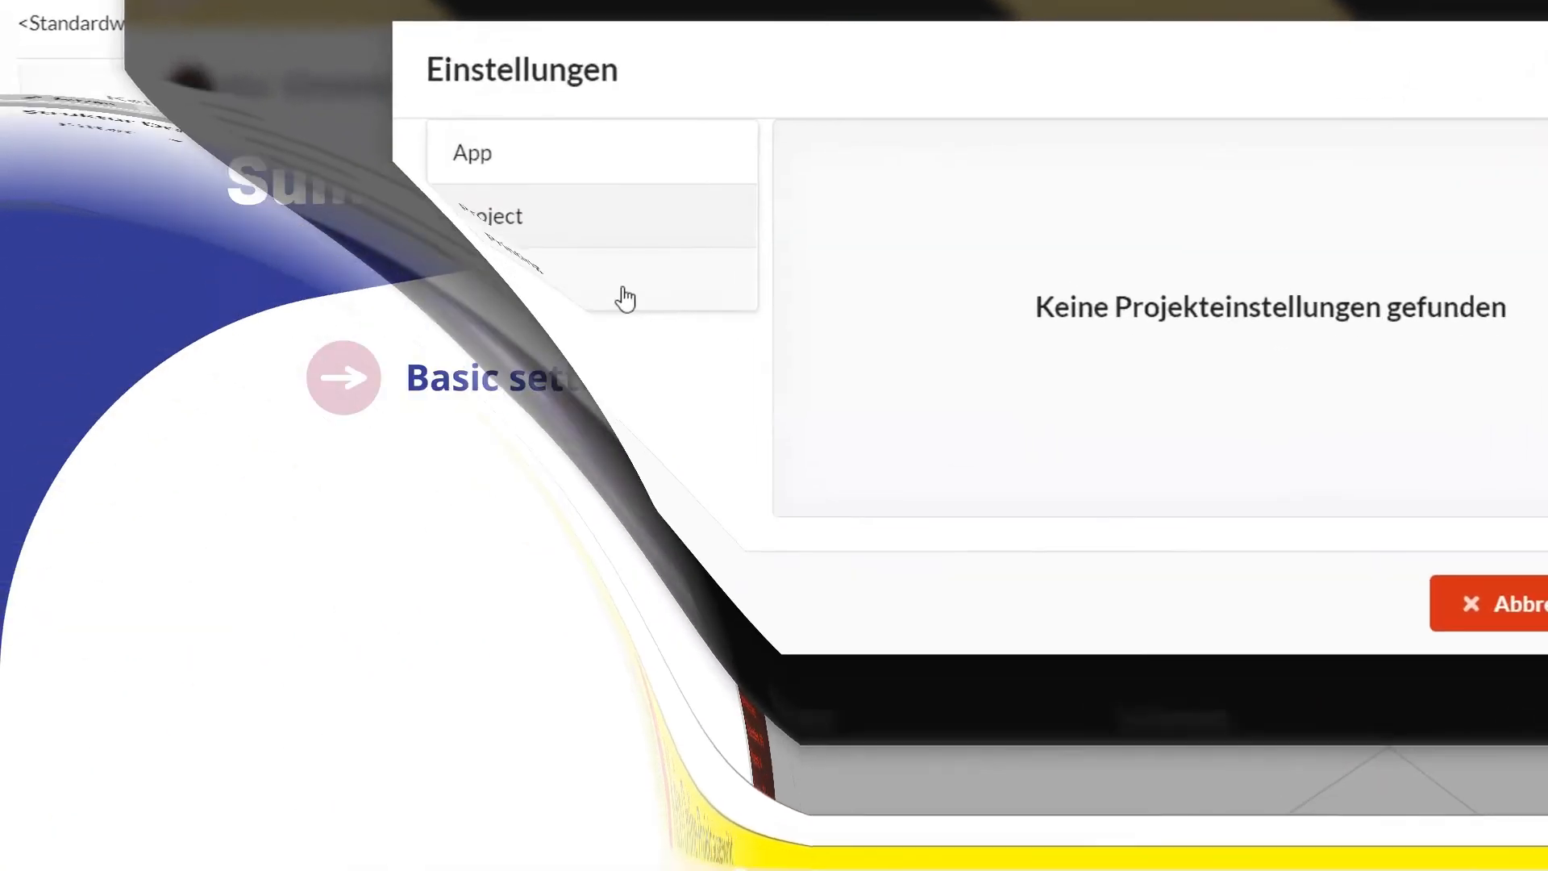